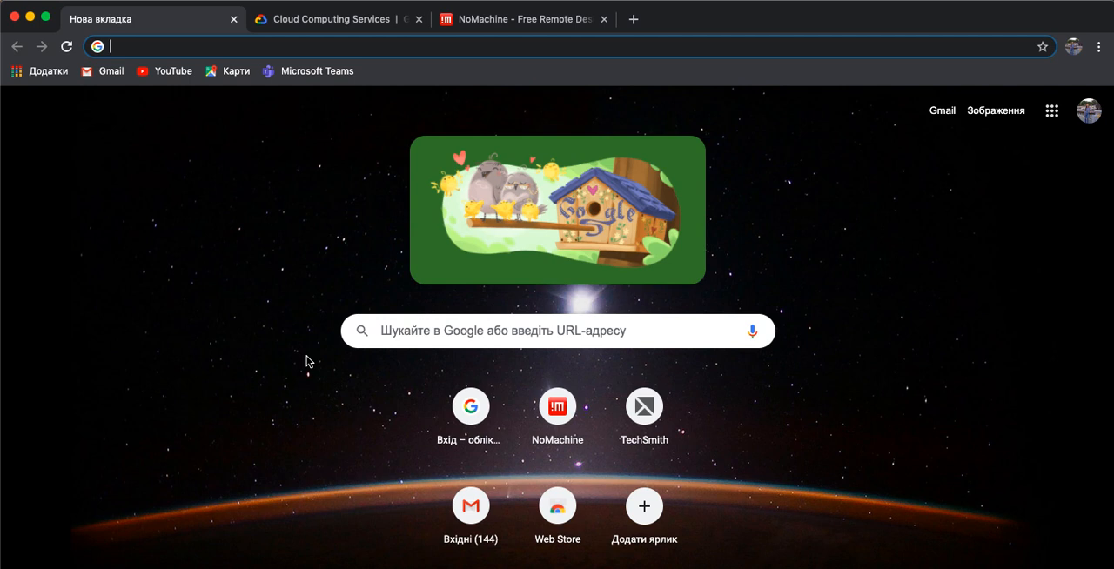
Switch to the browser tab showing the Google Cloud homepage at cloud.google.com.
{"action": "left_click", "coordinate": [330, 17]}
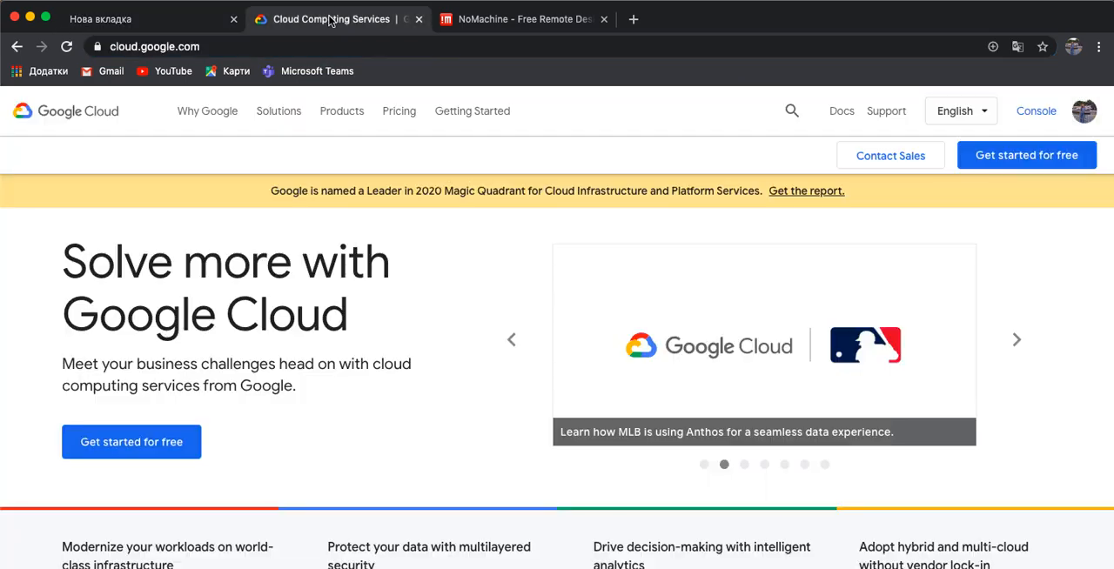
{"action": "mouse_move", "coordinate": [975, 198]}
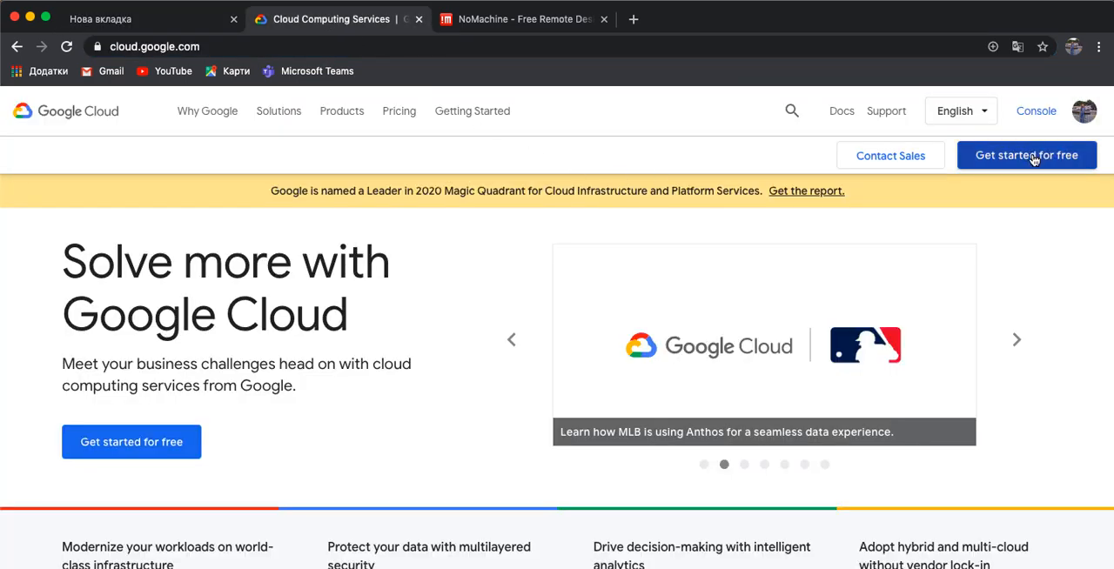
Begin the free trial signup and accept the terms of service on step 1 of 2.
{"action": "left_click", "coordinate": [1027, 155]}
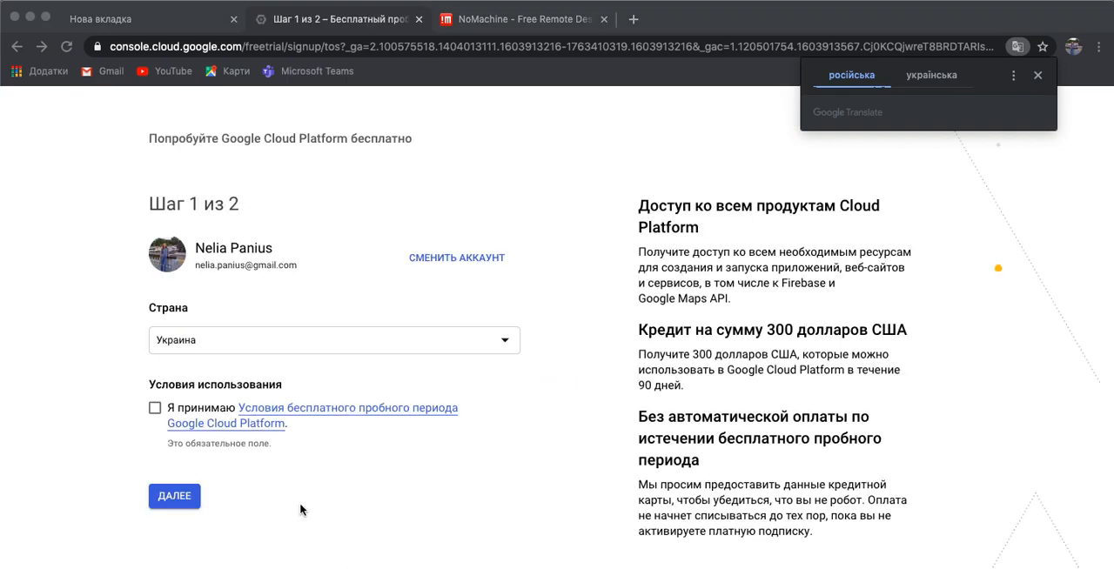
{"action": "mouse_move", "coordinate": [306, 473]}
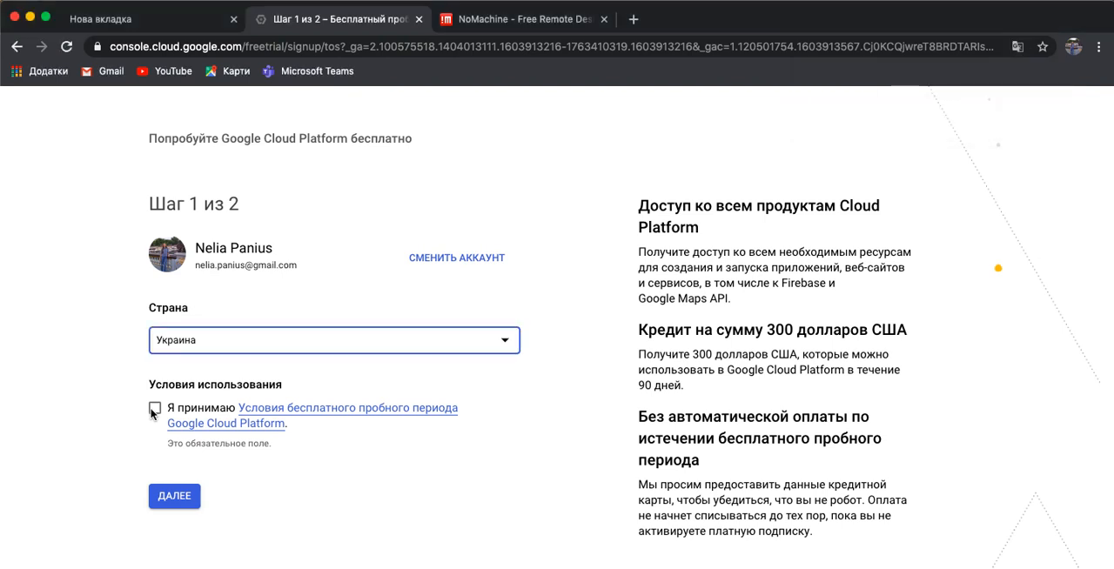
{"action": "left_click", "coordinate": [155, 408]}
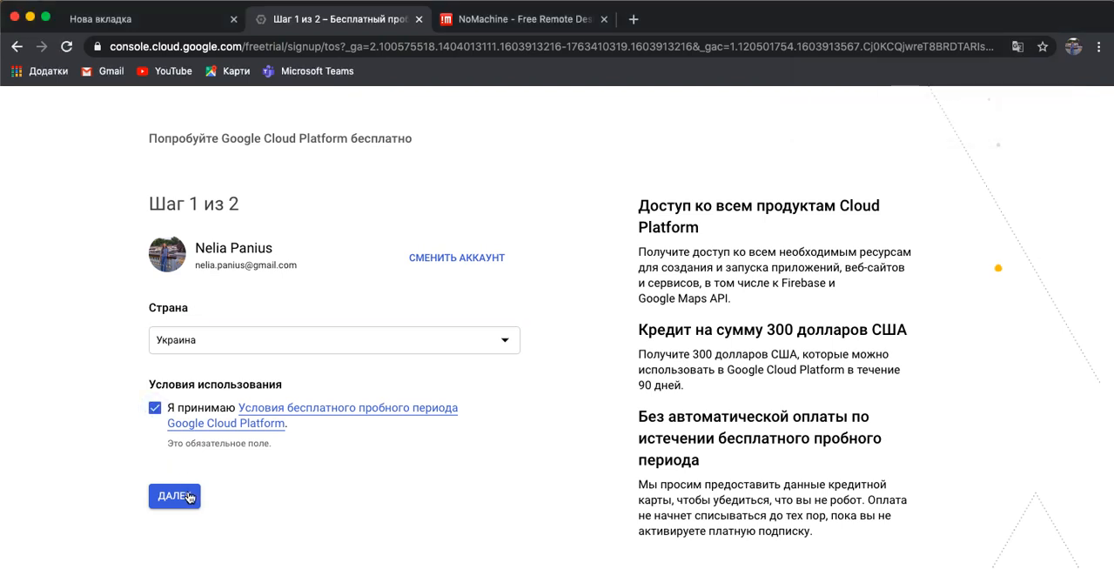
Complete step 2 as a personal account with address and card details and start the free trial.
{"action": "left_click", "coordinate": [174, 496]}
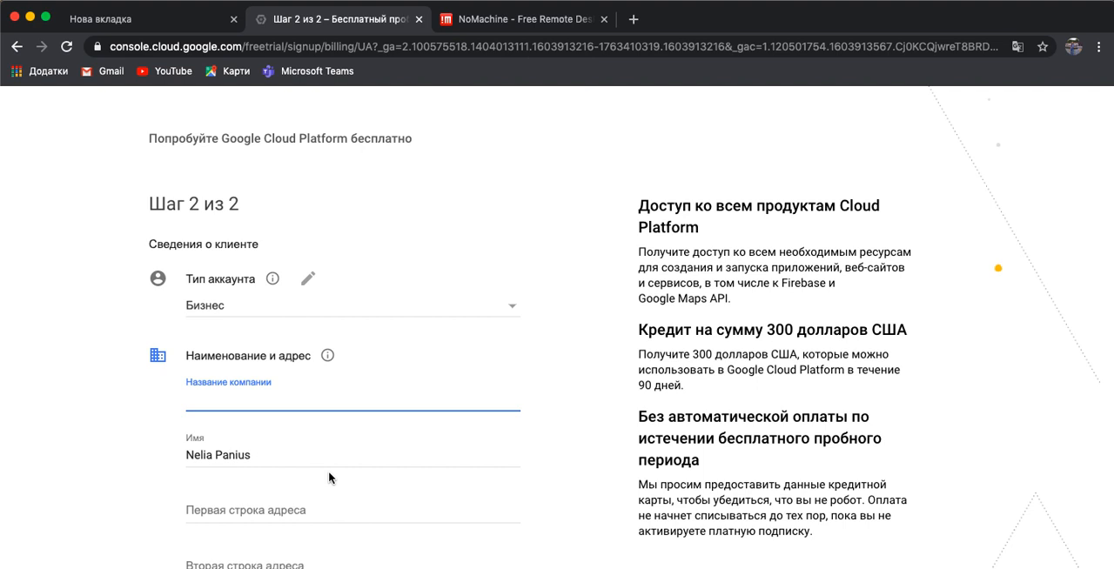
{"action": "mouse_move", "coordinate": [268, 320]}
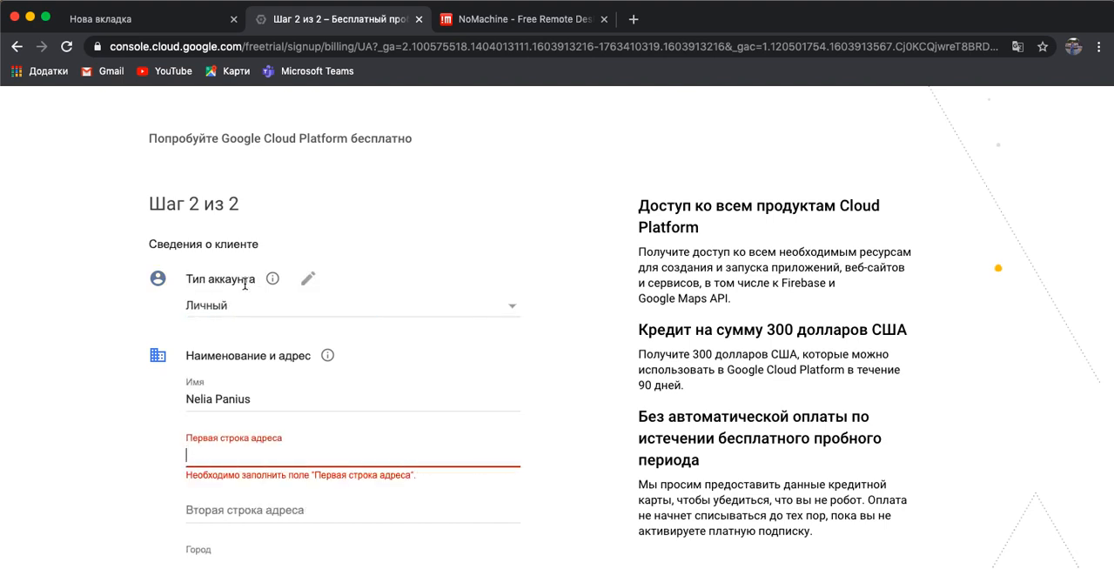
{"action": "scroll", "scroll_direction": "down", "scroll_amount": 3}
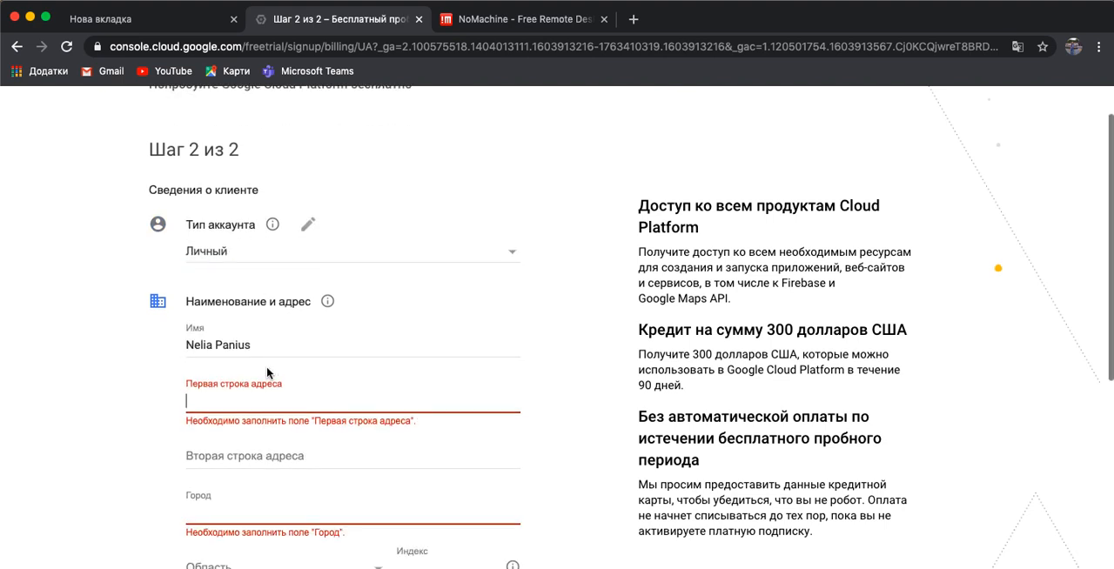
{"action": "scroll", "scroll_direction": "down", "scroll_amount": 3}
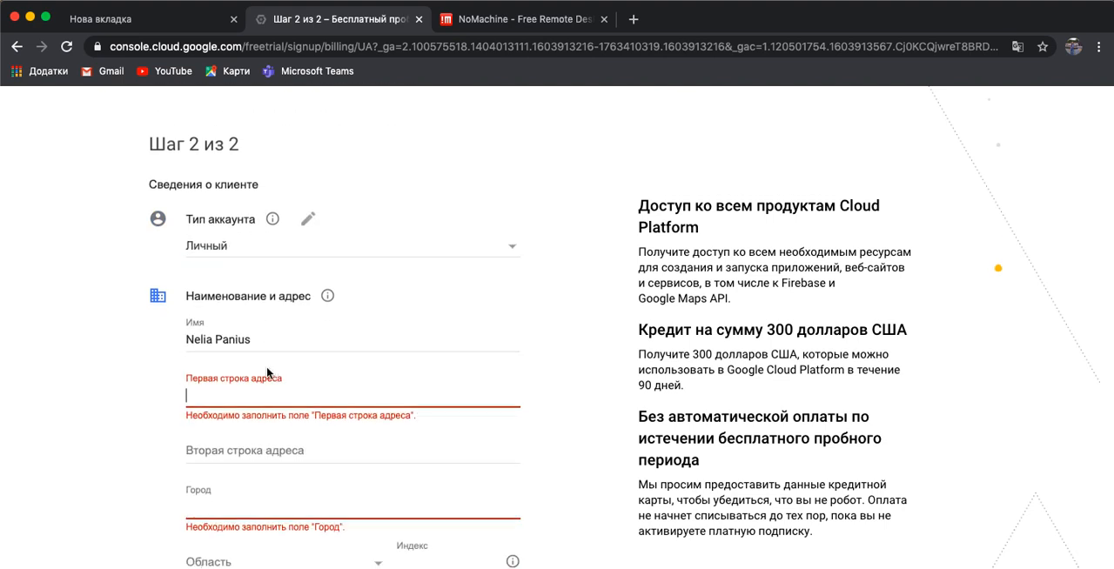
{"action": "scroll", "scroll_direction": "down", "scroll_amount": 3}
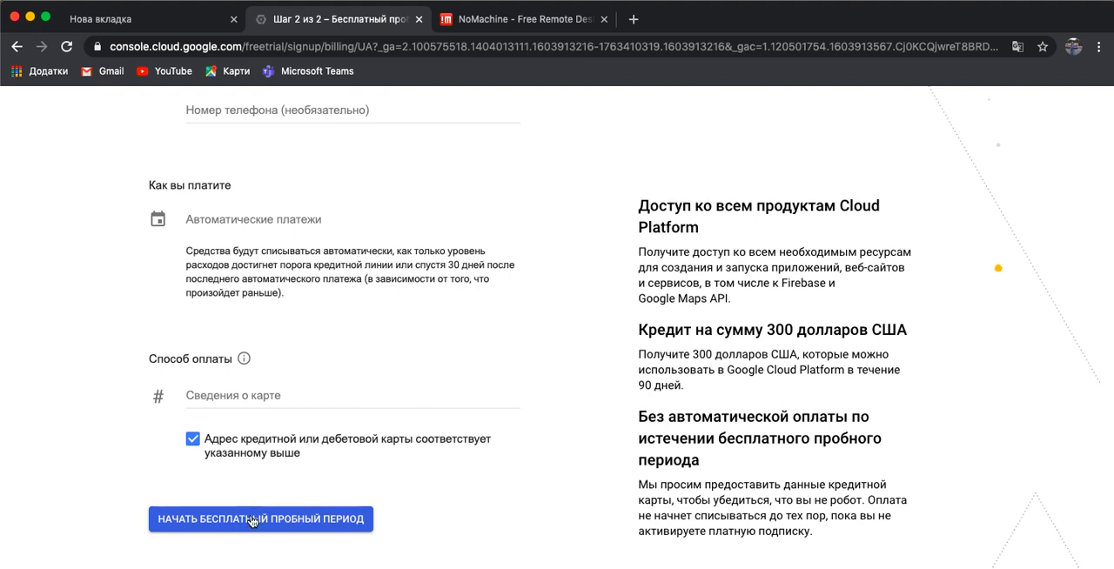
{"action": "left_click", "coordinate": [261, 519]}
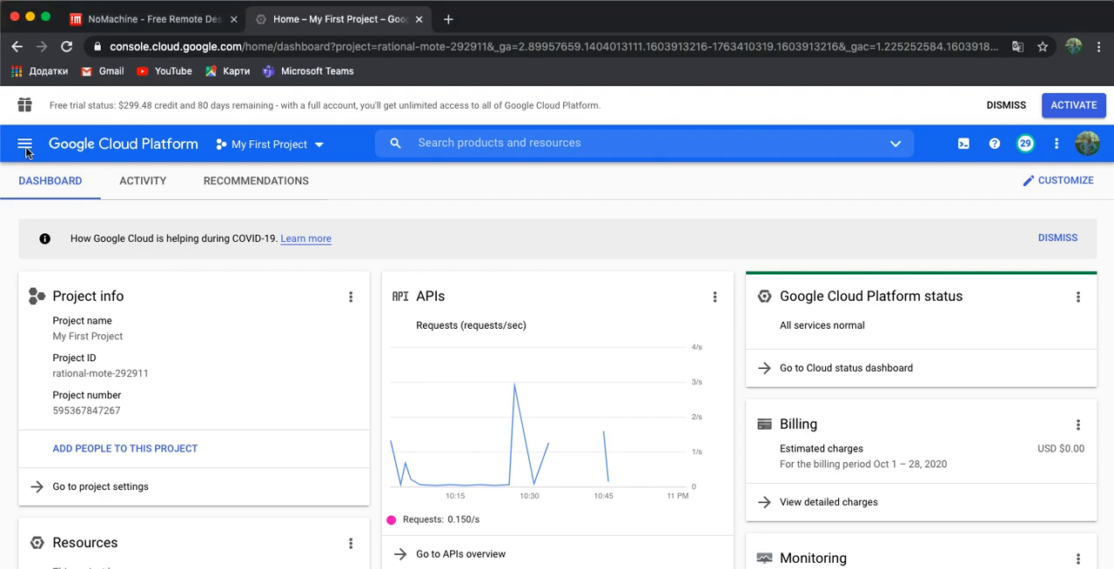
Navigate via the main menu to the Compute Engine VM instances page.
{"action": "left_click", "coordinate": [25, 143]}
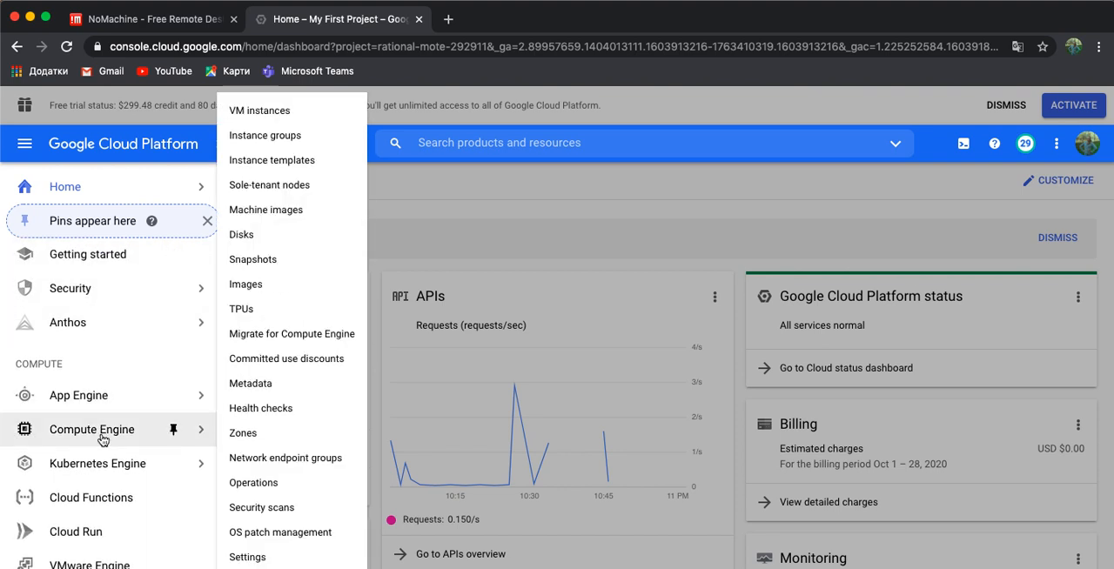
{"action": "mouse_move", "coordinate": [290, 126]}
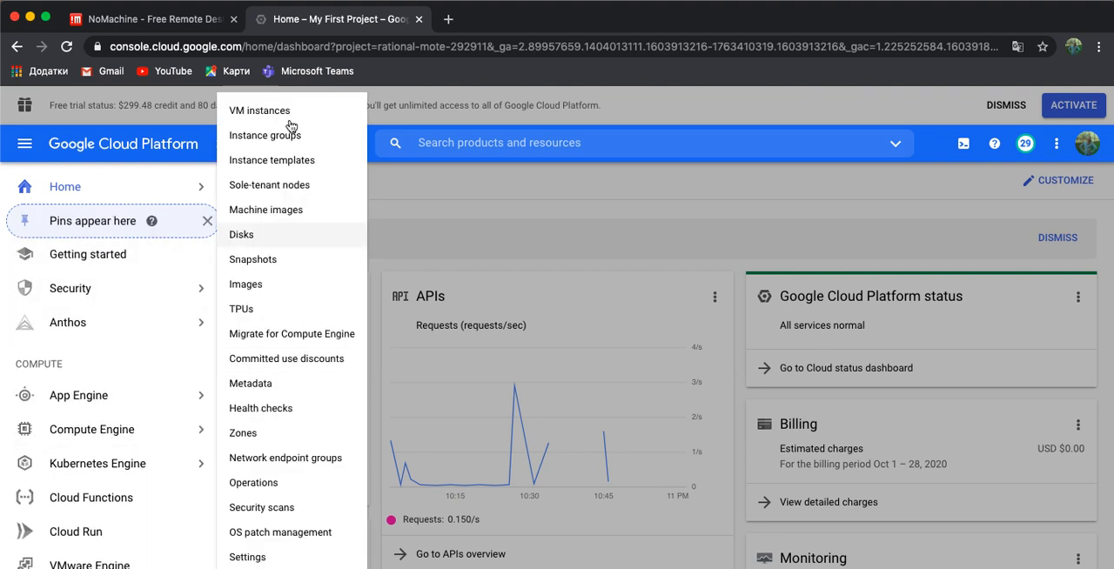
{"action": "mouse_move", "coordinate": [260, 111]}
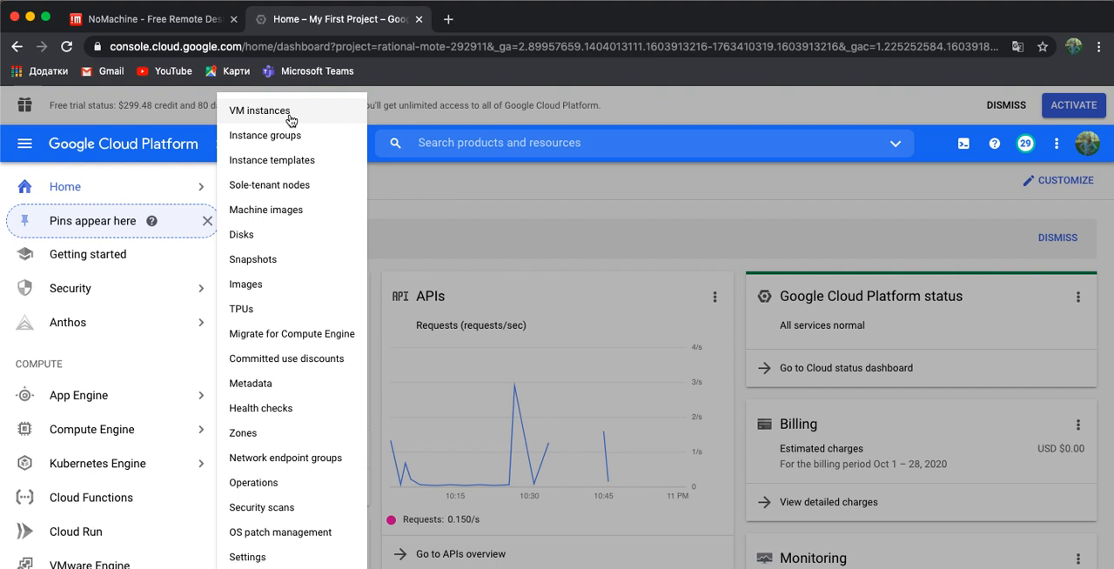
{"action": "left_click", "coordinate": [257, 111]}
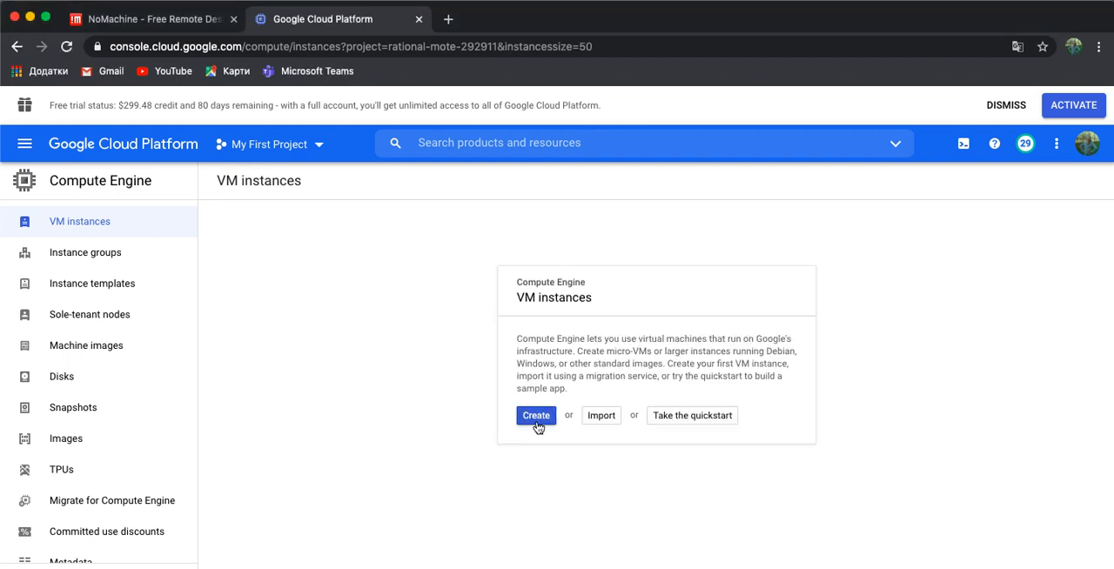
Start a new VM instance and set its region to us-west1 (Oregon).
{"action": "left_click", "coordinate": [536, 414]}
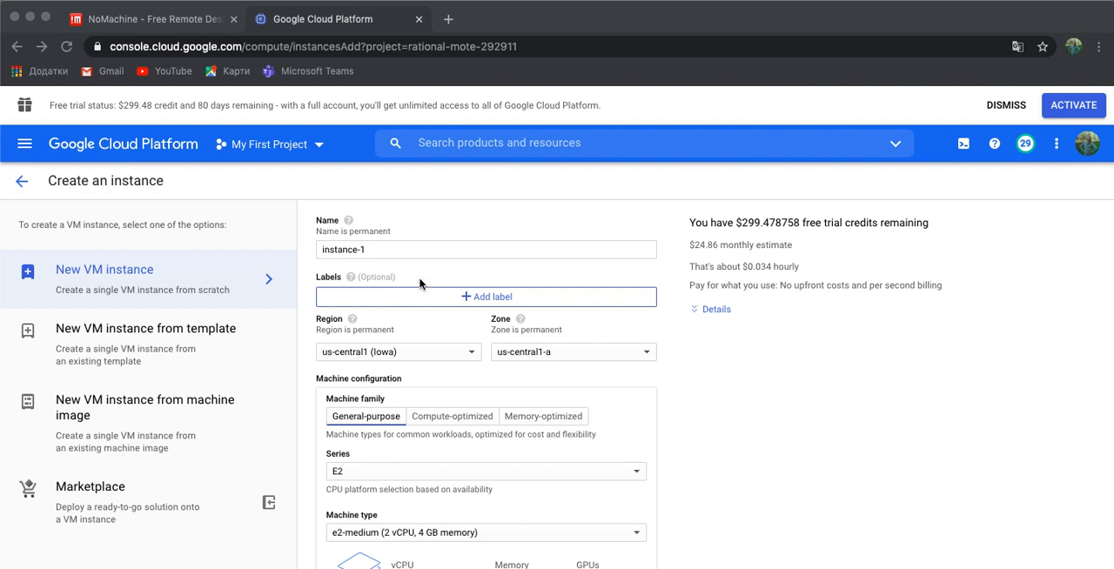
{"action": "left_click", "coordinate": [485, 251]}
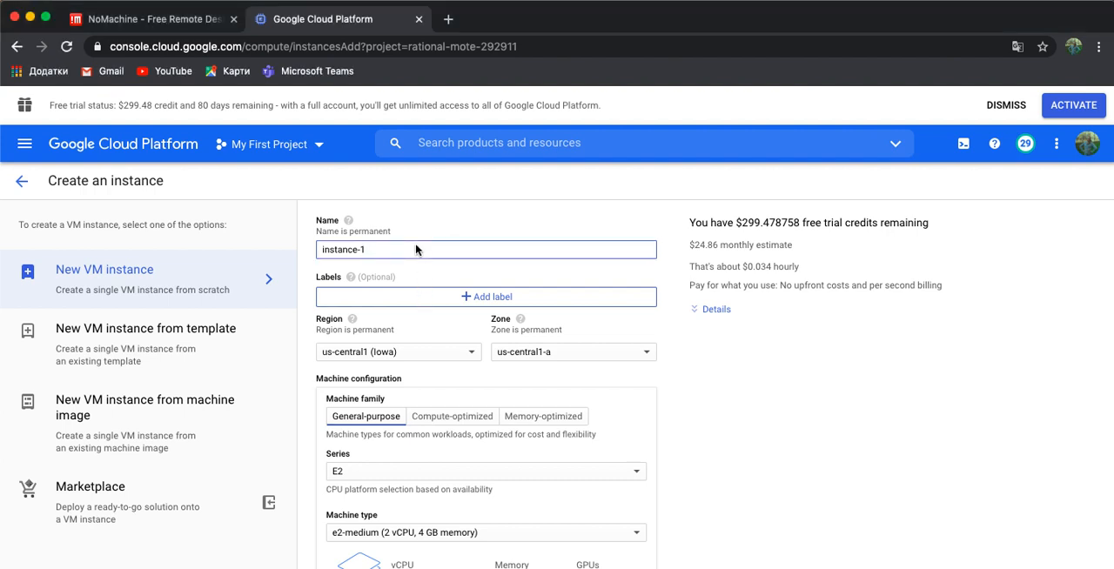
{"action": "mouse_move", "coordinate": [374, 359]}
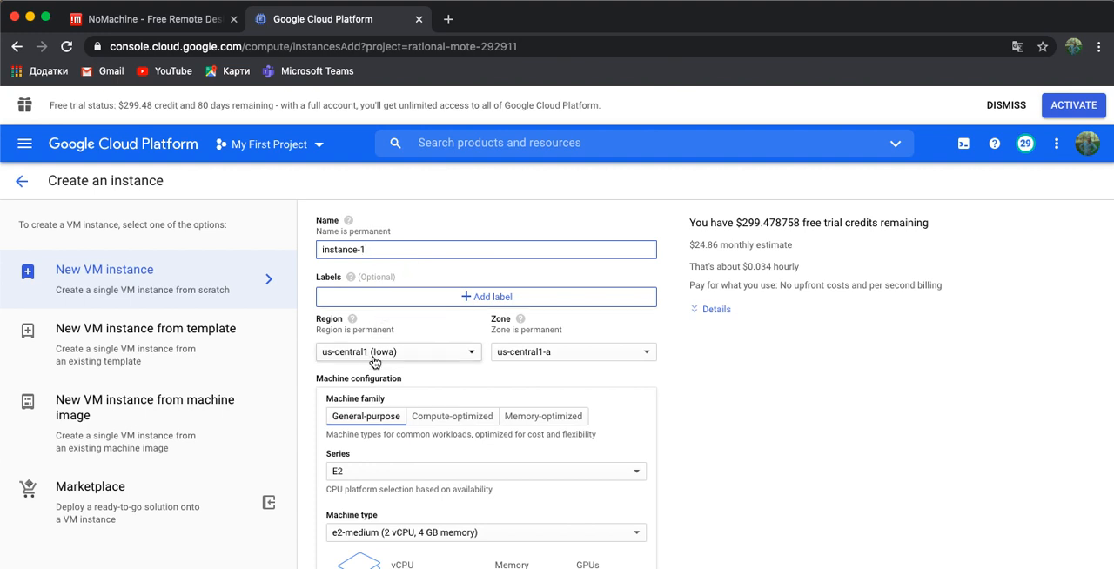
{"action": "left_click", "coordinate": [397, 352]}
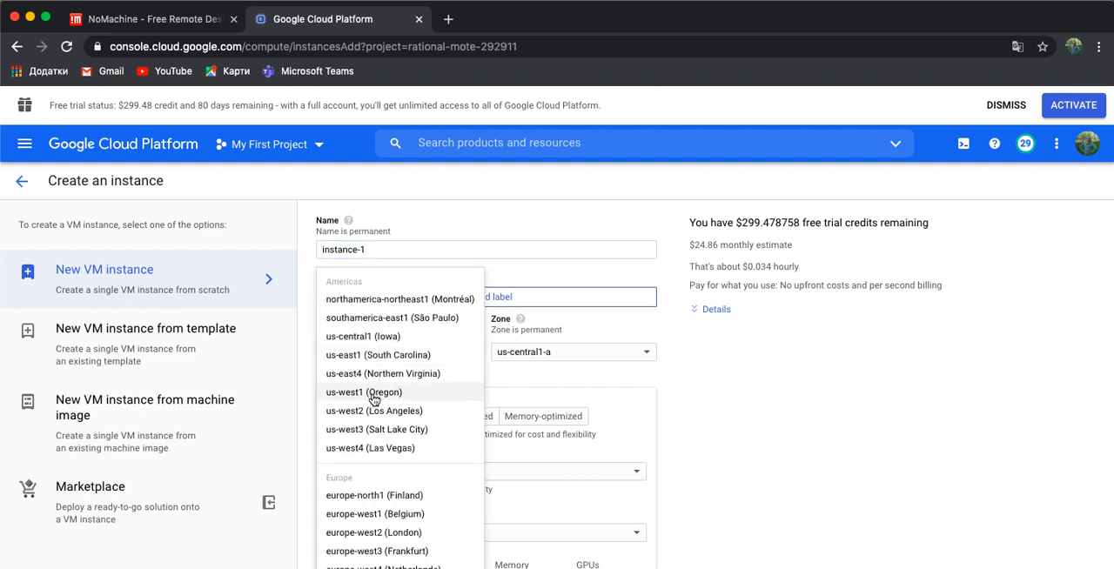
{"action": "left_click", "coordinate": [364, 392]}
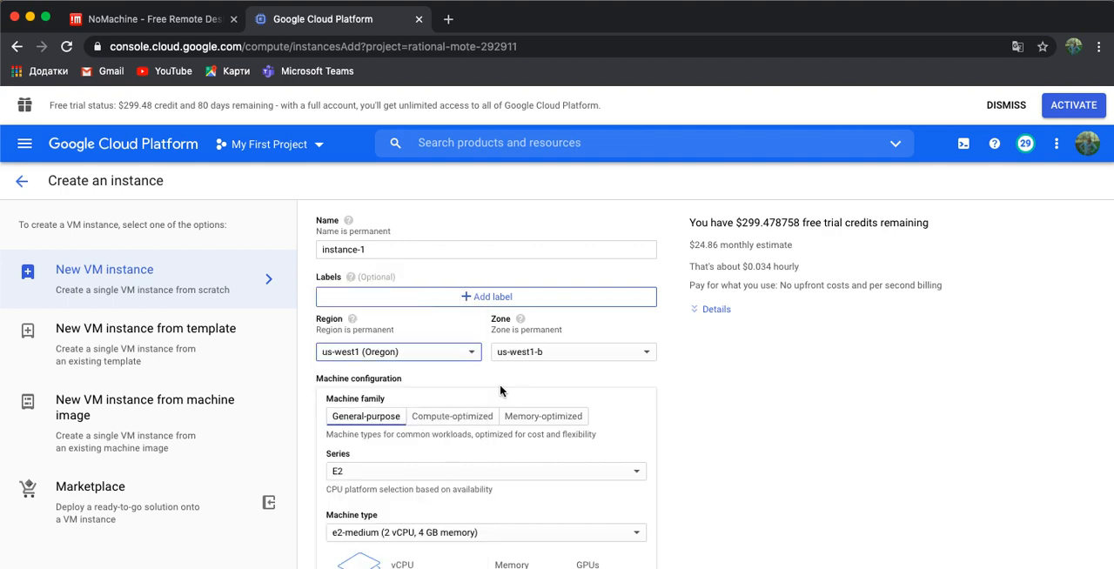
Change the machine series to N1 with machine type n1-standard-1.
{"action": "scroll", "scroll_direction": "down", "scroll_amount": 3}
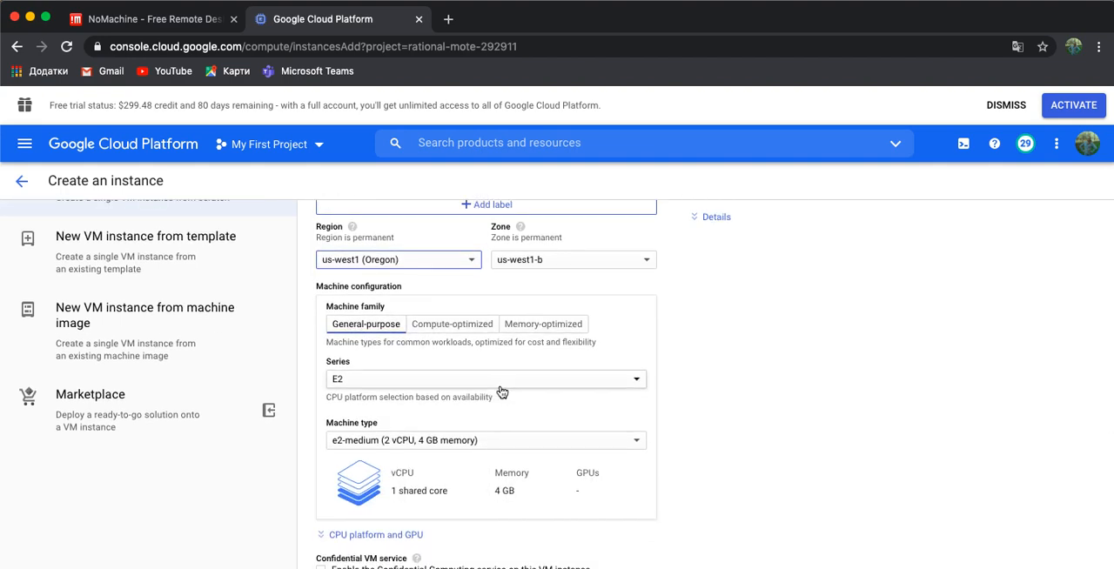
{"action": "scroll", "scroll_direction": "down", "scroll_amount": 3}
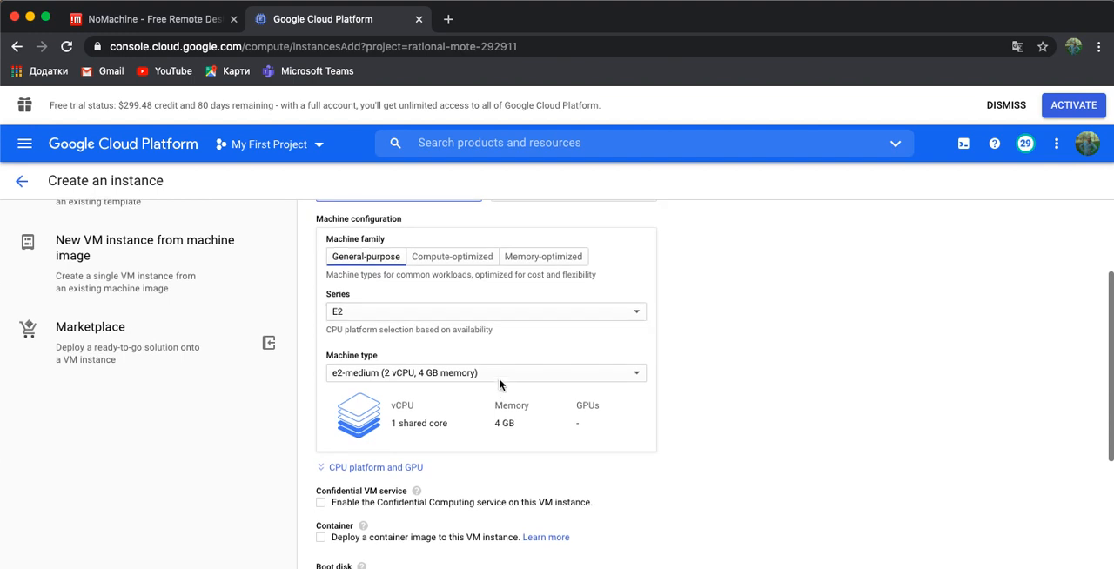
{"action": "left_click", "coordinate": [484, 312]}
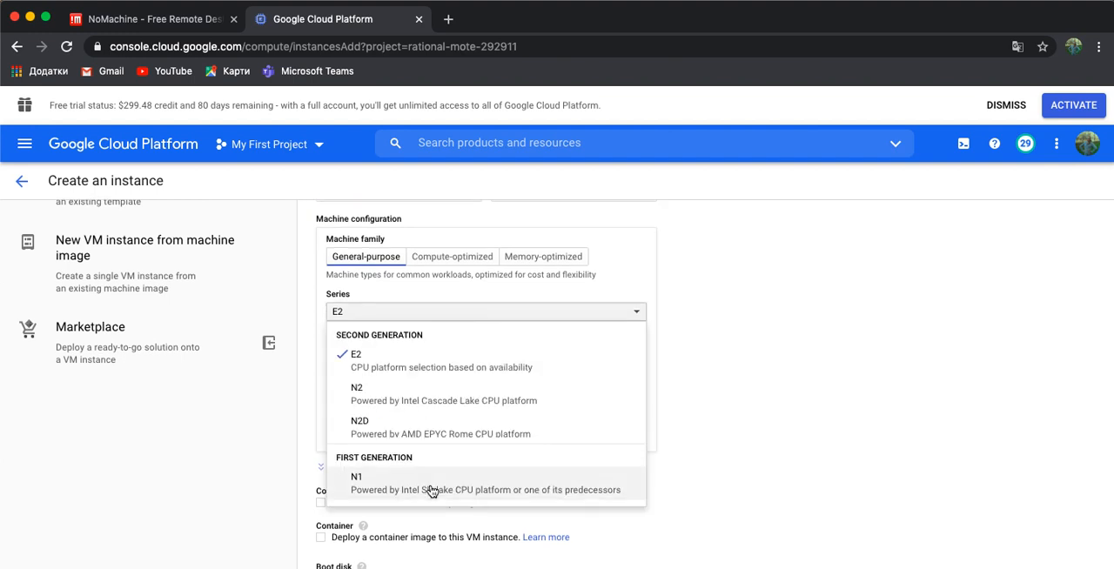
{"action": "left_click", "coordinate": [355, 477]}
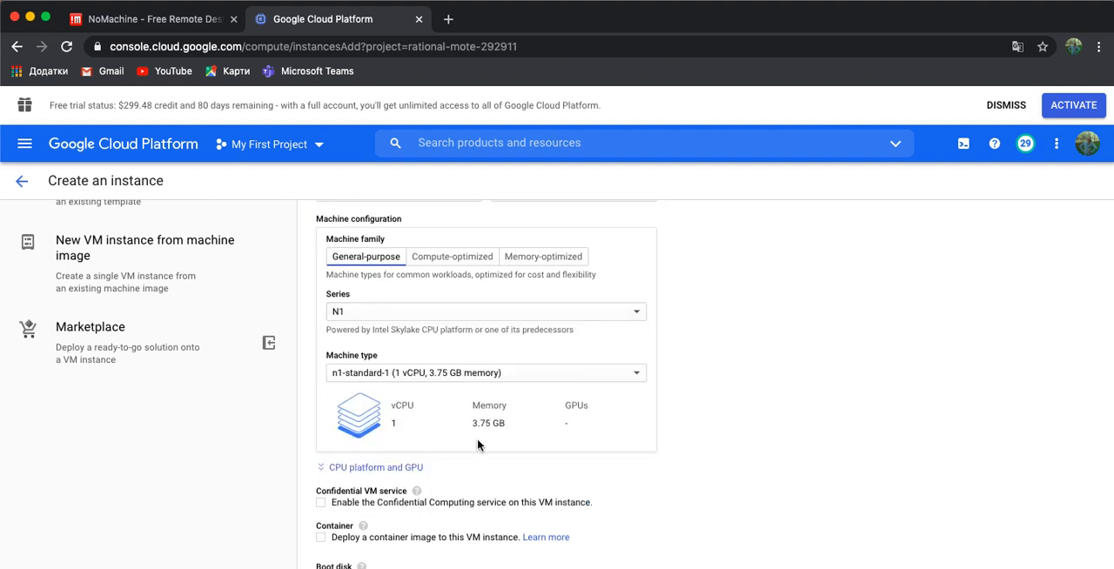
{"action": "mouse_move", "coordinate": [452, 387]}
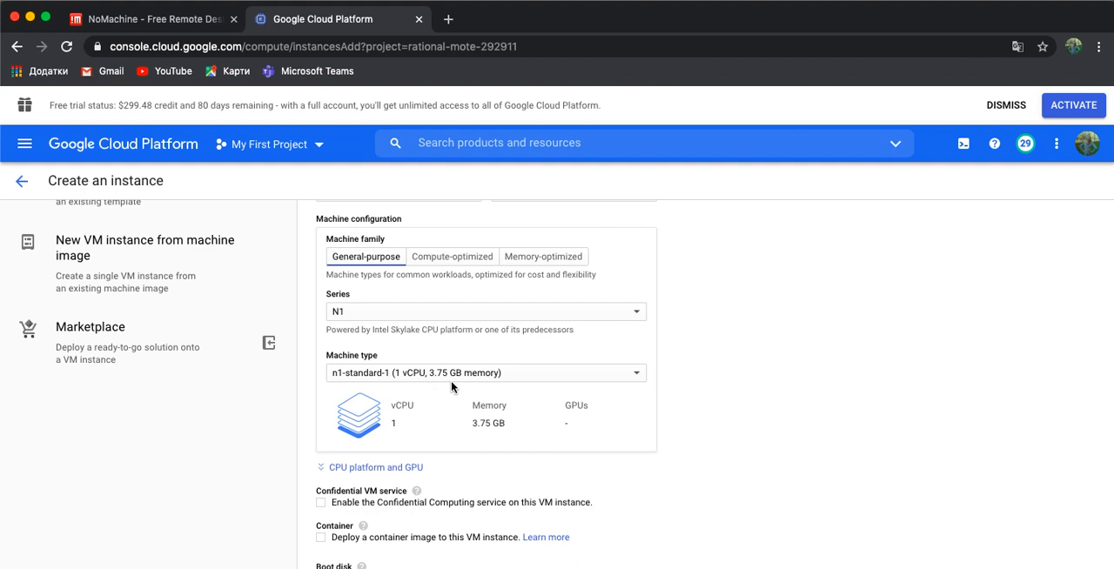
{"action": "scroll", "scroll_direction": "down", "scroll_amount": 3}
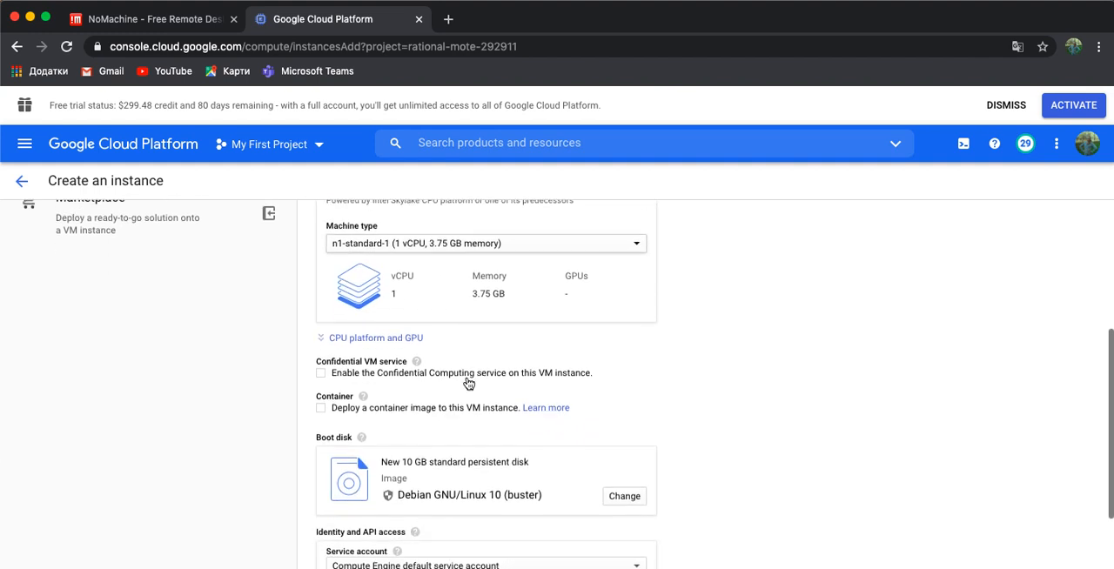
{"action": "scroll", "scroll_direction": "down", "scroll_amount": 3}
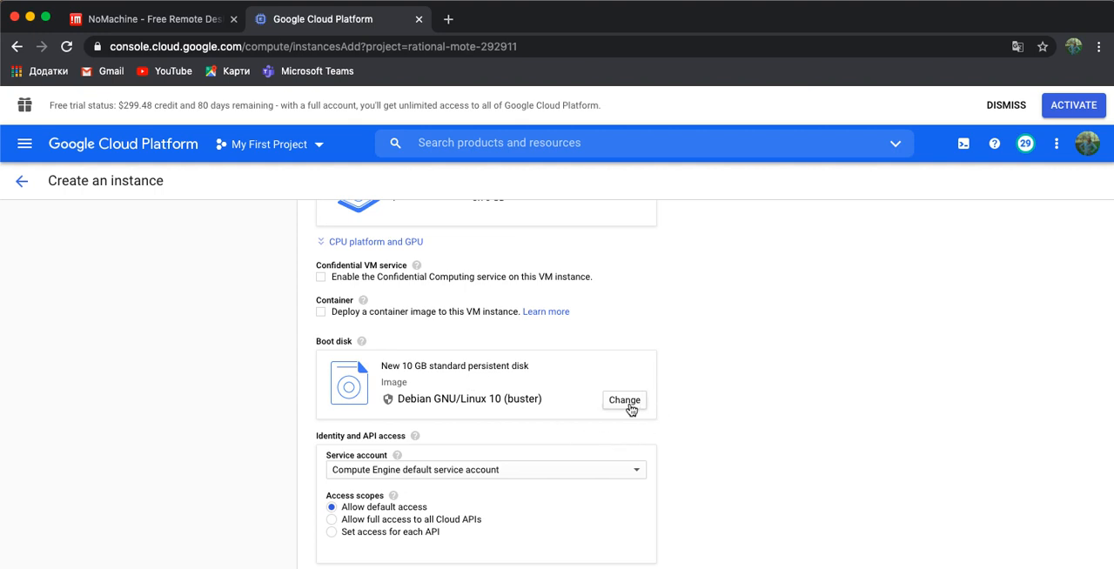
Set the boot disk to Ubuntu 16.04 LTS on a 20 GB standard persistent disk.
{"action": "left_click", "coordinate": [623, 400]}
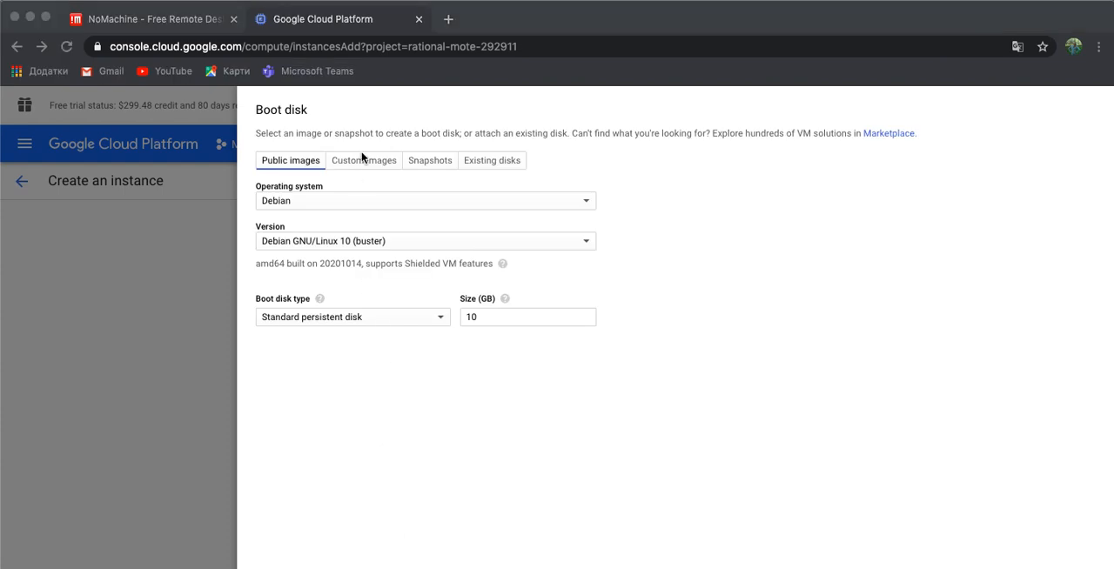
{"action": "mouse_move", "coordinate": [351, 205]}
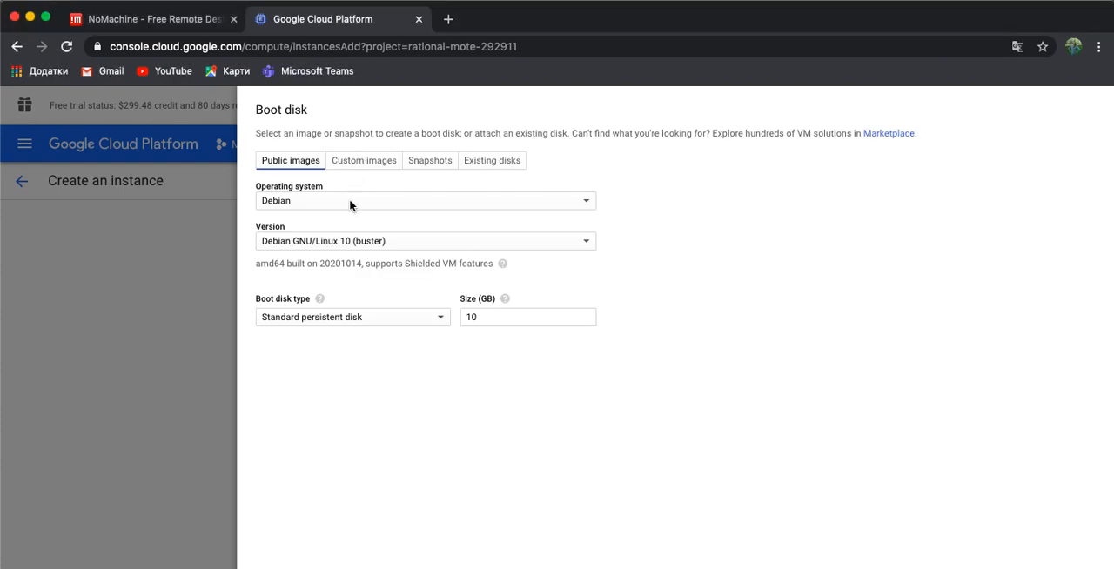
{"action": "left_click", "coordinate": [425, 200]}
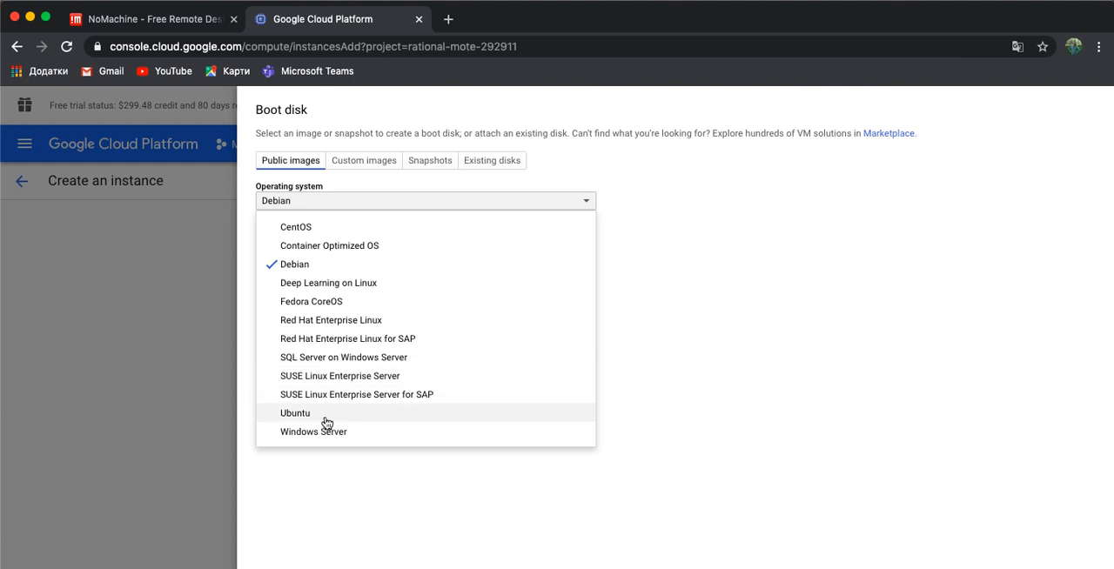
{"action": "left_click", "coordinate": [296, 412]}
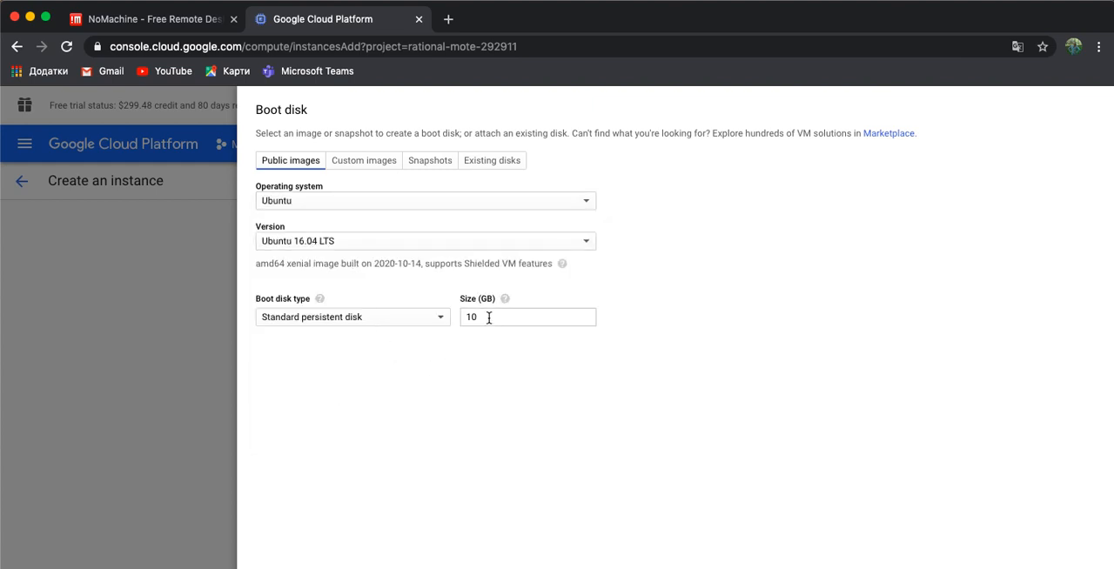
{"action": "type", "text": "2"}
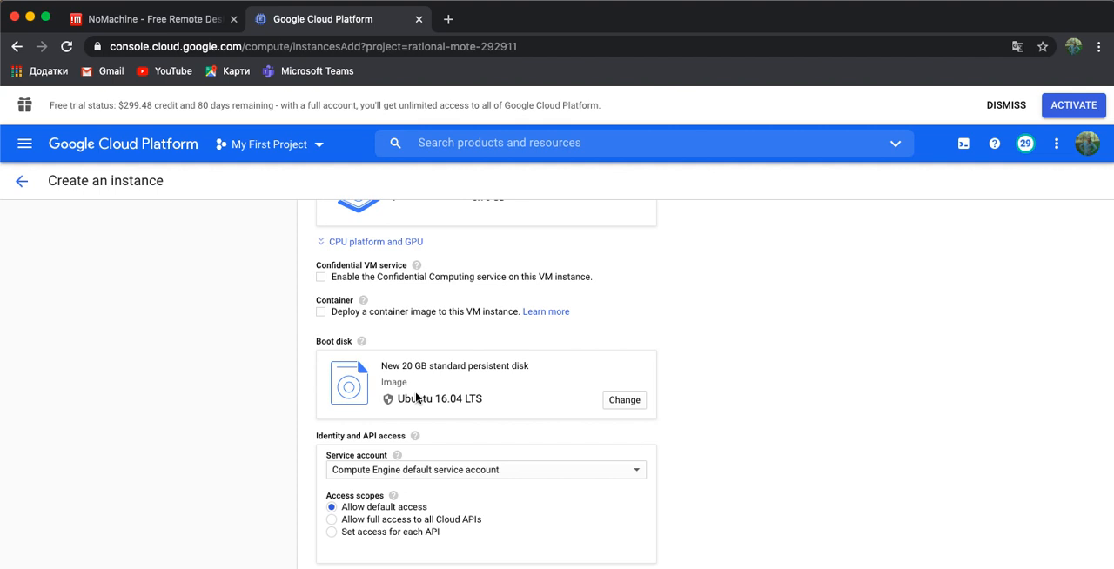
Allow HTTPS traffic, choose no service account, and create the VM instance.
{"action": "scroll", "scroll_direction": "down", "scroll_amount": 3}
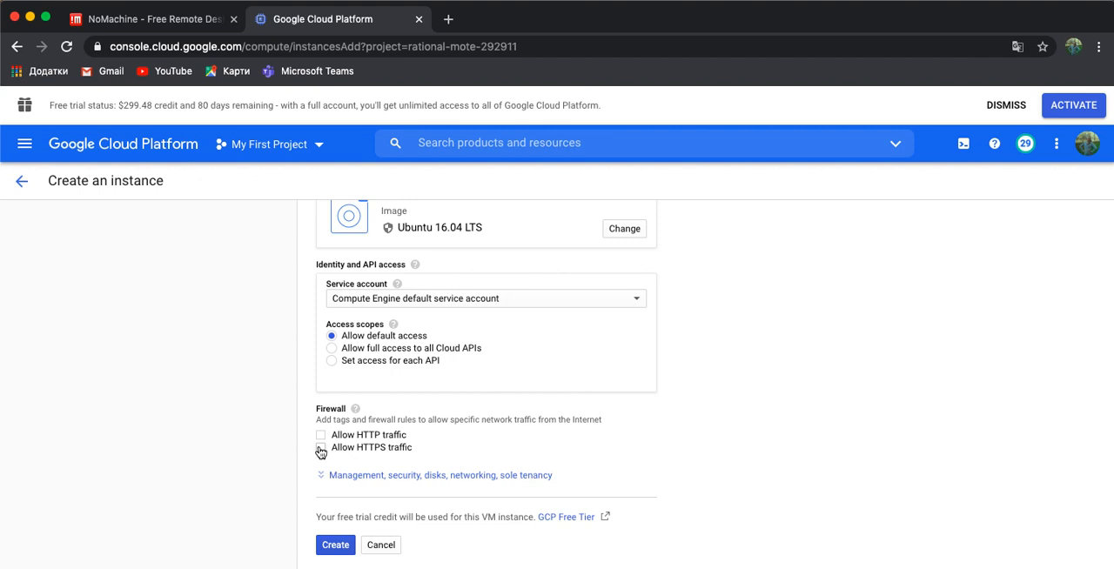
{"action": "left_click", "coordinate": [320, 448]}
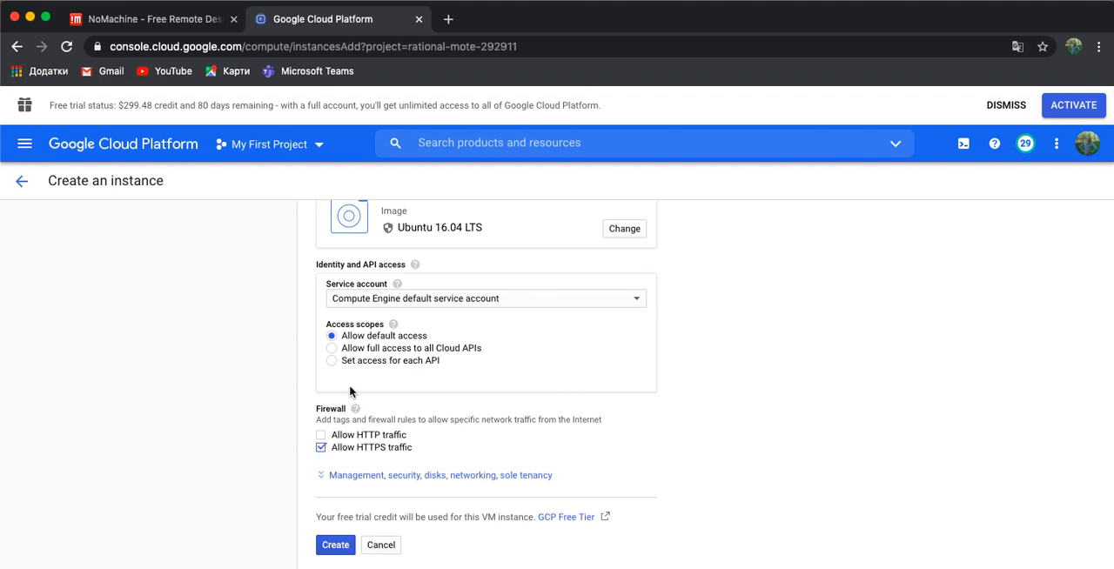
{"action": "left_click", "coordinate": [484, 297]}
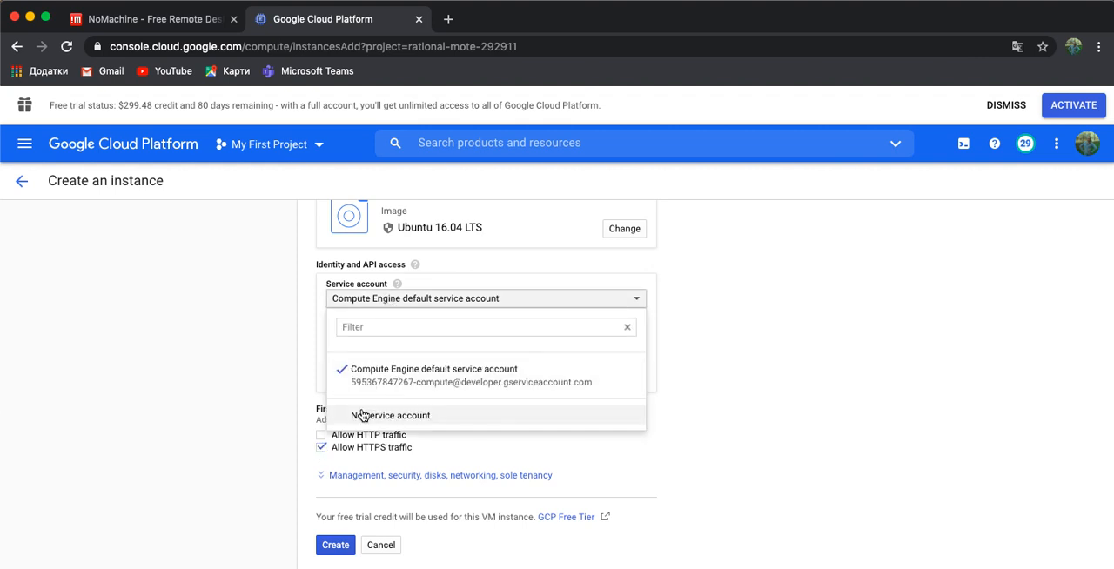
{"action": "mouse_move", "coordinate": [362, 418]}
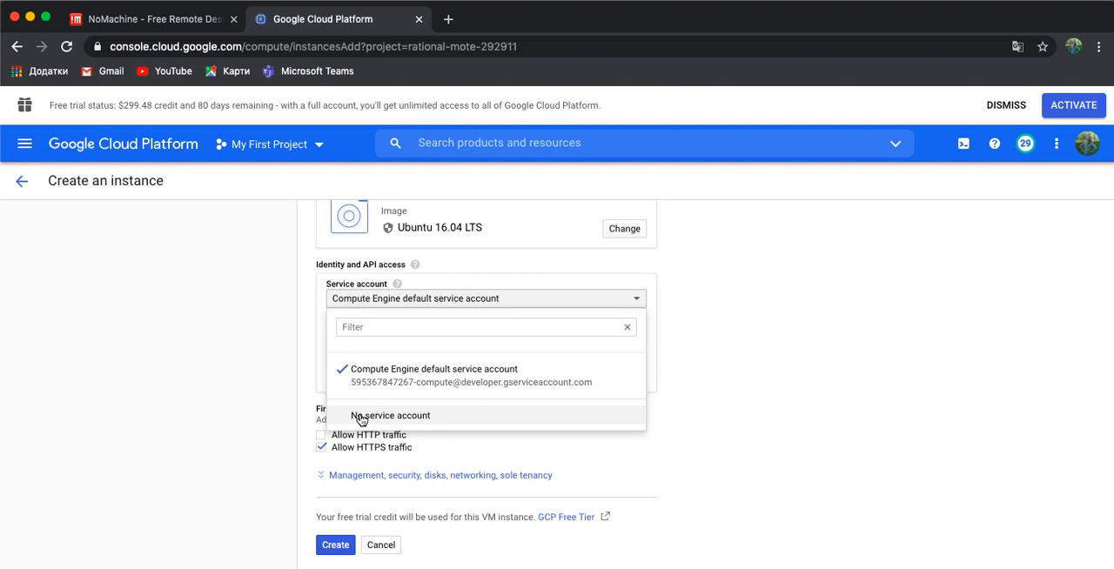
{"action": "left_click", "coordinate": [390, 414]}
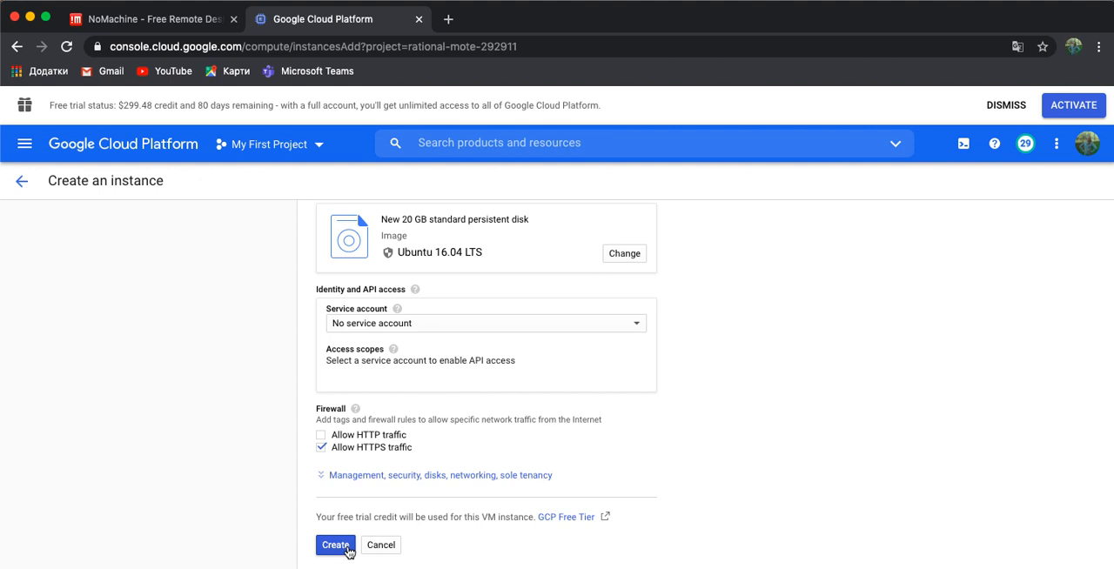
{"action": "left_click", "coordinate": [334, 544]}
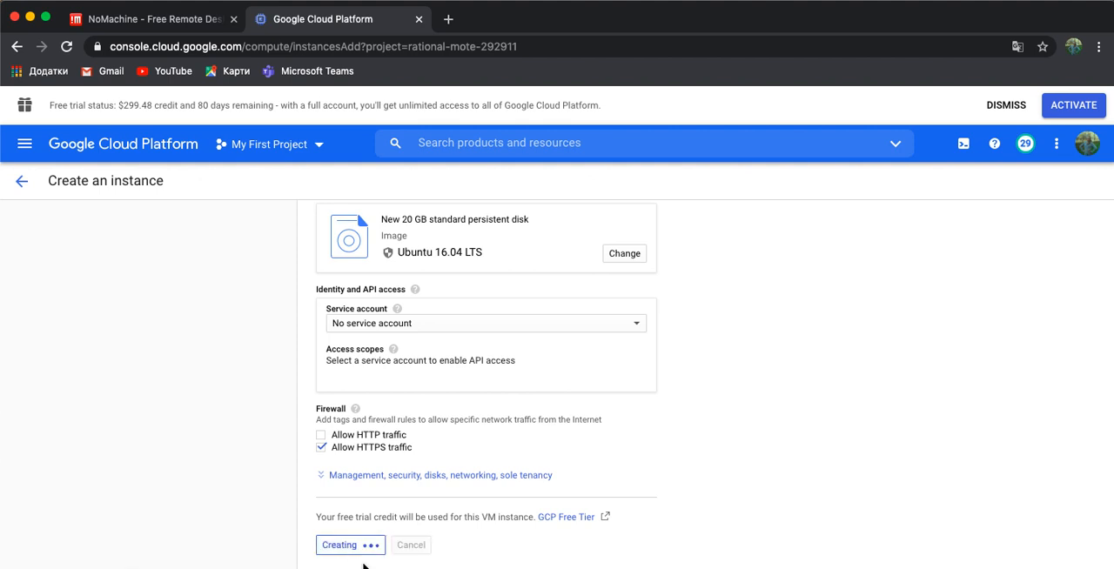
Open a browser SSH session to the running instance-1 in us-west1-b.
{"action": "left_click", "coordinate": [337, 545]}
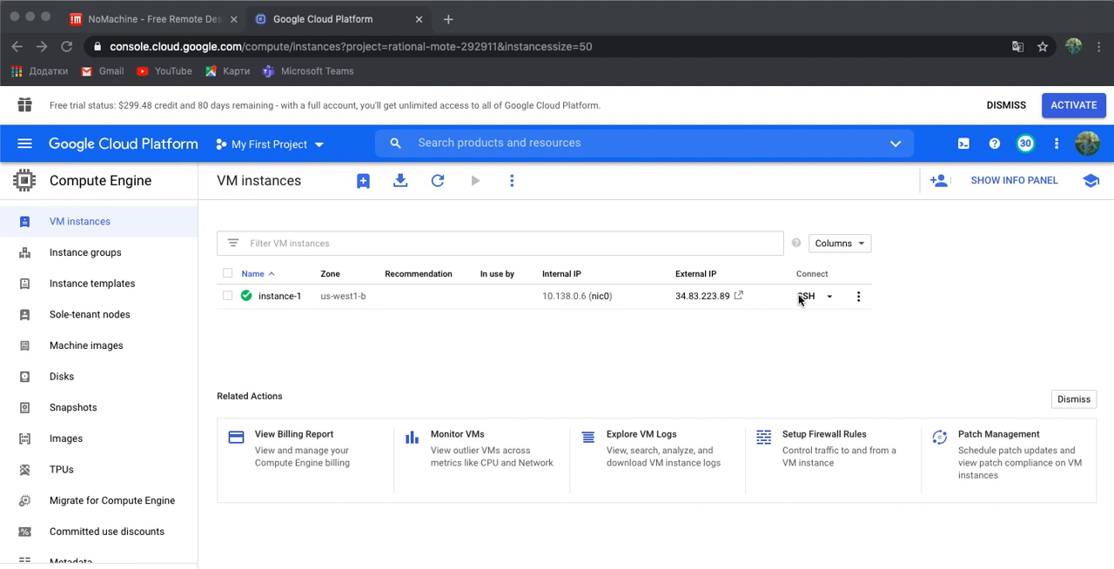
{"action": "left_click", "coordinate": [804, 296]}
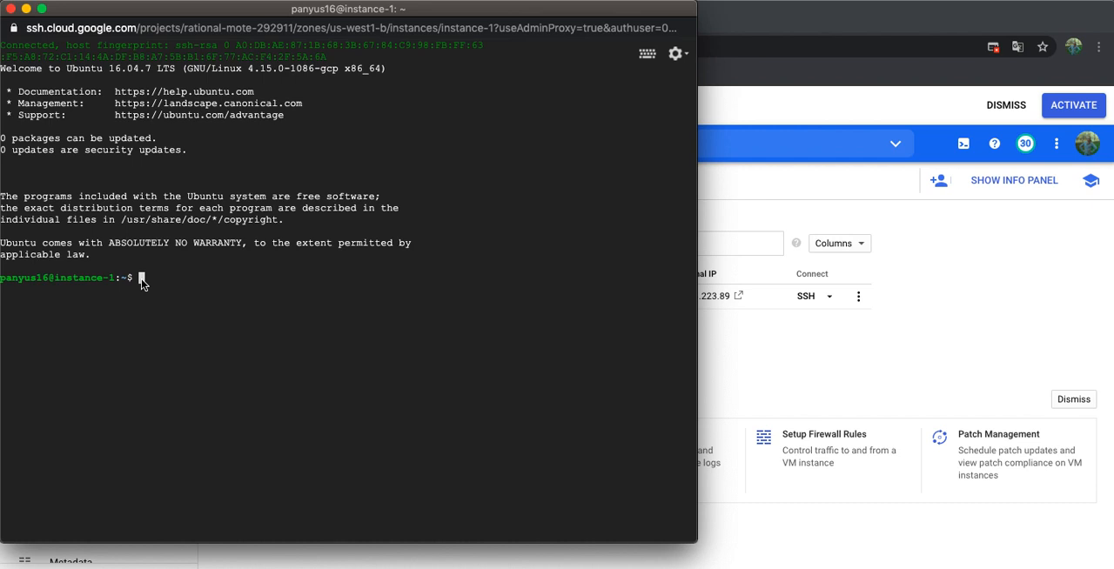
Run sudo apt-get update and sudo apt-get upgrade -y on instance-1.
{"action": "type", "text": "sudo apt-get update"}
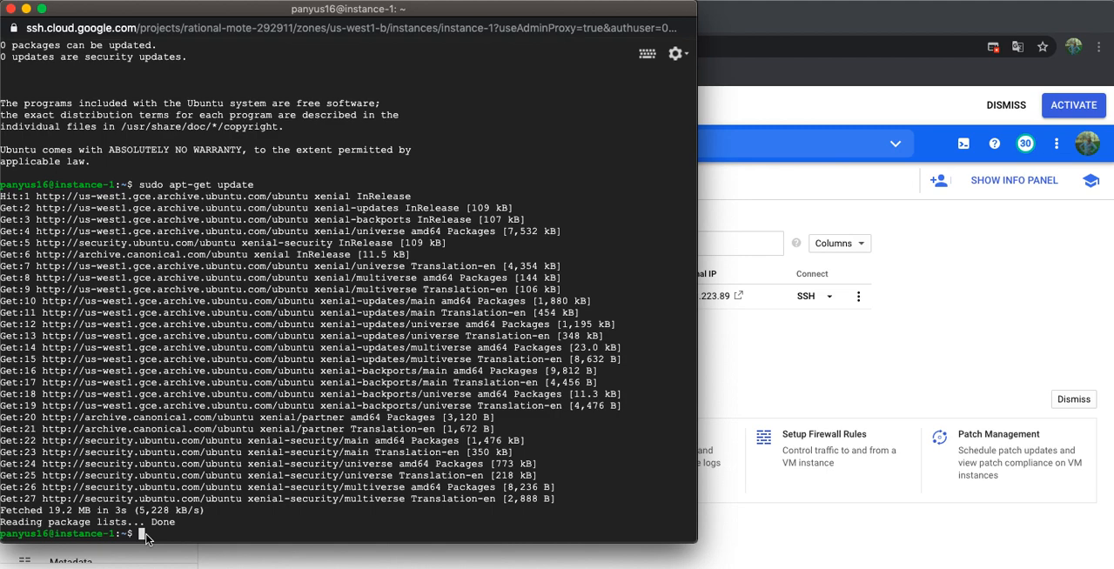
{"action": "type", "text": "sudo apt-get upgrade -y"}
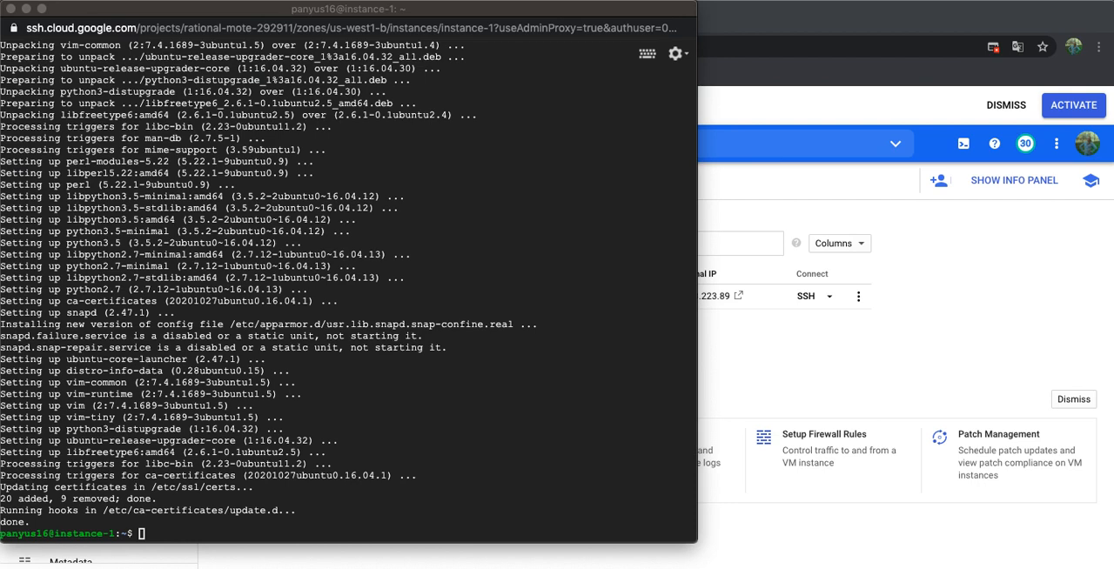
{"action": "mouse_move", "coordinate": [159, 564]}
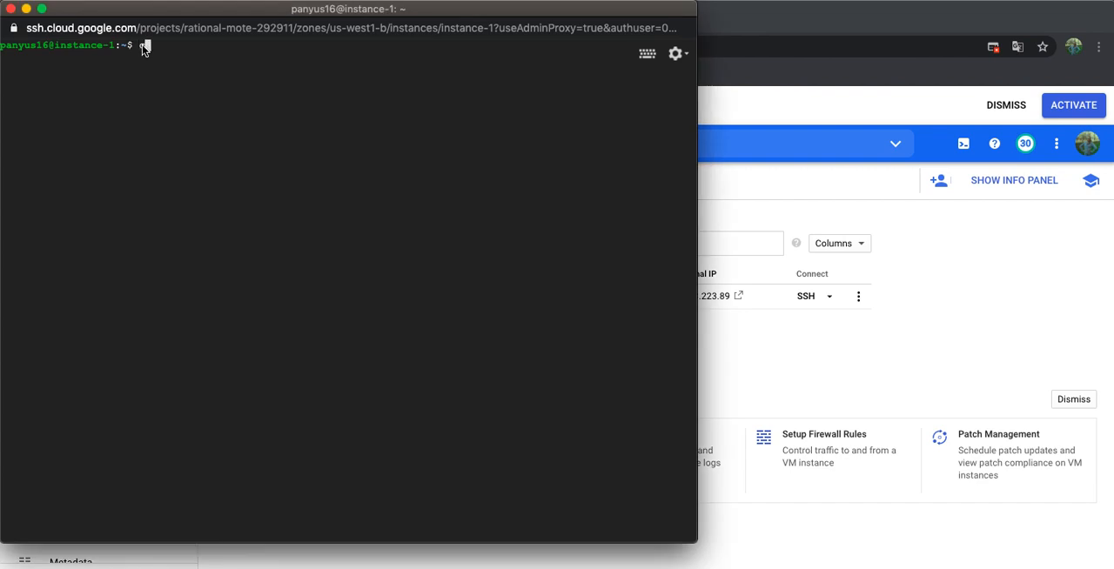
Run sudo apt-get install ubuntu-desktop and confirm the ~2.7 GB download with Y.
{"action": "type", "text": "sudo apt-get install ubuntu-desktop"}
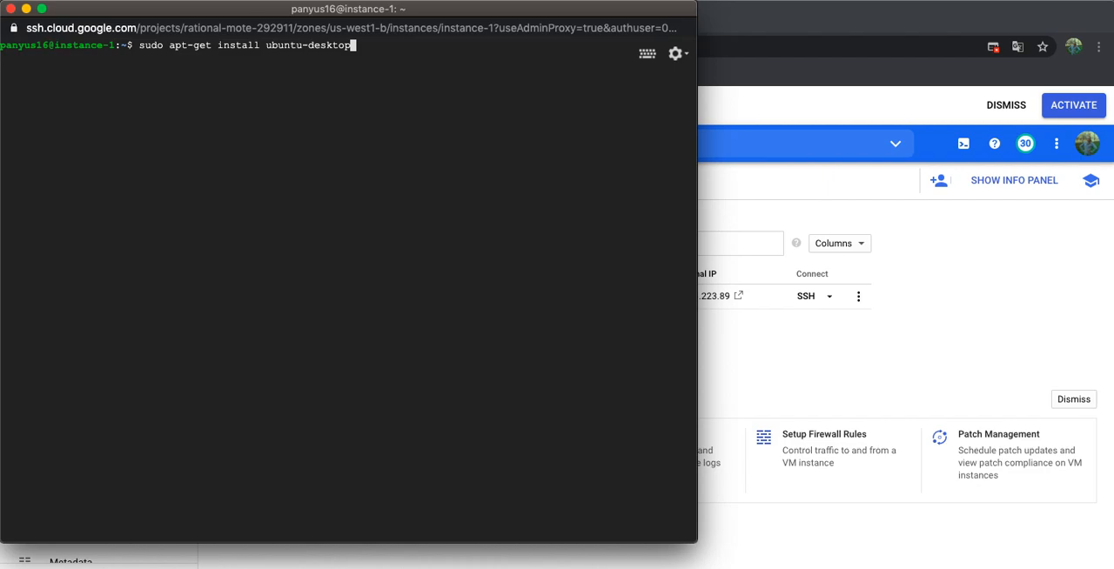
{"action": "key", "text": "Return"}
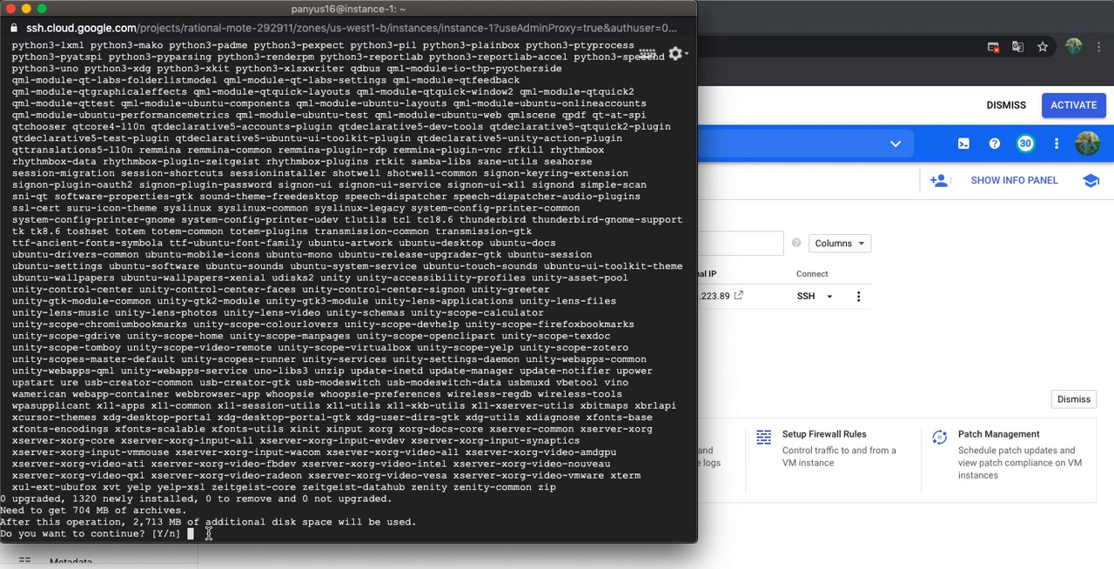
{"action": "type", "text": "Y"}
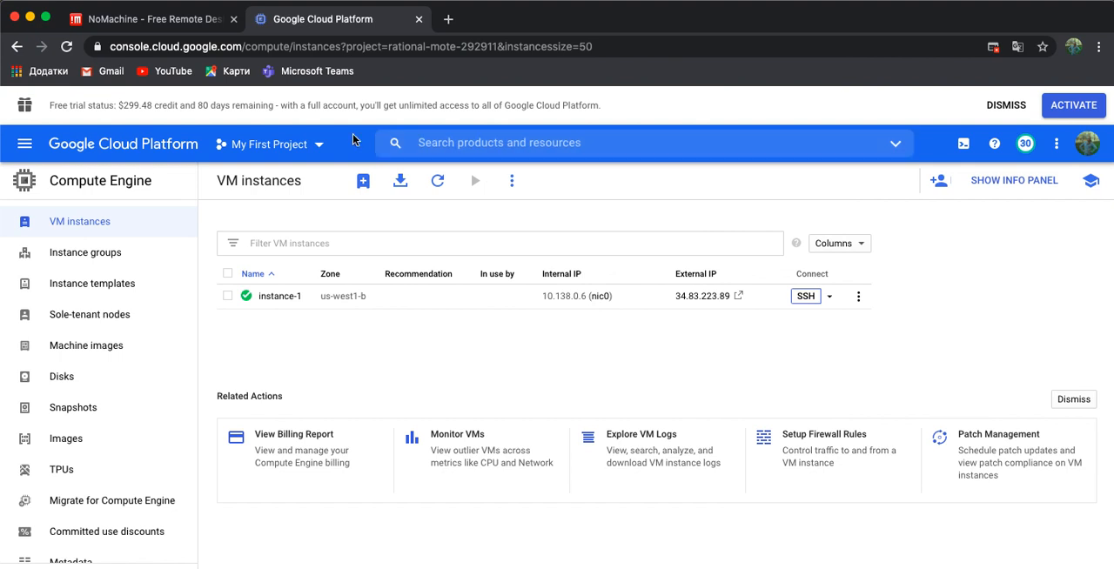
Navigate the NoMachine site to the Linux DEB amd64 package page, version 6.12.3_7 (46.4 MB).
{"action": "left_click", "coordinate": [148, 18]}
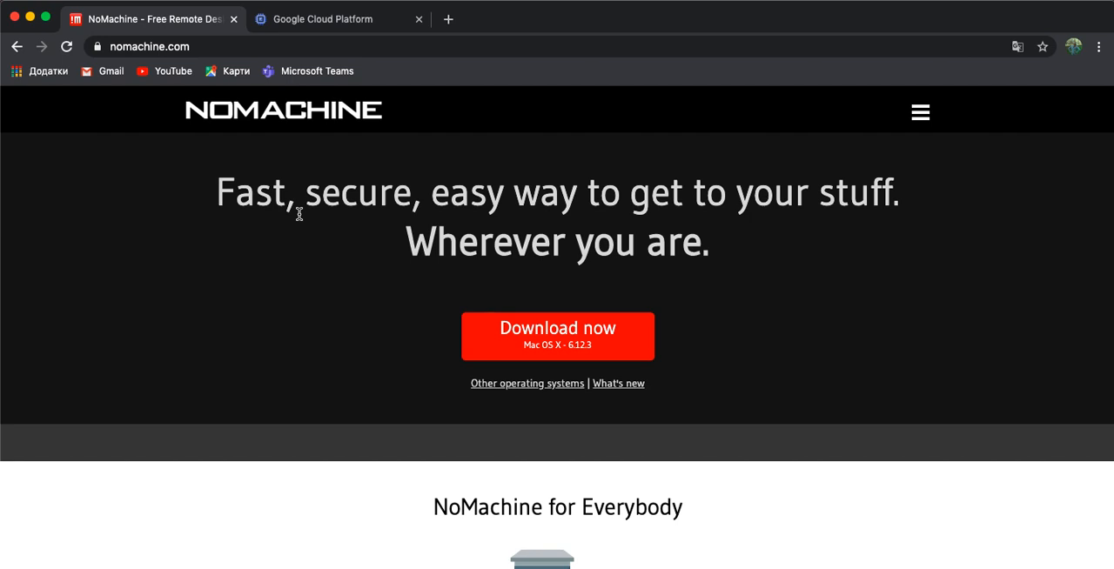
{"action": "mouse_move", "coordinate": [491, 303]}
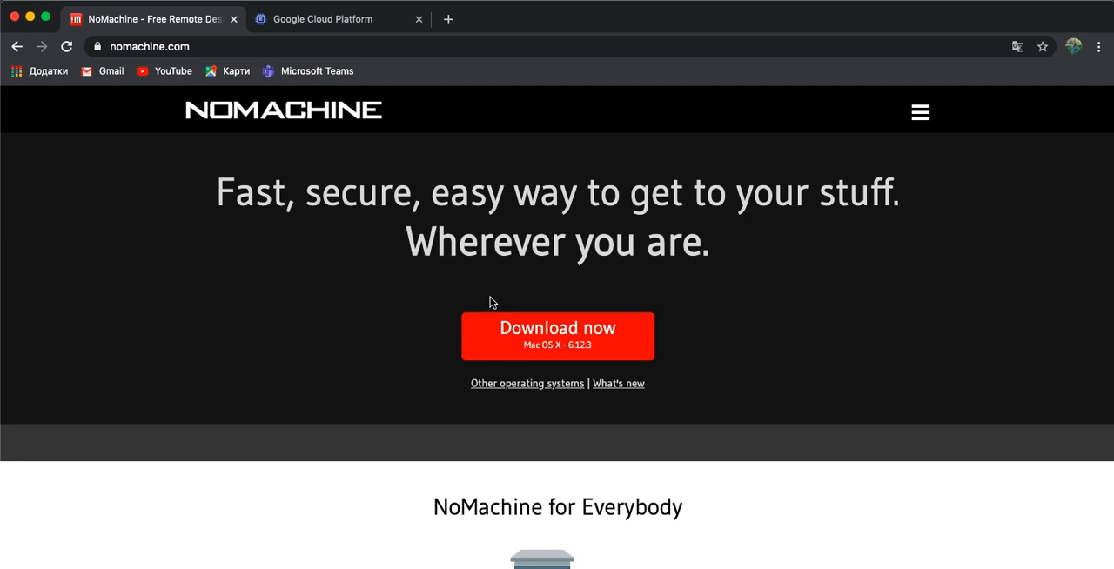
{"action": "left_click", "coordinate": [526, 383]}
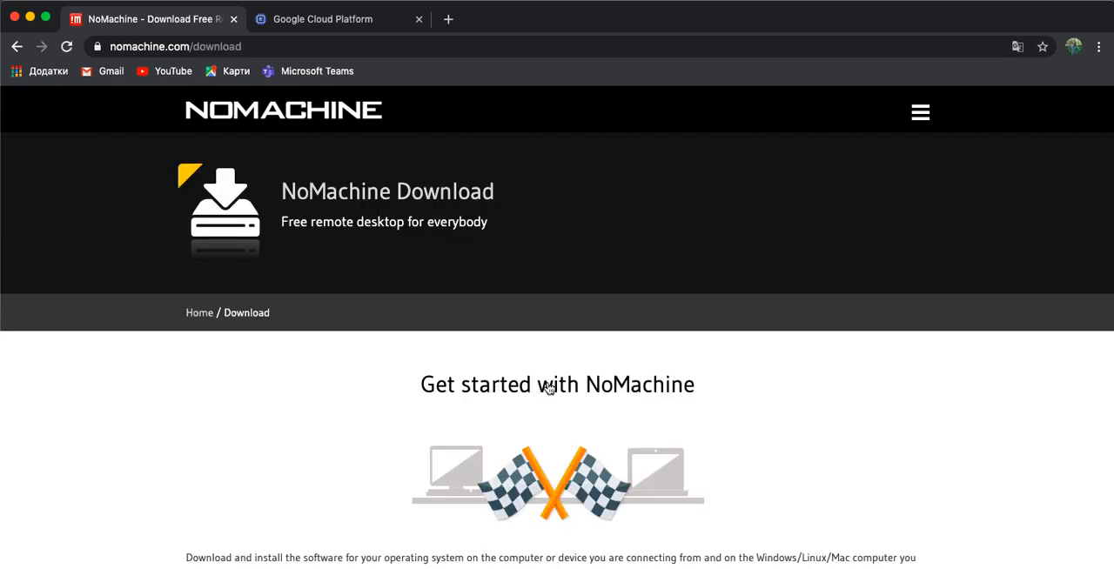
{"action": "mouse_move", "coordinate": [668, 460]}
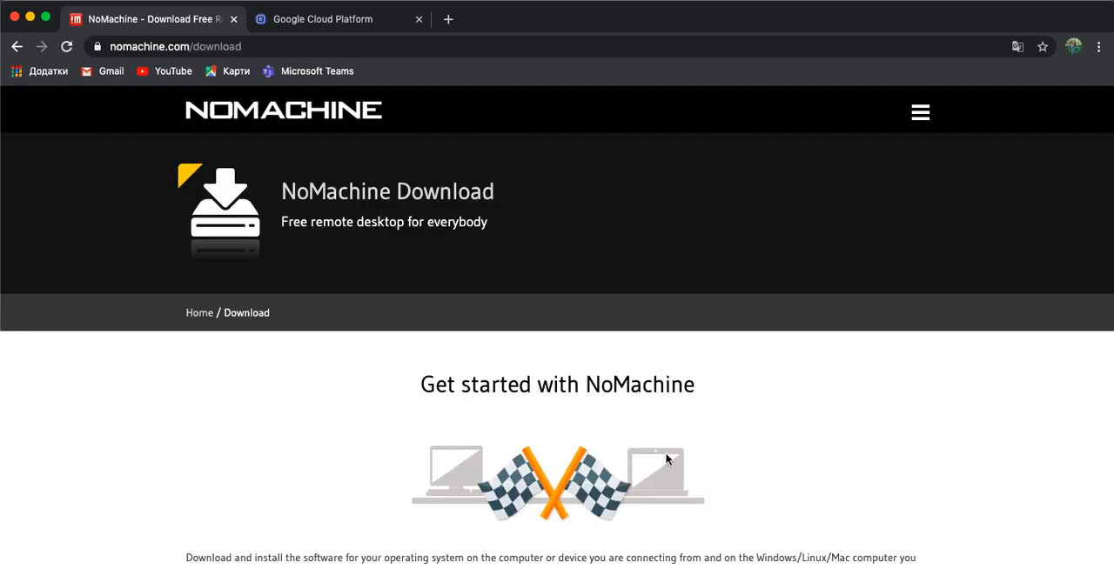
{"action": "scroll", "scroll_direction": "down", "scroll_amount": 3}
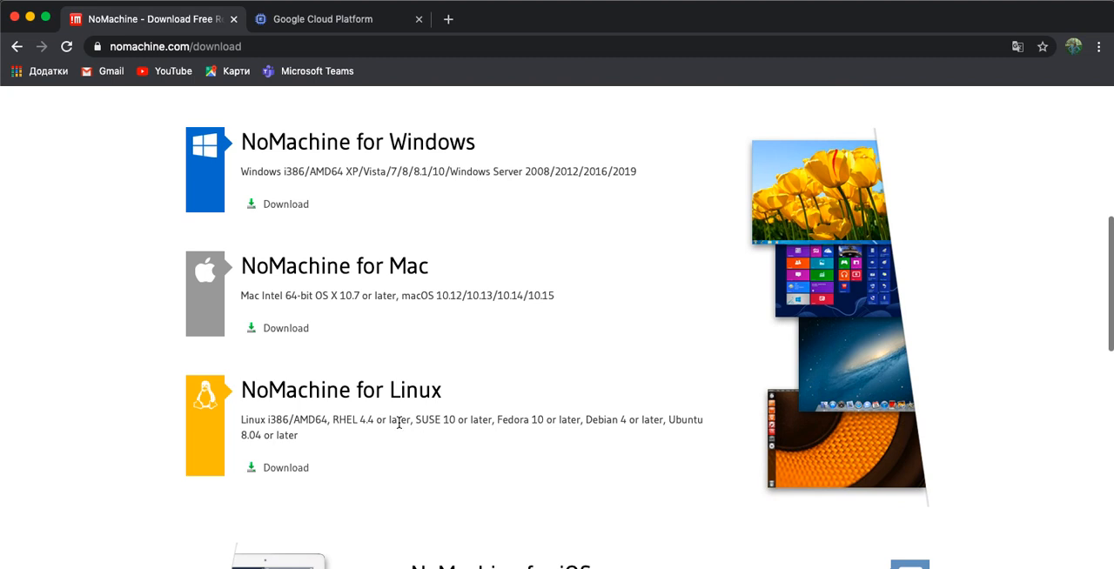
{"action": "left_click", "coordinate": [280, 466]}
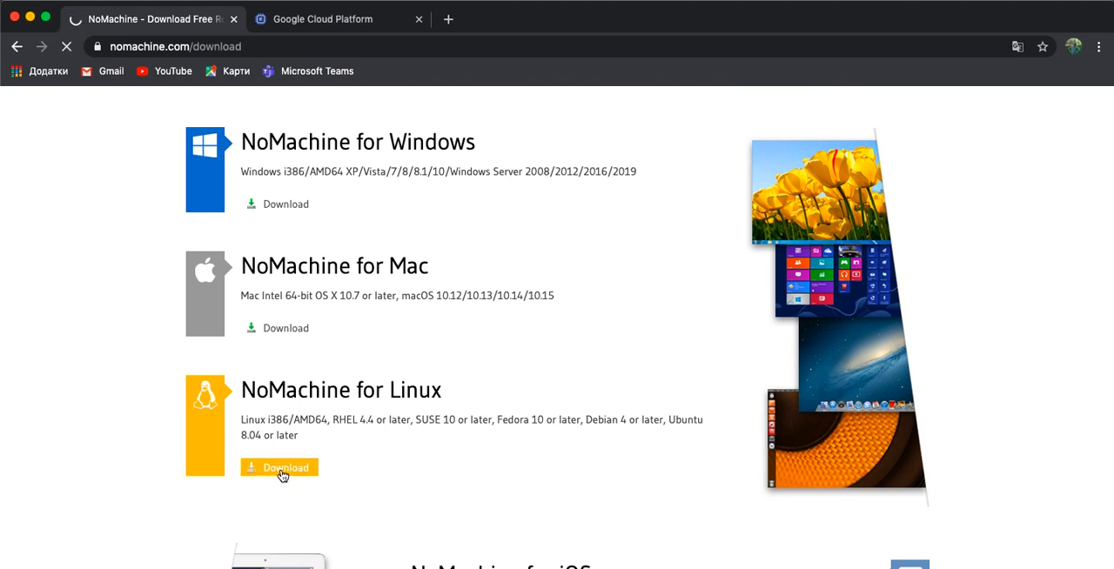
{"action": "left_click", "coordinate": [278, 466]}
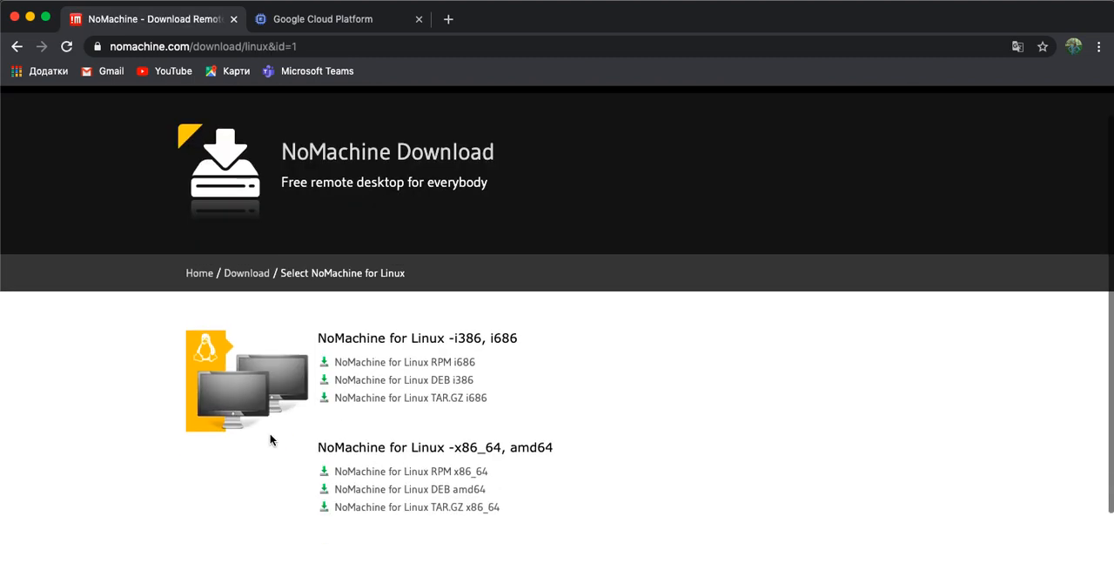
{"action": "left_click", "coordinate": [407, 489]}
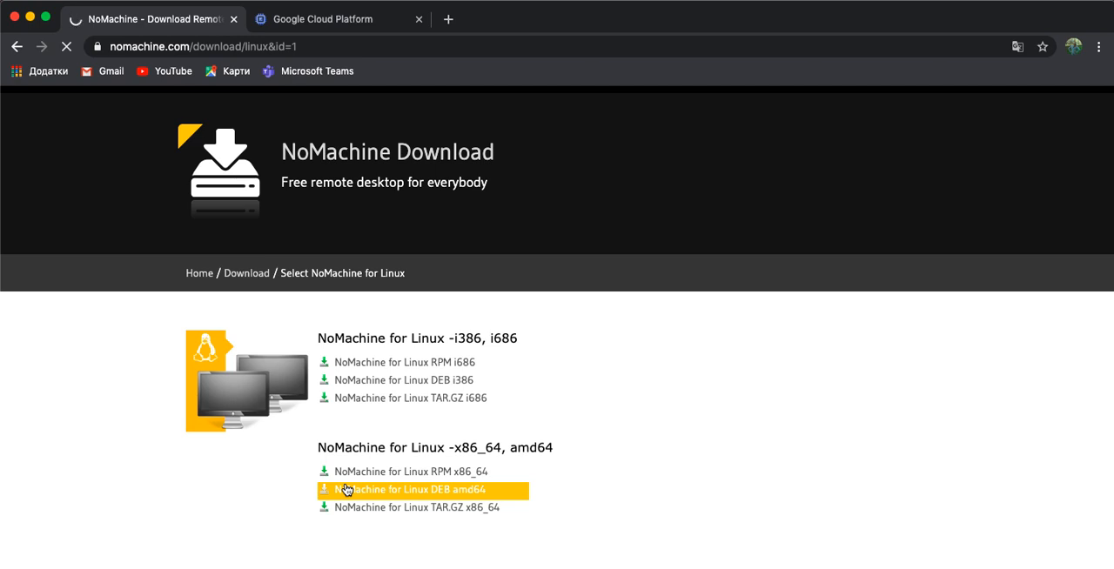
{"action": "left_click", "coordinate": [411, 489]}
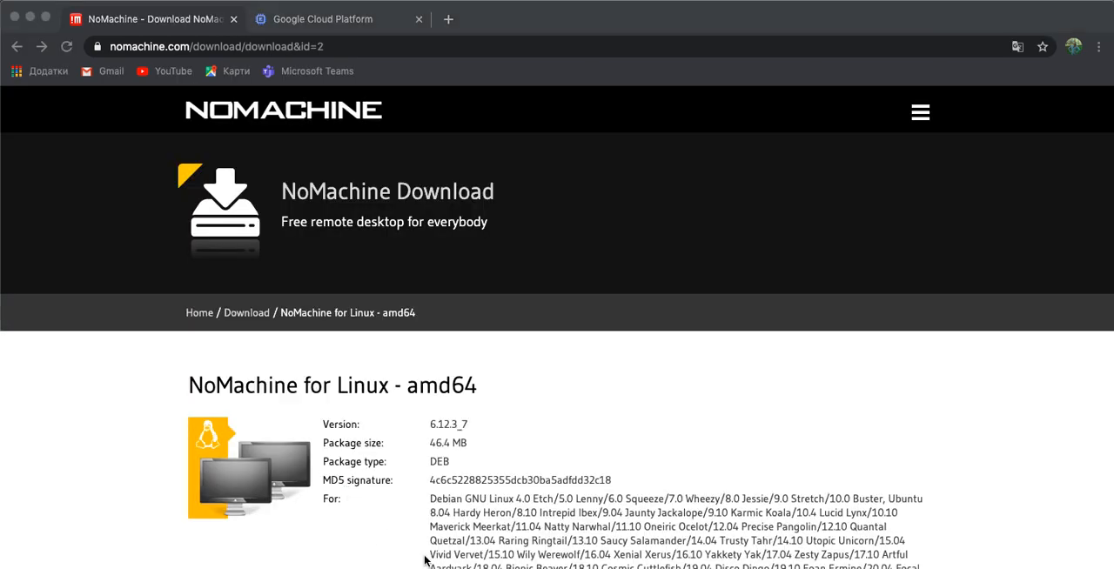
{"action": "scroll", "scroll_direction": "down", "scroll_amount": 3}
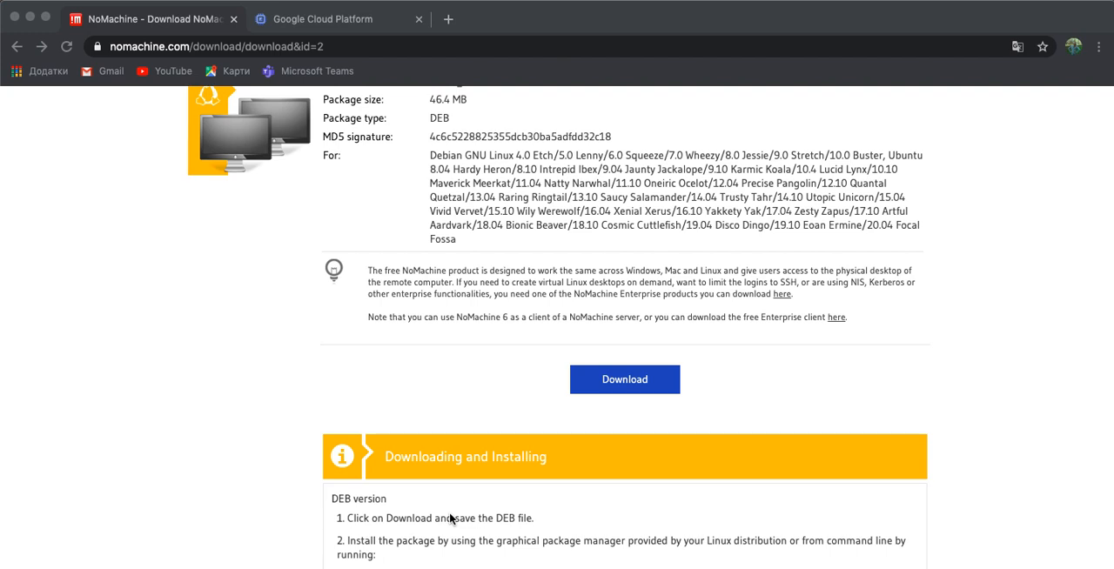
{"action": "mouse_move", "coordinate": [492, 478]}
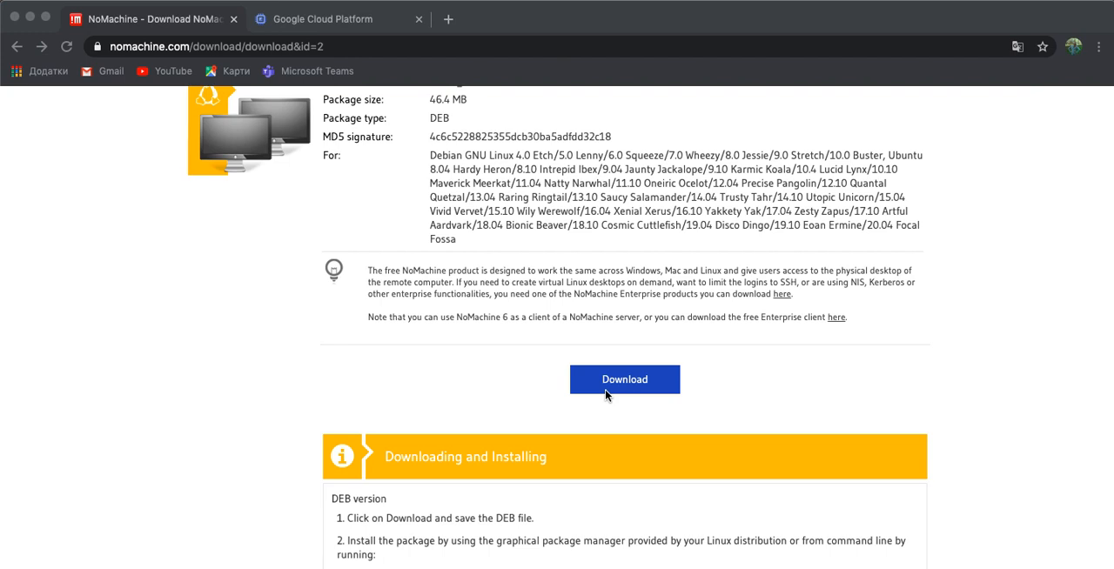
Inspect the Download button, trim its onclick link to the .deb URL in TextEdit, and copy it.
{"action": "right_click", "coordinate": [623, 380]}
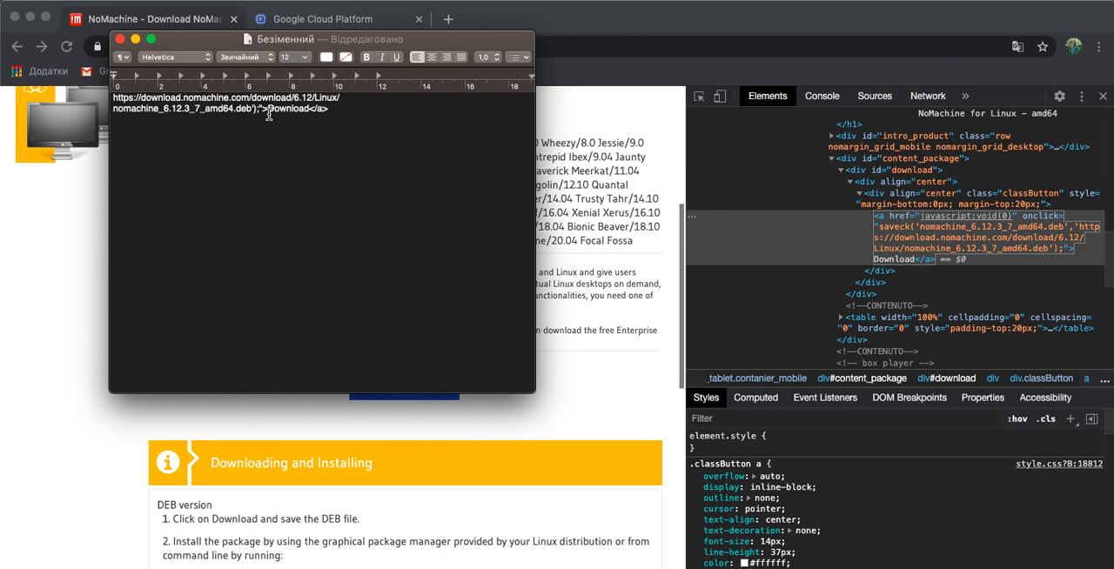
{"action": "double_click", "coordinate": [294, 108]}
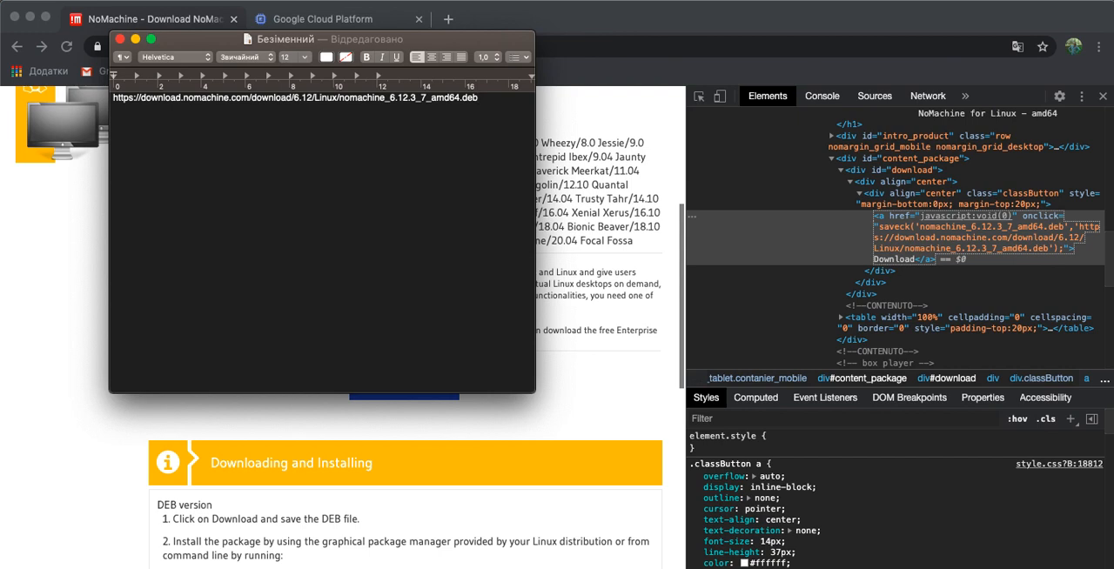
{"action": "double_click", "coordinate": [193, 97]}
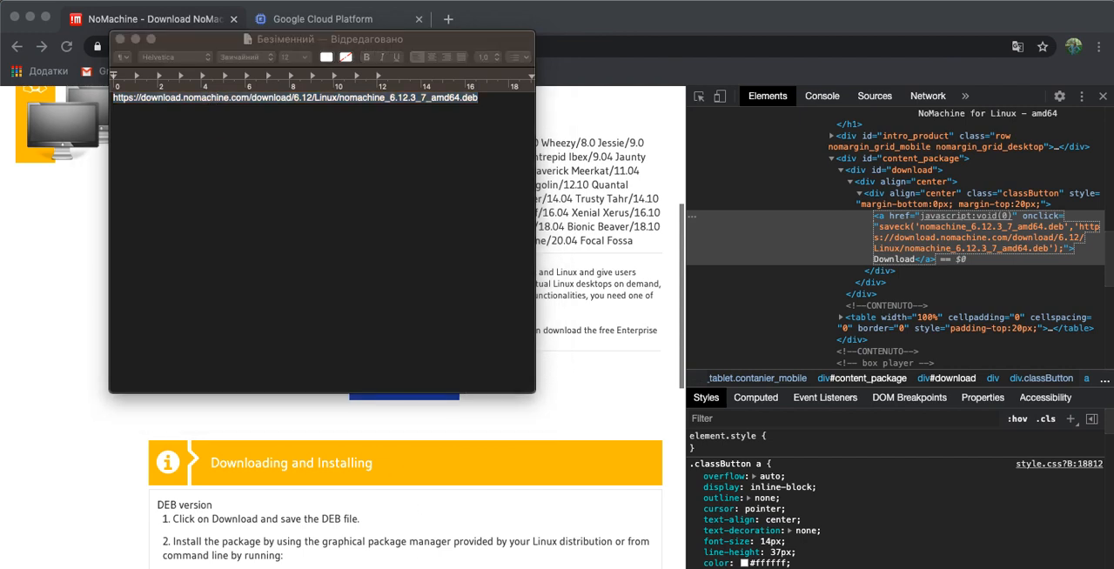
{"action": "mouse_move", "coordinate": [473, 509]}
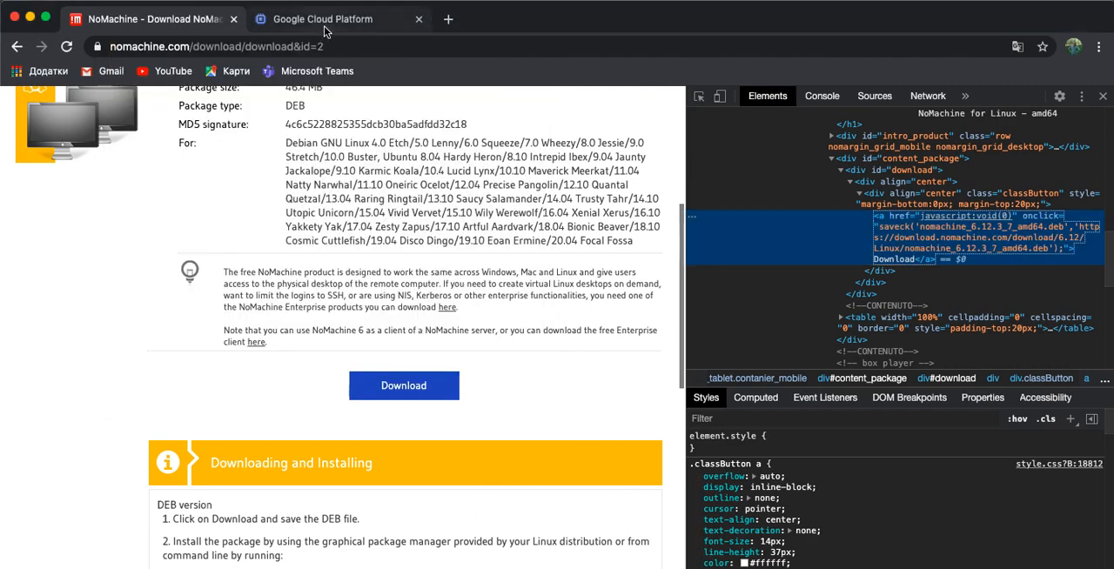
{"action": "left_click", "coordinate": [322, 18]}
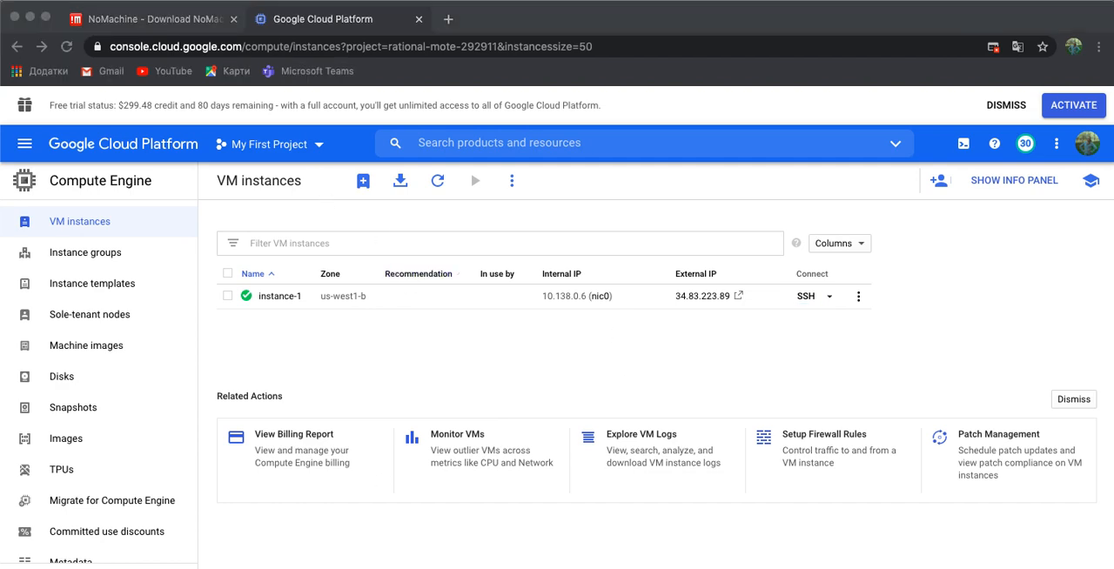
Download nomachine_6.12.3_7_amd64.deb onto the VM with wget in the SSH terminal.
{"action": "left_click", "coordinate": [804, 296]}
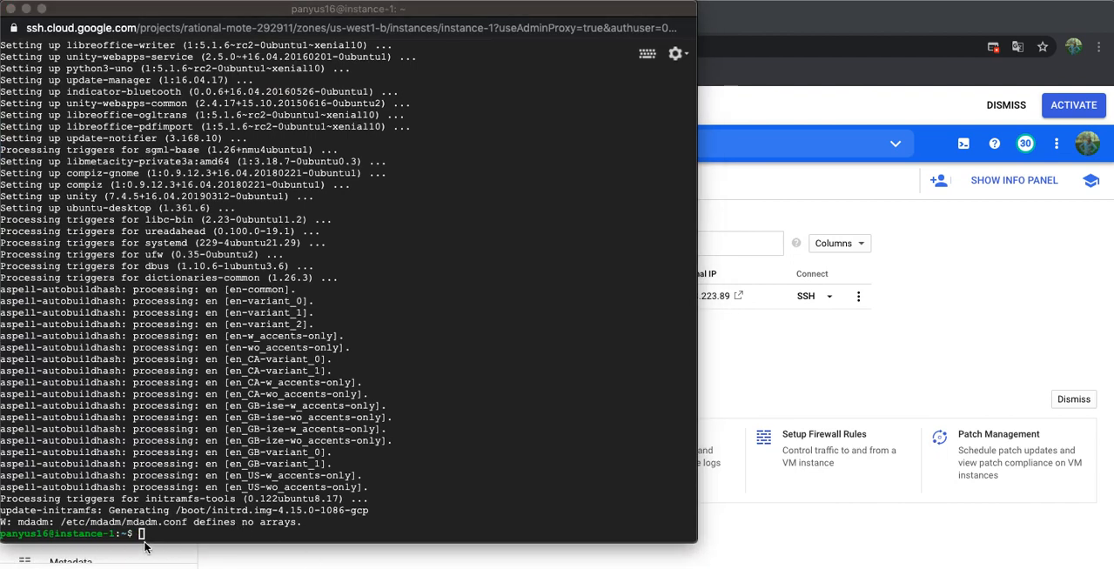
{"action": "type", "text": "c"}
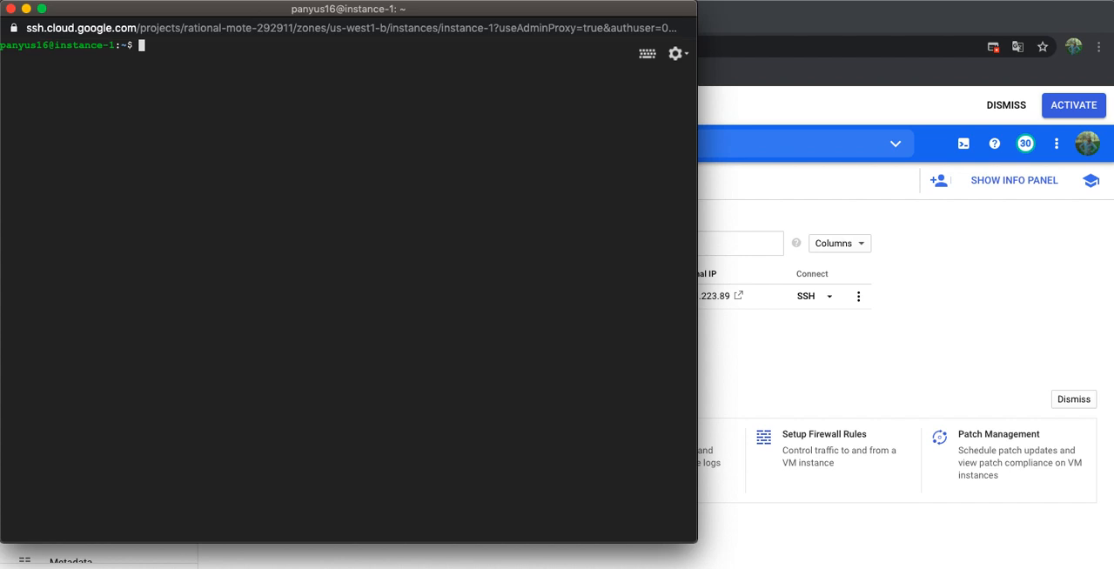
{"action": "type", "text": "wget"}
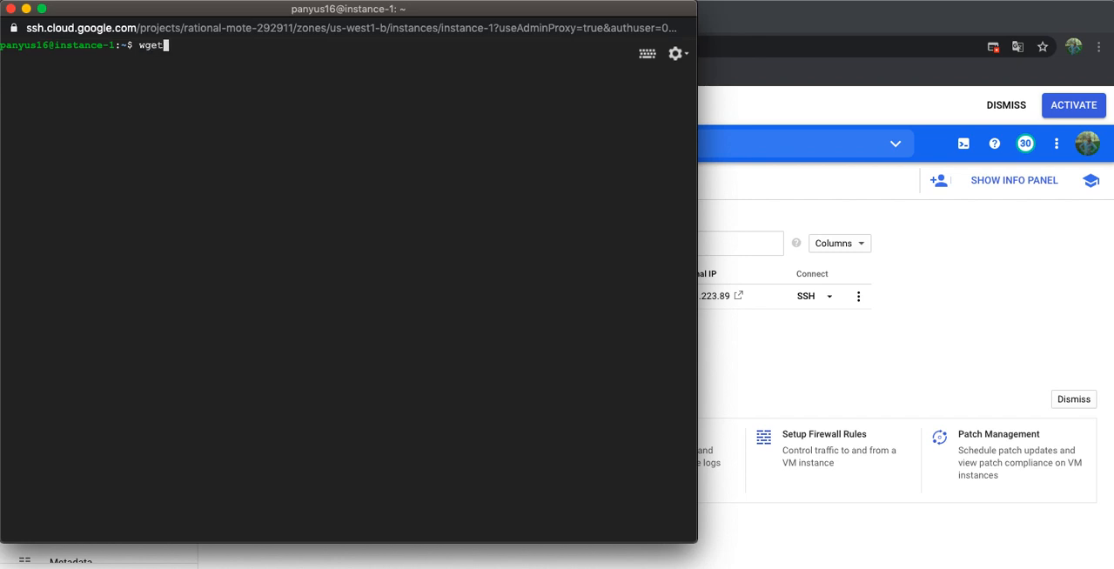
{"action": "type", "text": "\" \""}
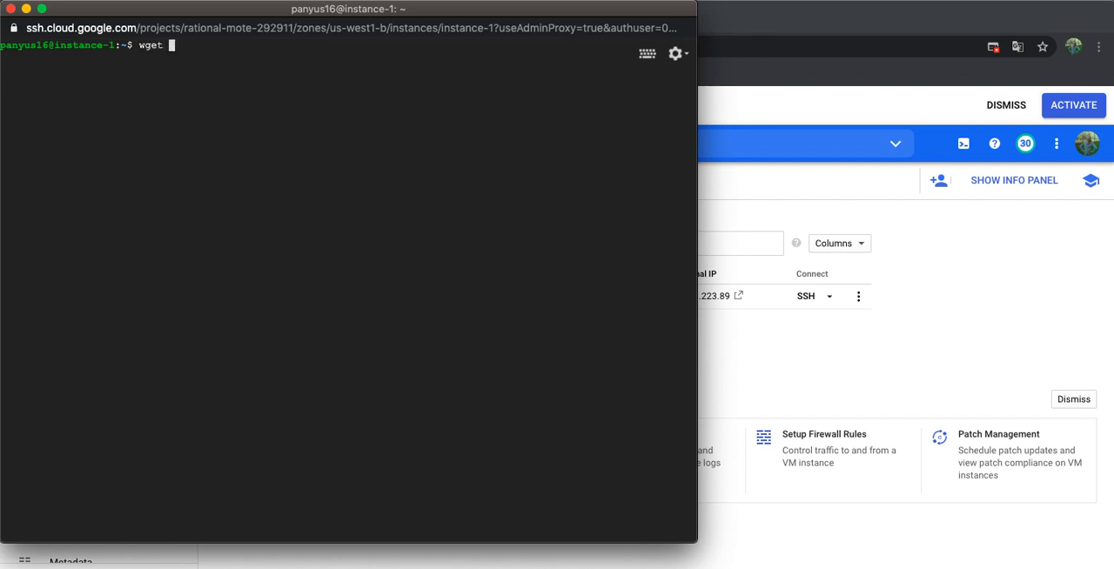
{"action": "type", "text": "https://download.nomachine.com/download/6.12/Linux/nomachine_6.12.3_7_amd64.deb"}
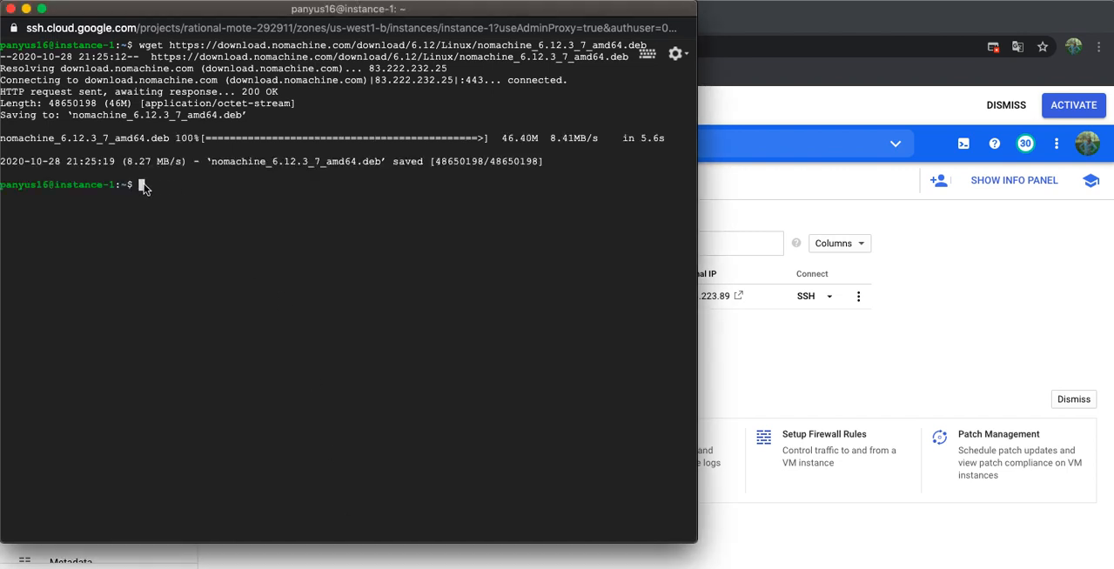
Install the package with sudo apt install ./nomachine_6.12.3_7_amd64.deb.
{"action": "type", "text": "sudo apt install ./"}
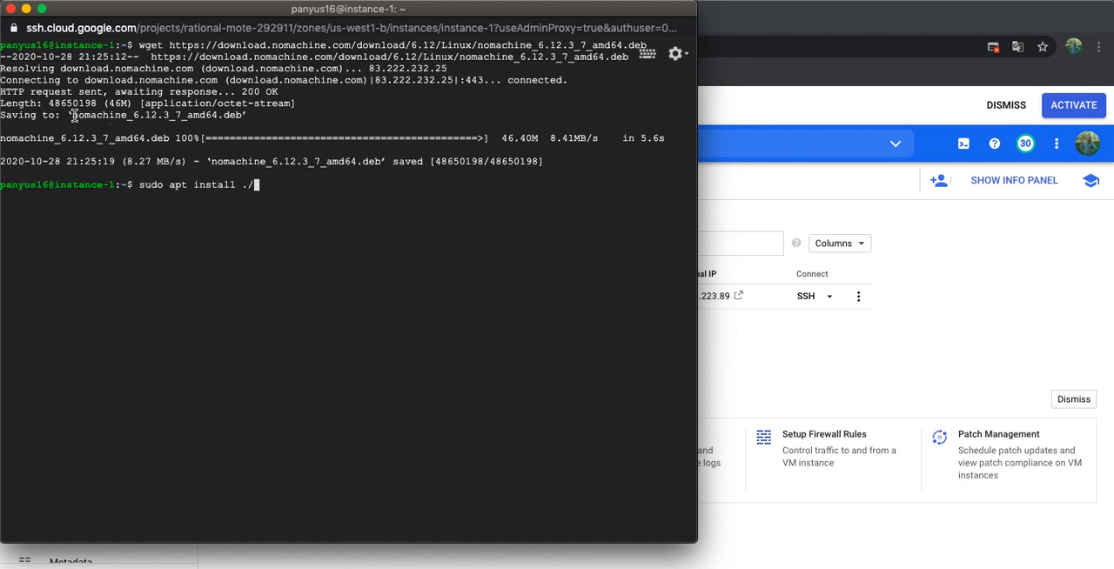
{"action": "left_click_drag", "start_coordinate": [73, 115], "coordinate": [200, 115]}
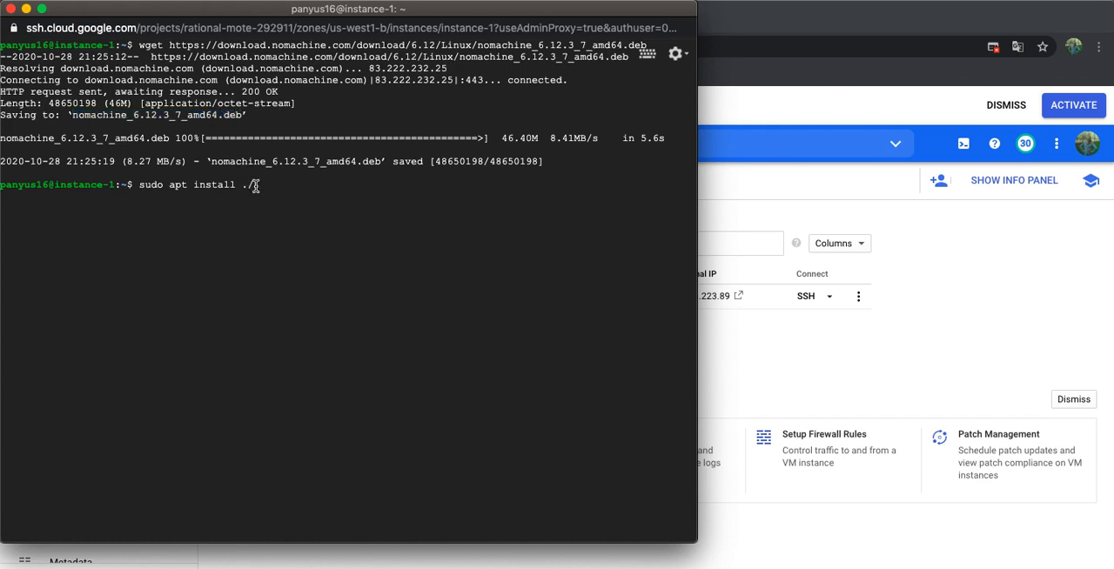
{"action": "type", "text": "nomachine_6.12.3_7_amd64.deb"}
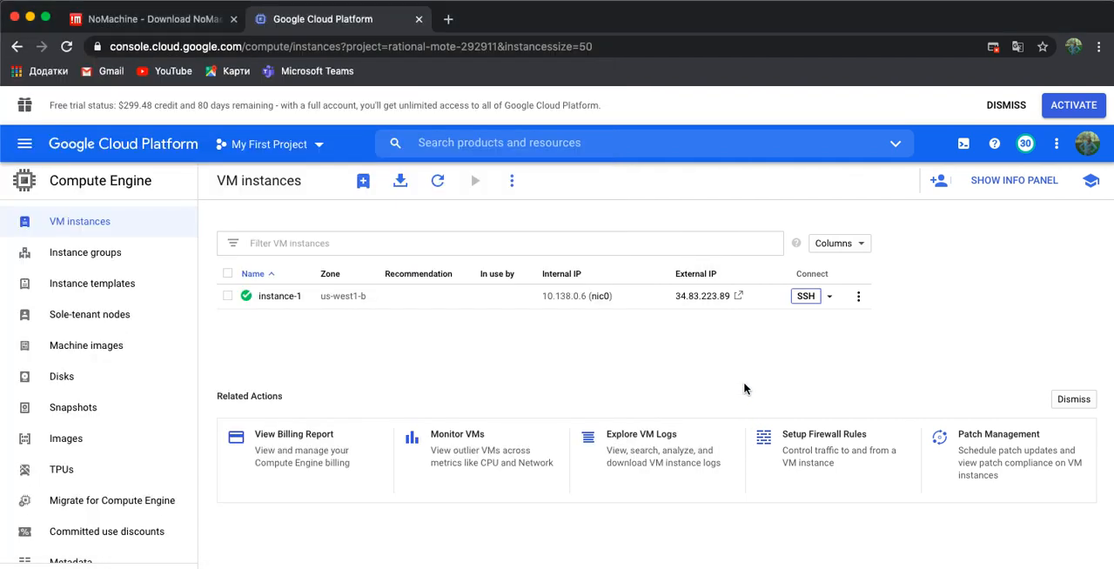
{"action": "mouse_move", "coordinate": [317, 323]}
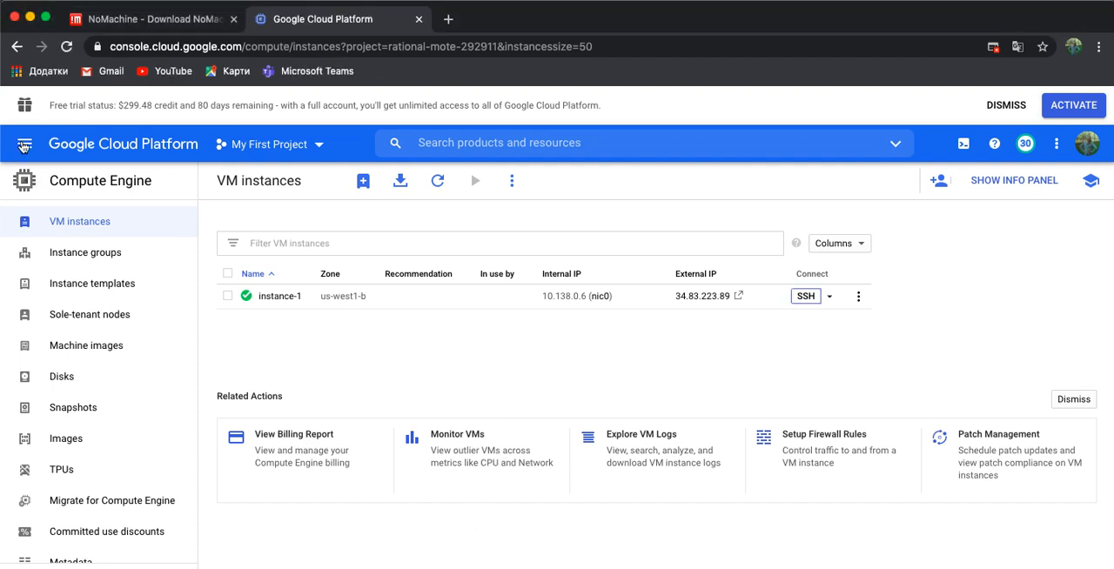
Go to VPC network > Firewall and start creating a new firewall rule.
{"action": "left_click", "coordinate": [24, 143]}
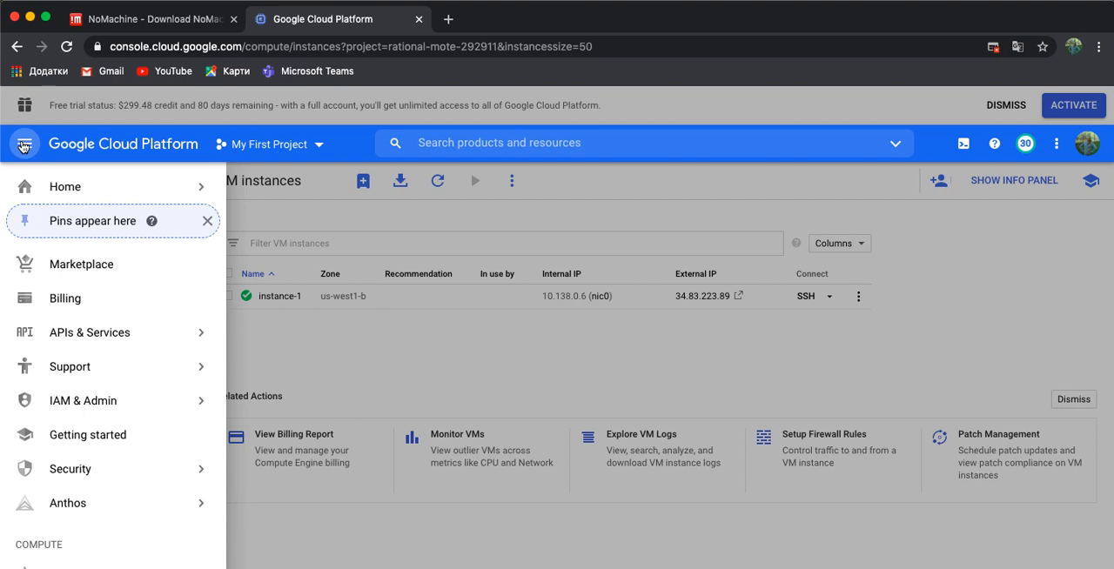
{"action": "left_click", "coordinate": [91, 331]}
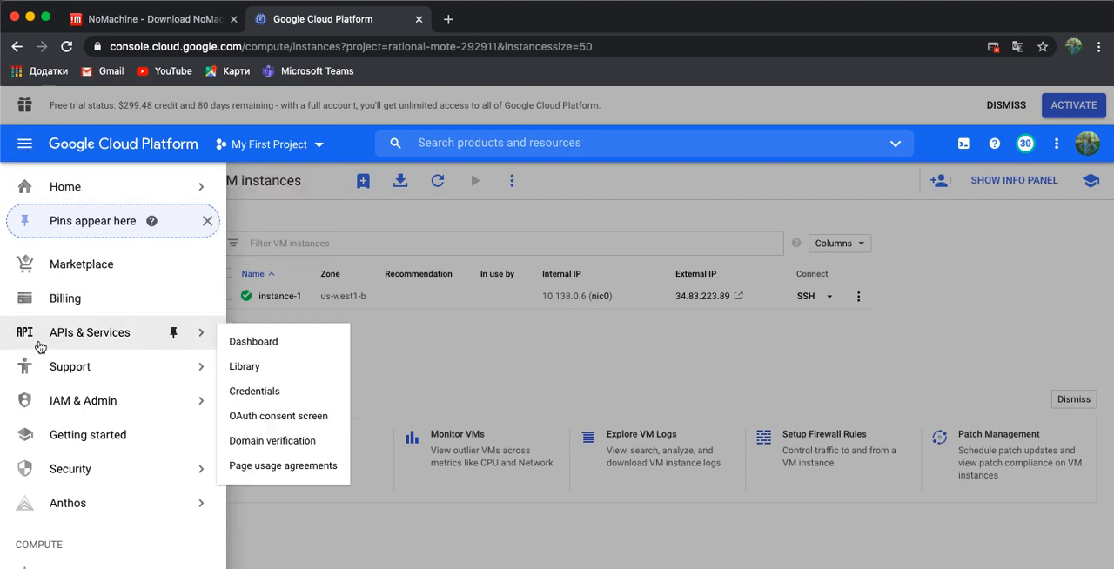
{"action": "scroll", "scroll_direction": "down", "scroll_amount": 3}
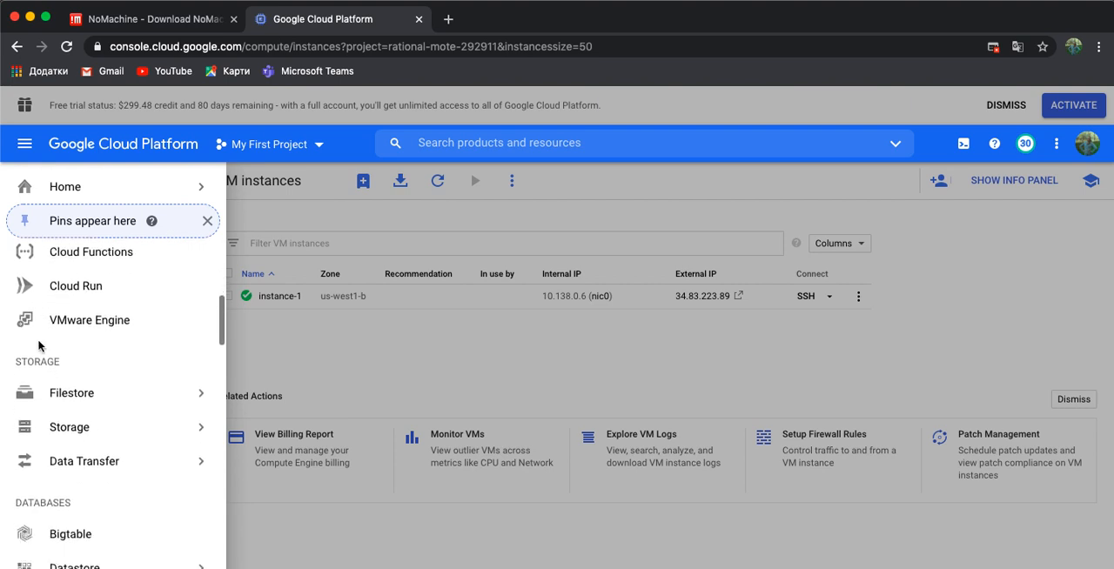
{"action": "scroll", "scroll_direction": "down", "scroll_amount": 3}
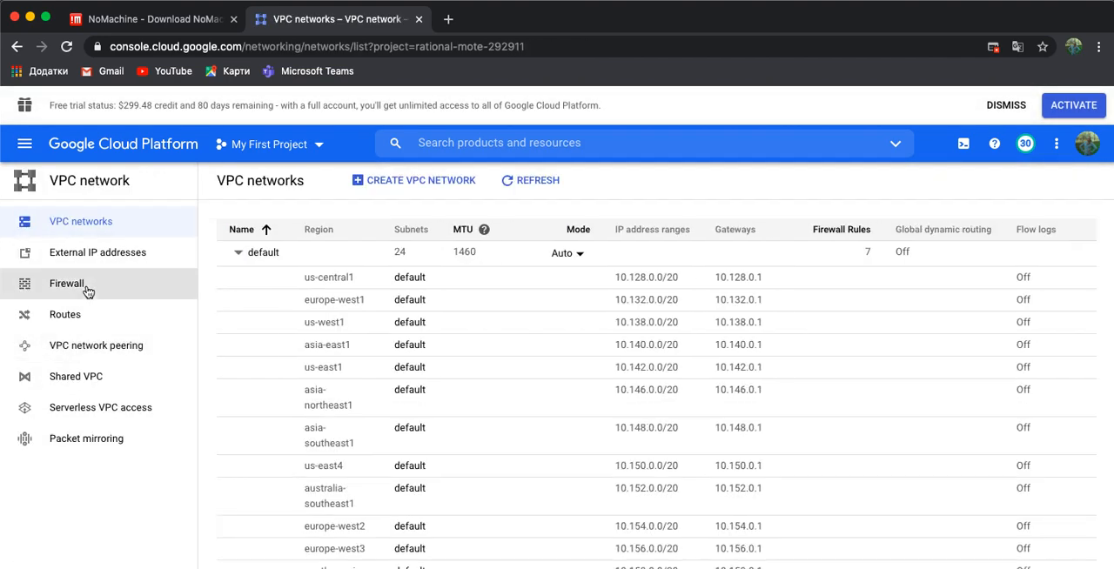
{"action": "left_click", "coordinate": [66, 282]}
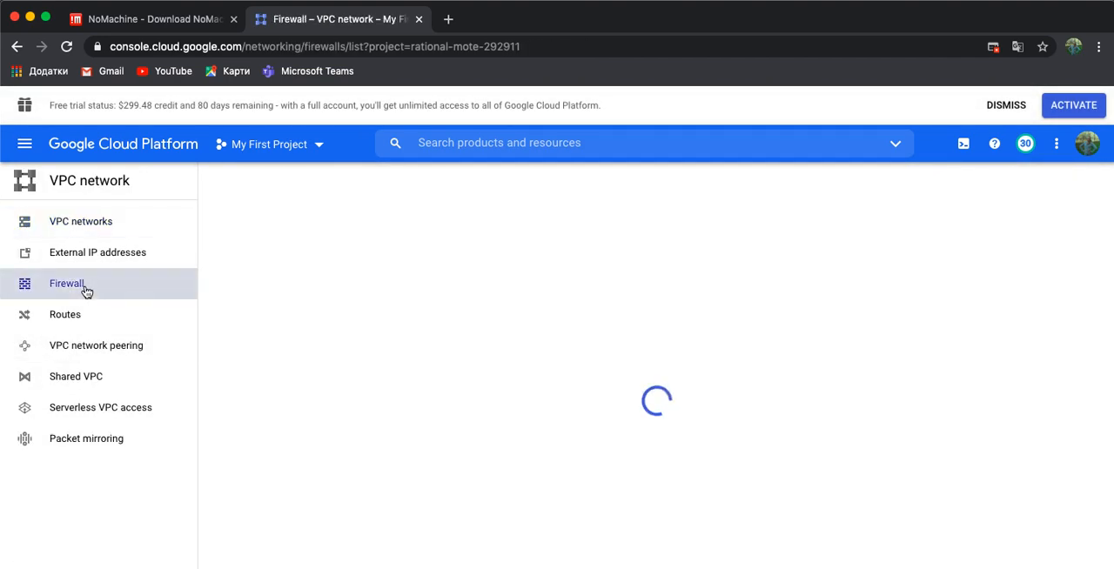
{"action": "left_click", "coordinate": [66, 282]}
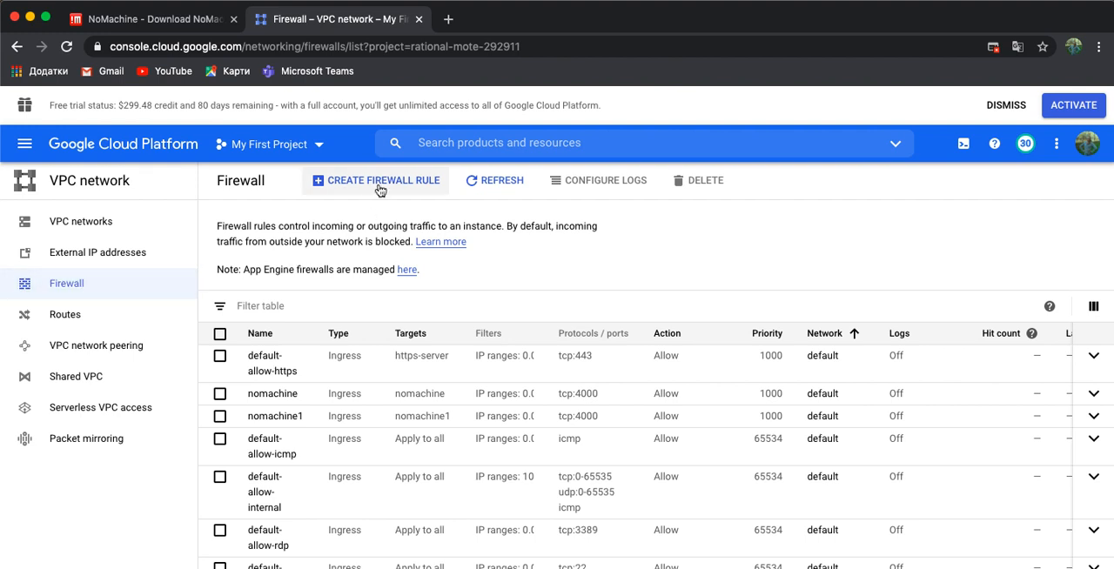
{"action": "left_click", "coordinate": [376, 181]}
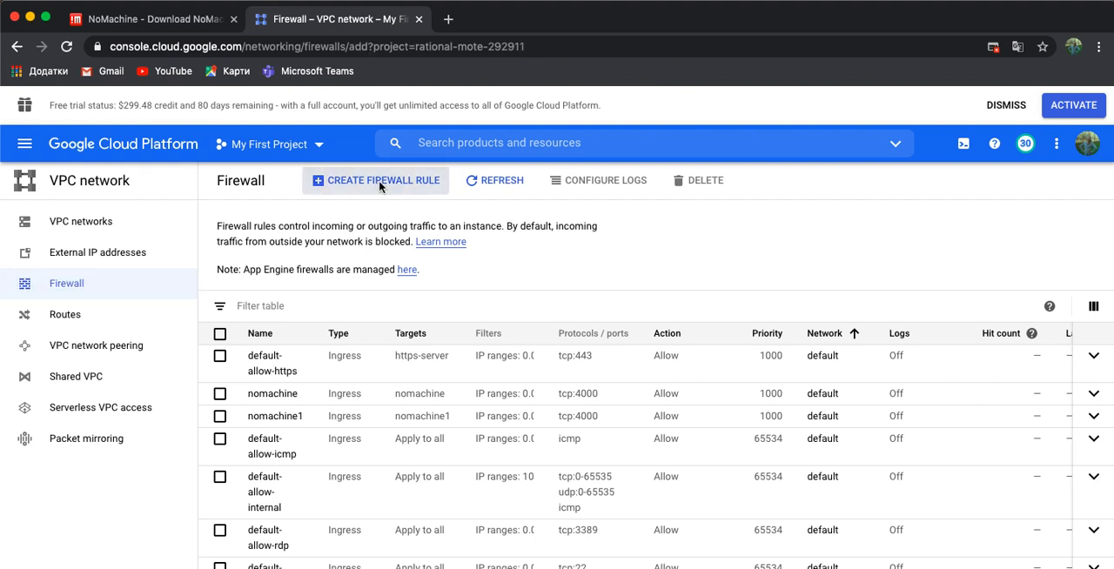
{"action": "left_click", "coordinate": [376, 181]}
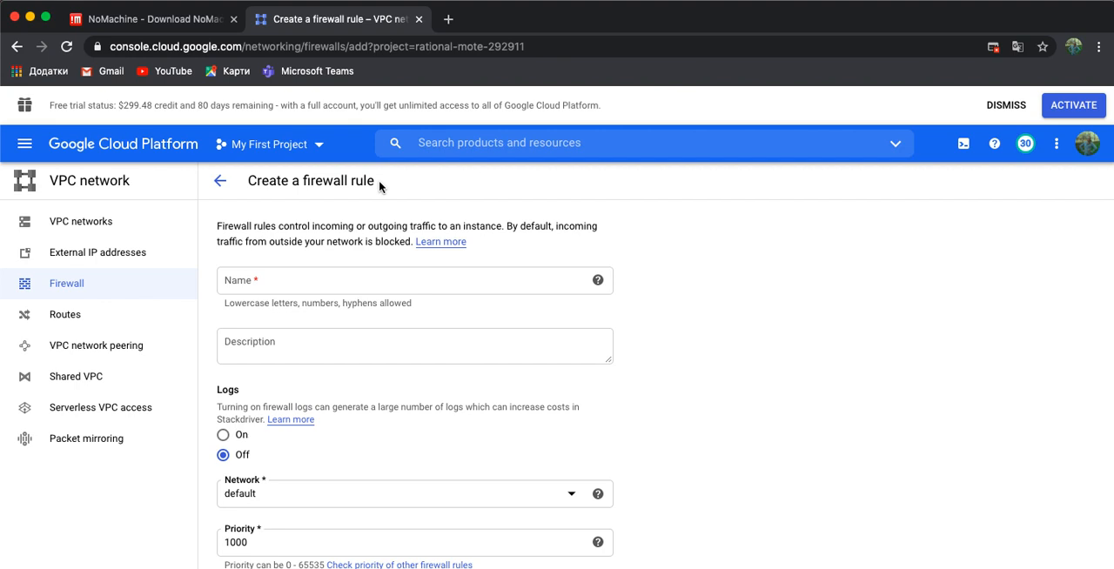
{"action": "mouse_move", "coordinate": [428, 365]}
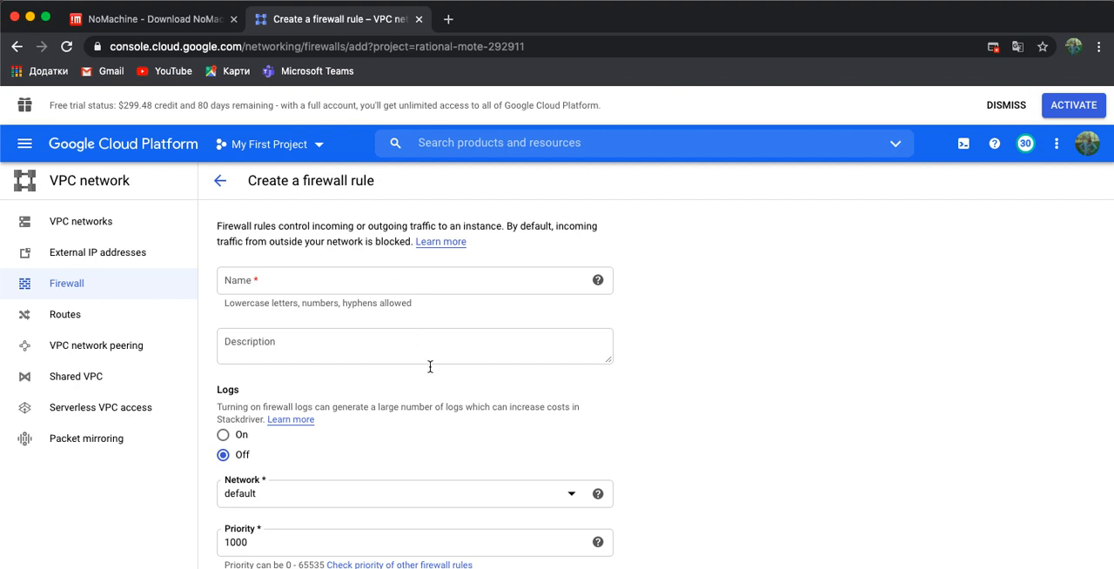
{"action": "mouse_move", "coordinate": [421, 526]}
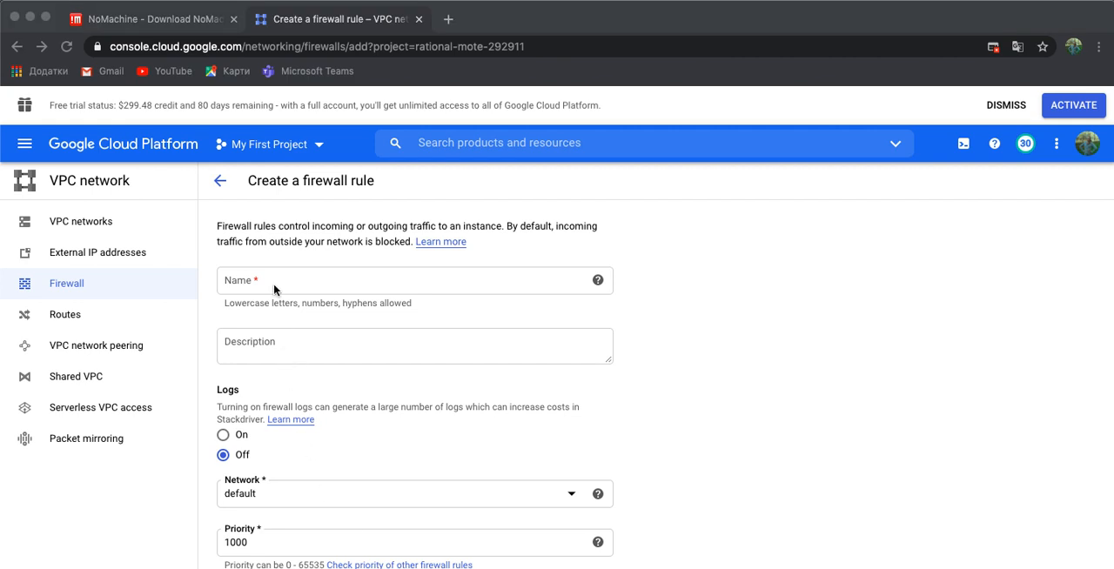
Enter target tag nomachine1 and source IP range 0.0.0.0/0, correcting mistyped digits.
{"action": "left_click", "coordinate": [414, 280]}
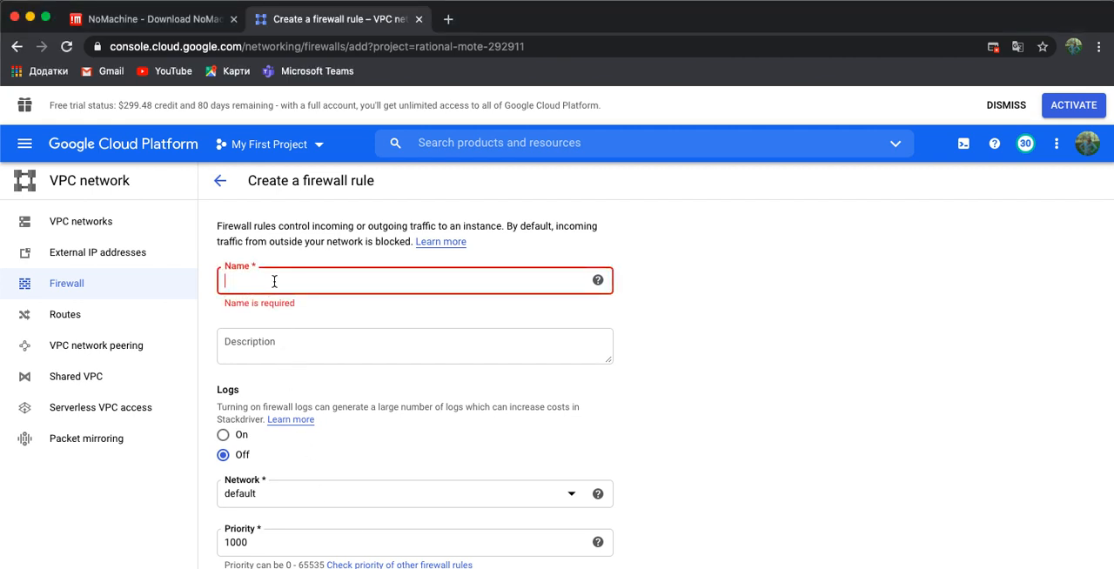
{"action": "scroll", "scroll_direction": "down", "scroll_amount": 3}
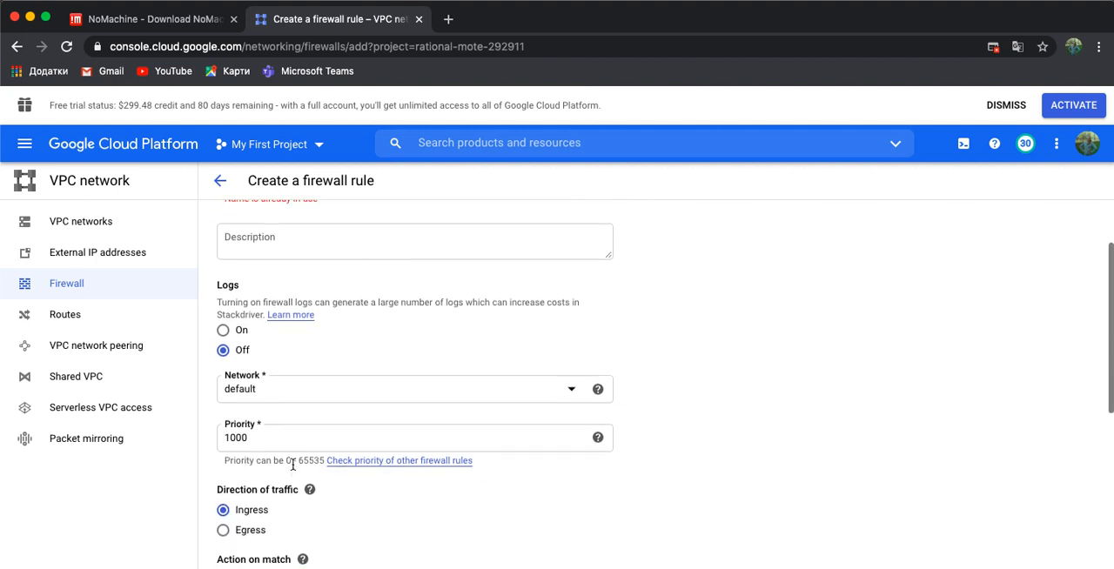
{"action": "scroll", "scroll_direction": "down", "scroll_amount": 3}
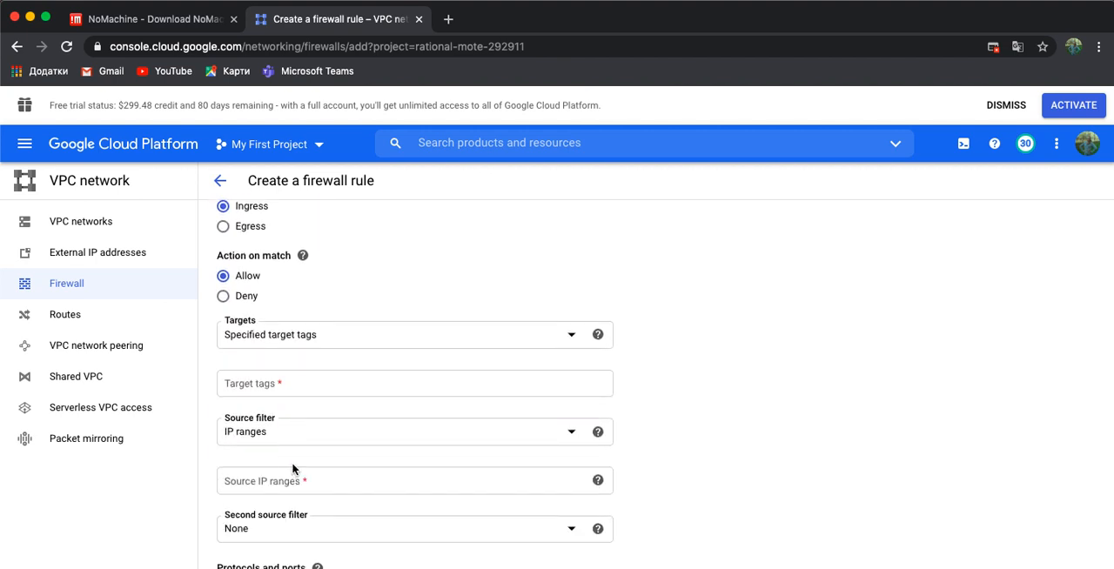
{"action": "left_click", "coordinate": [414, 383]}
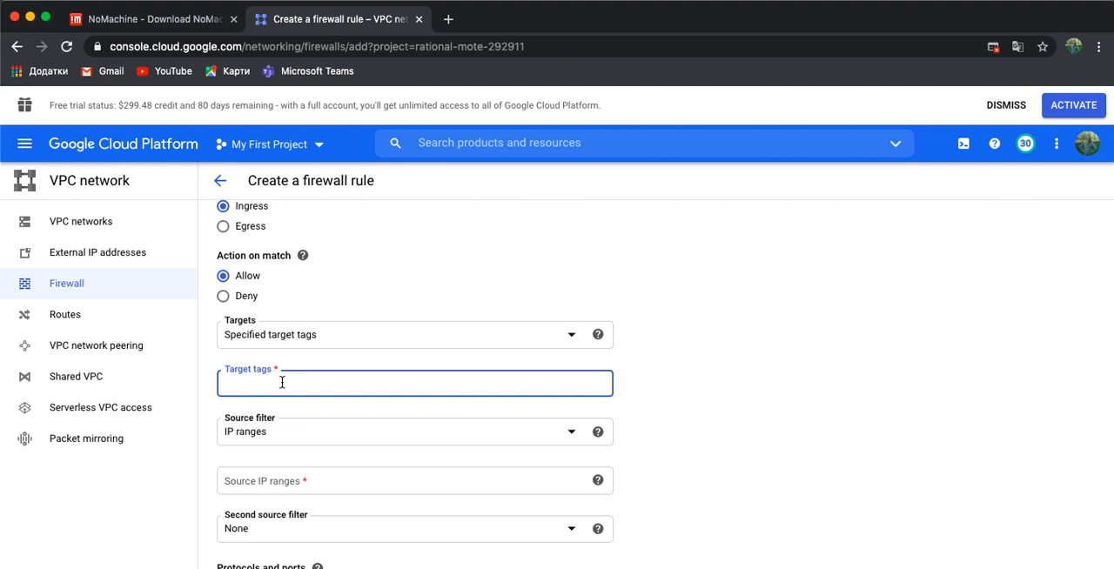
{"action": "type", "text": "nomachine1"}
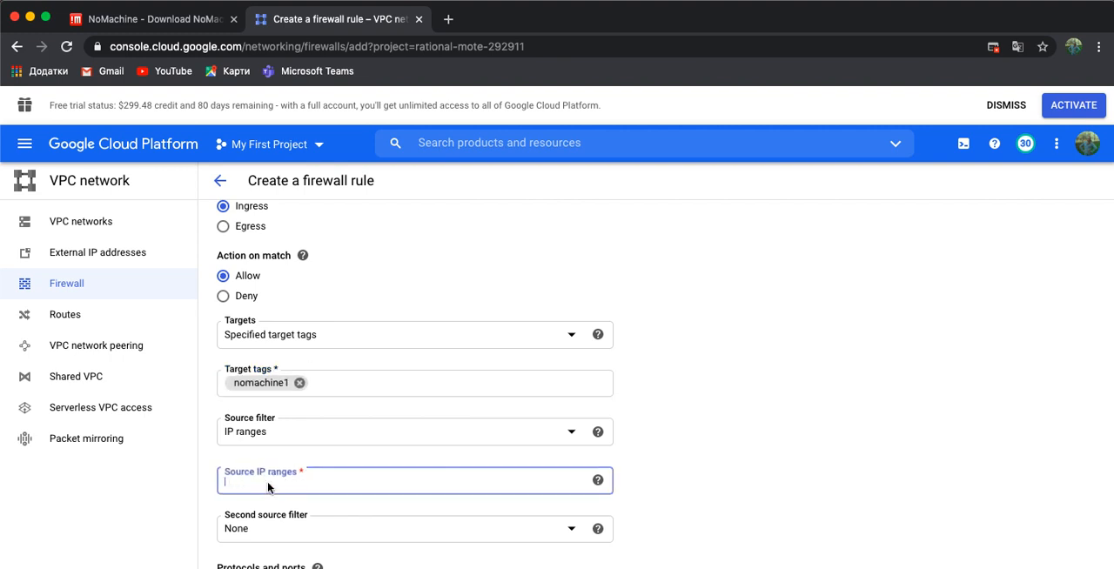
{"action": "type", "text": "0"}
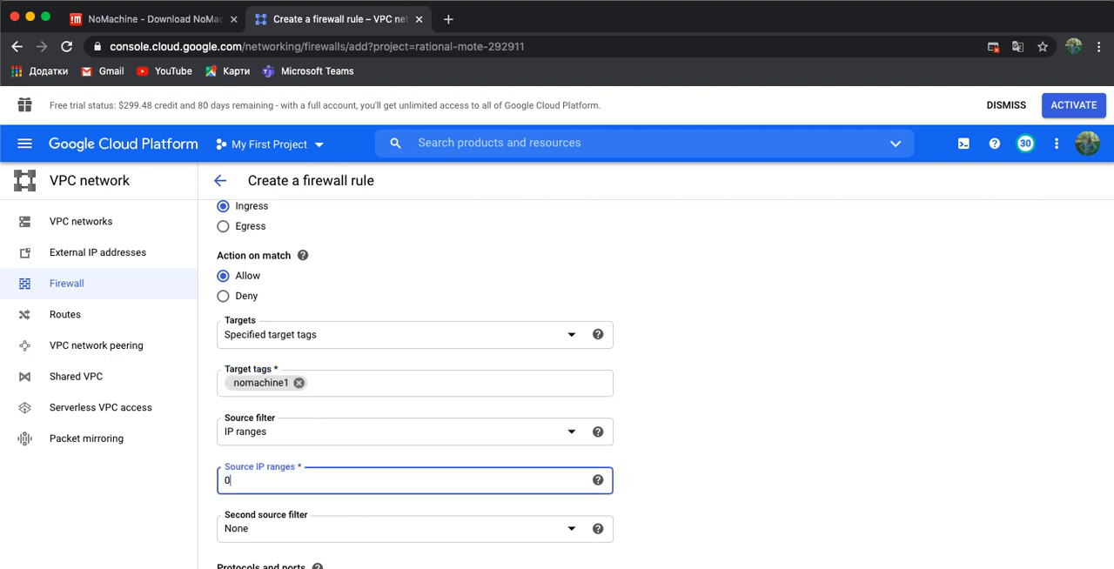
{"action": "type", "text": "/0/0"}
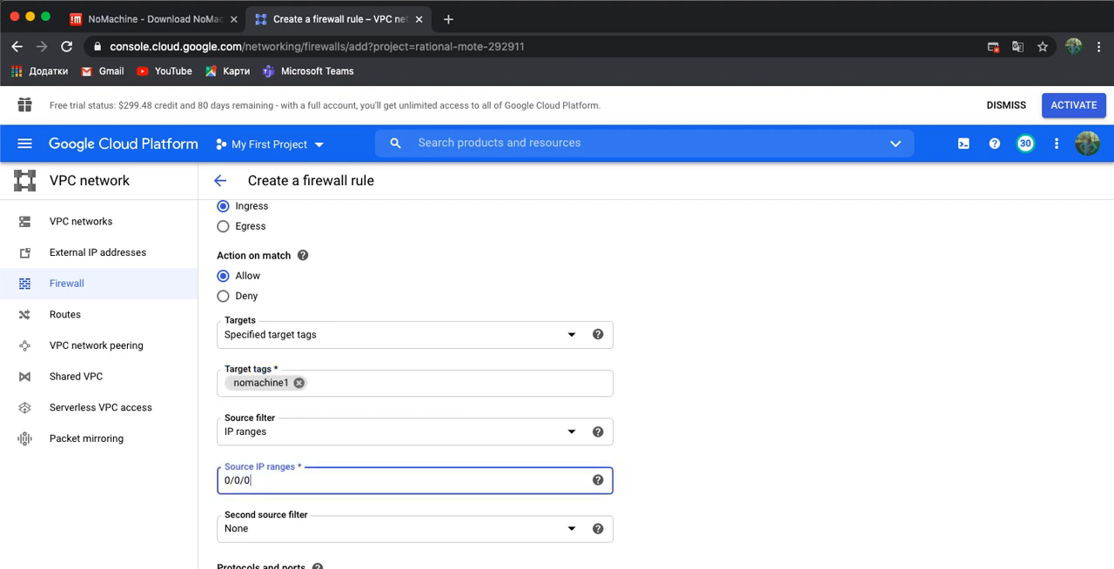
{"action": "key", "text": "BackSpace"}
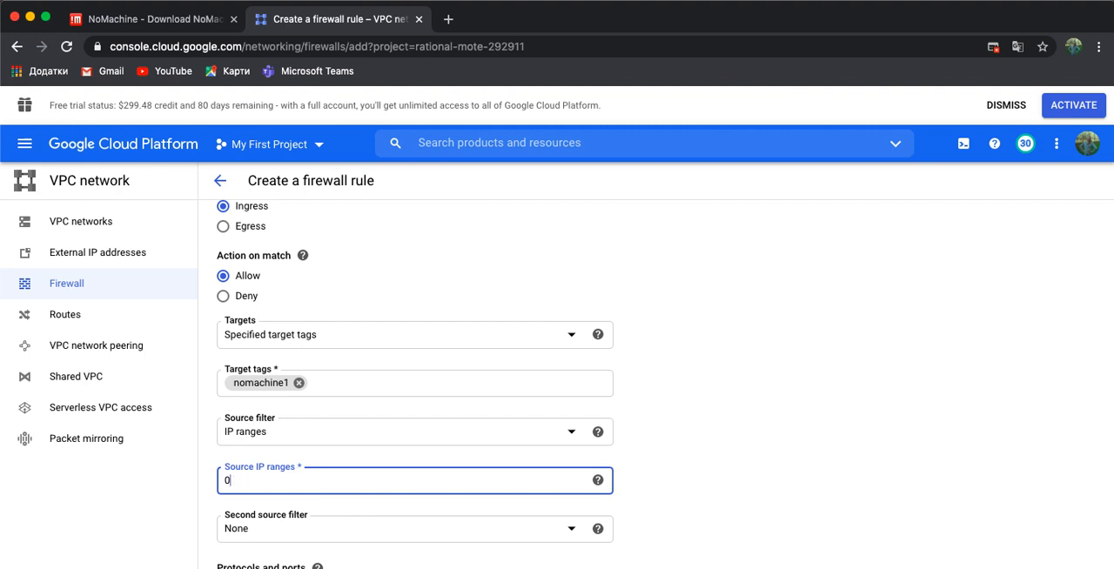
{"action": "type", "text": "0.0.0."}
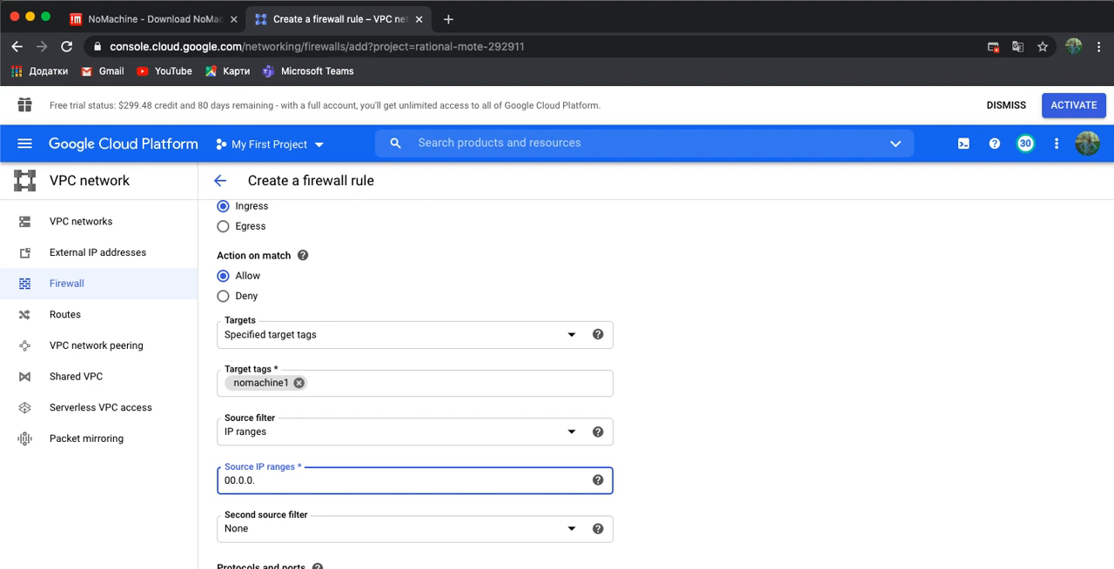
{"action": "key", "text": "BackSpace"}
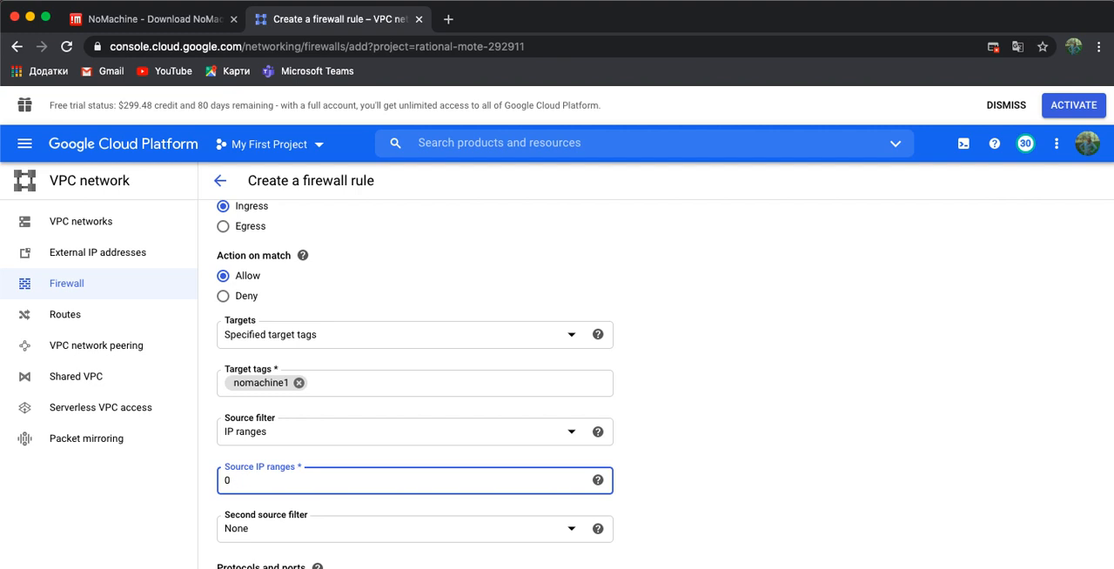
{"action": "type", "text": ".0.0.0./0"}
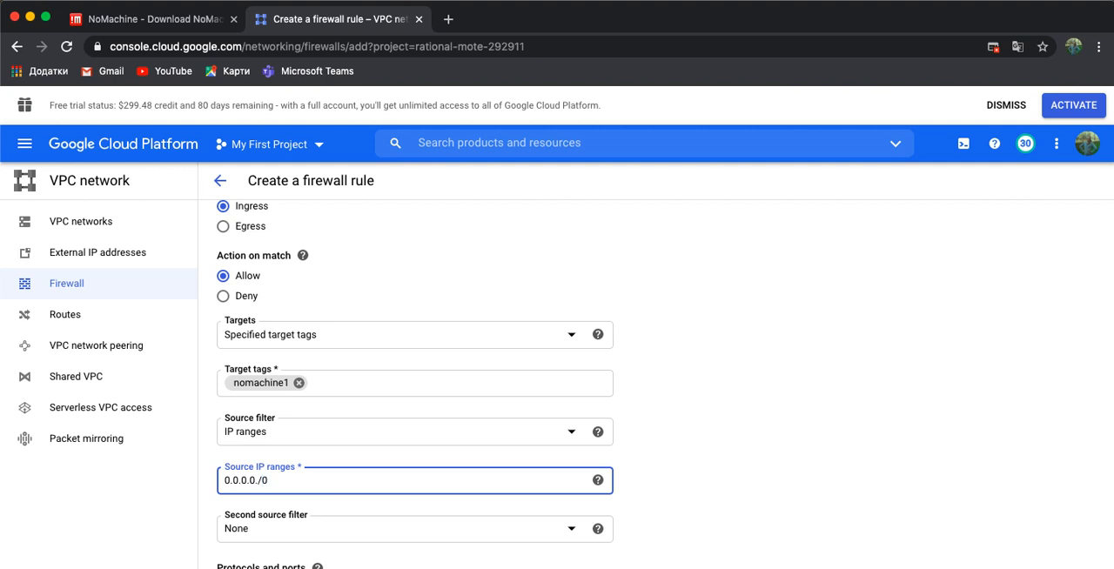
Allow TCP port 4000 in the rule and set the source IP range to 0.0.0.0/0.
{"action": "scroll", "scroll_direction": "down", "scroll_amount": 3}
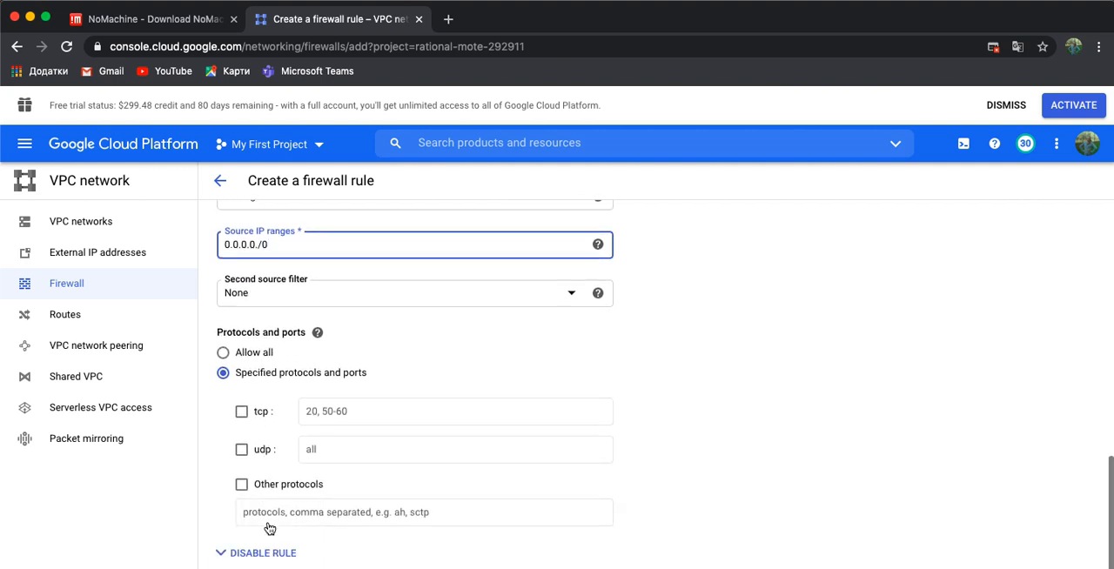
{"action": "left_click", "coordinate": [242, 410]}
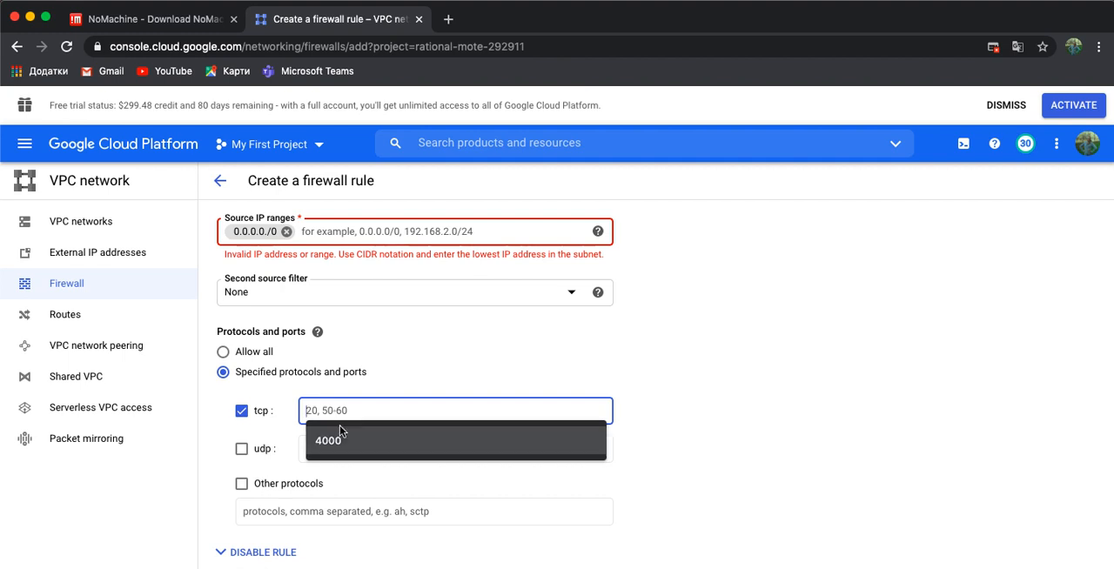
{"action": "left_click", "coordinate": [327, 438]}
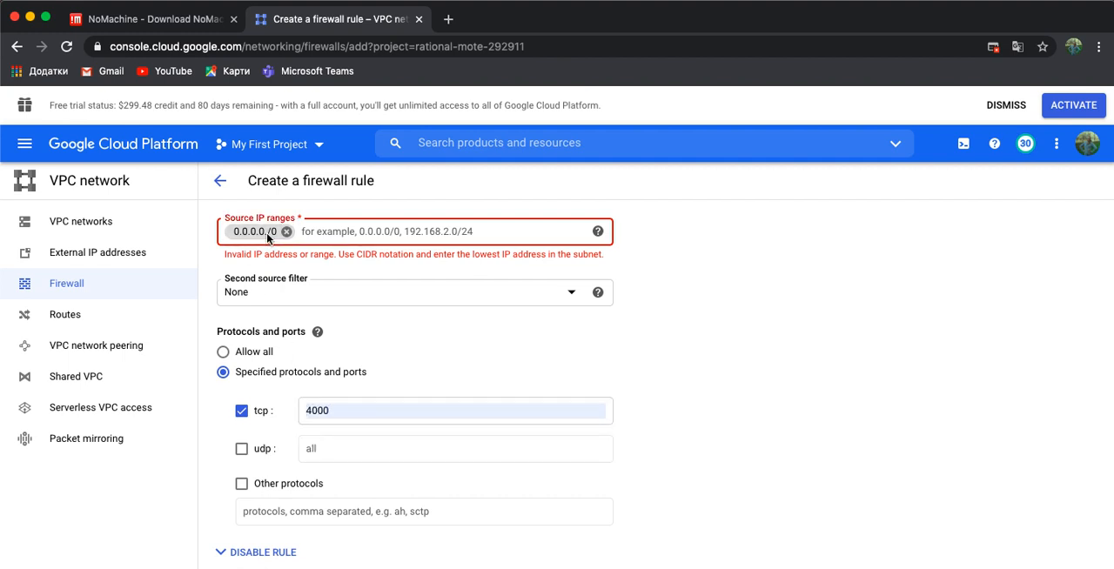
{"action": "left_click", "coordinate": [286, 231]}
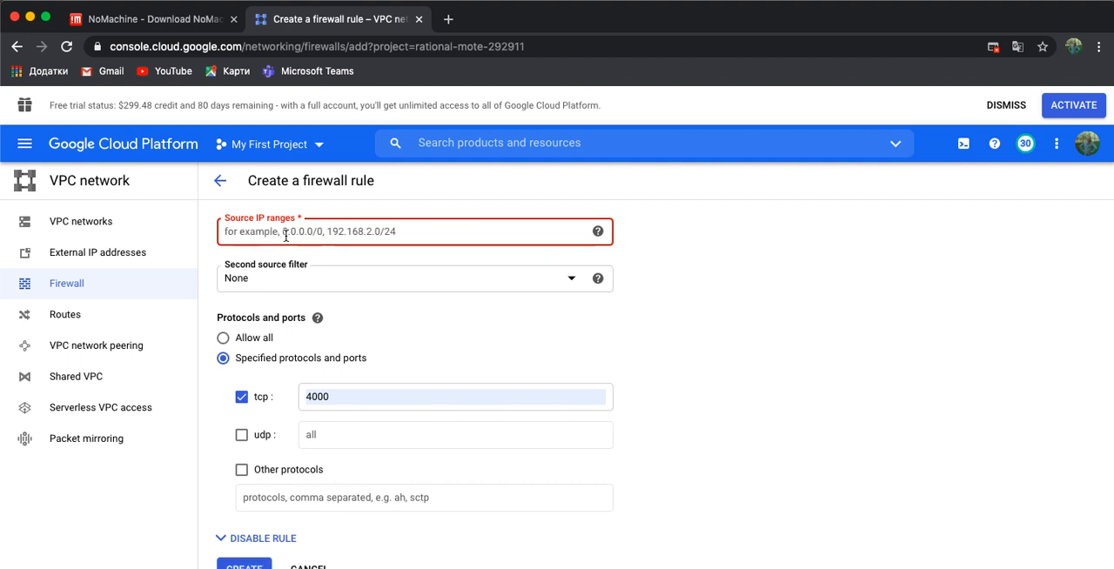
{"action": "type", "text": "0"}
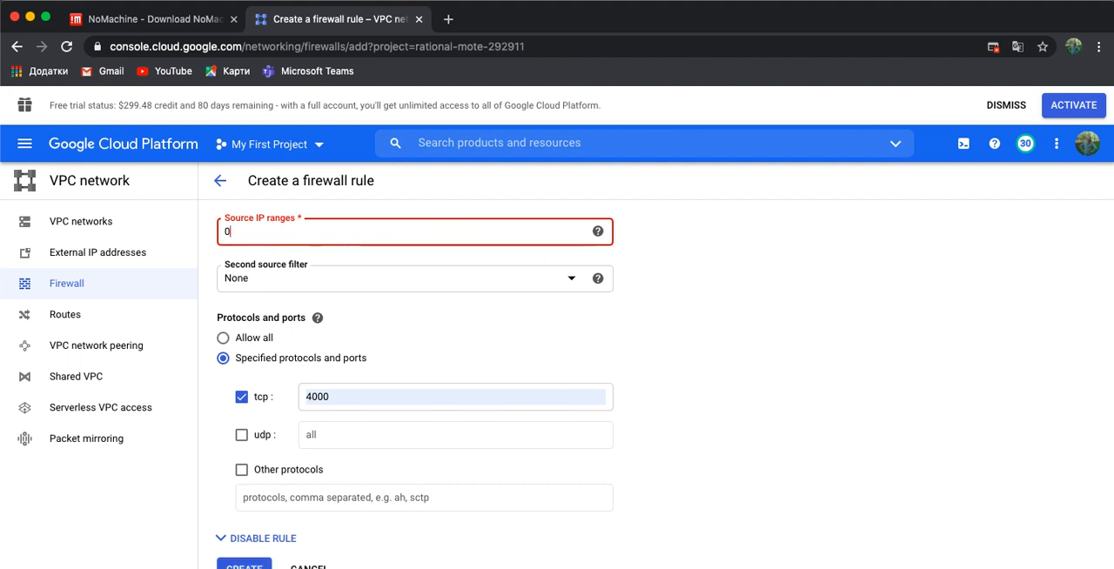
{"action": "type", "text": ".0.0.0/0"}
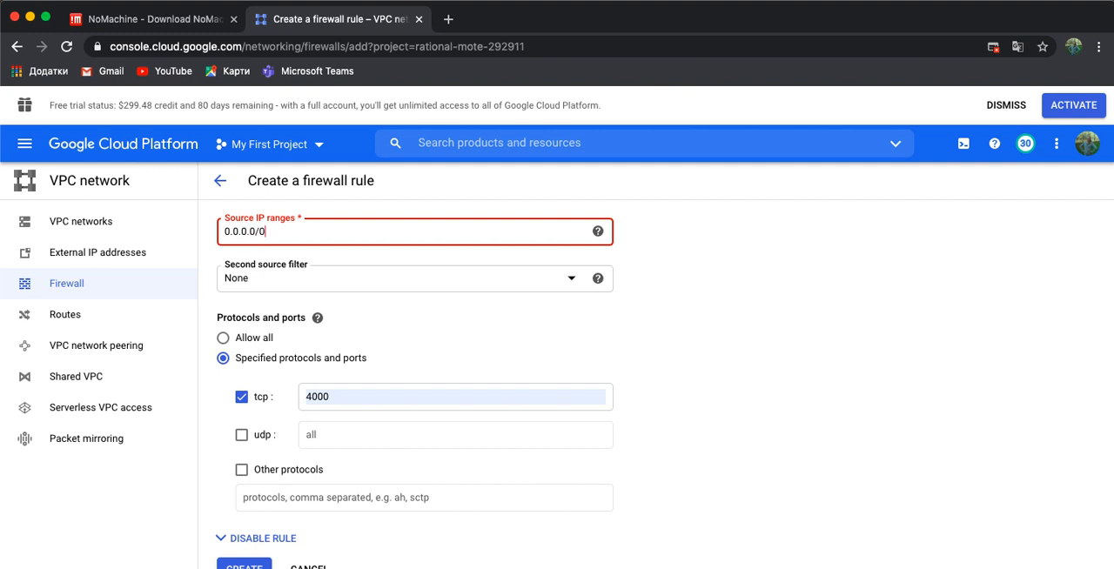
{"action": "scroll", "scroll_direction": "down", "scroll_amount": 3}
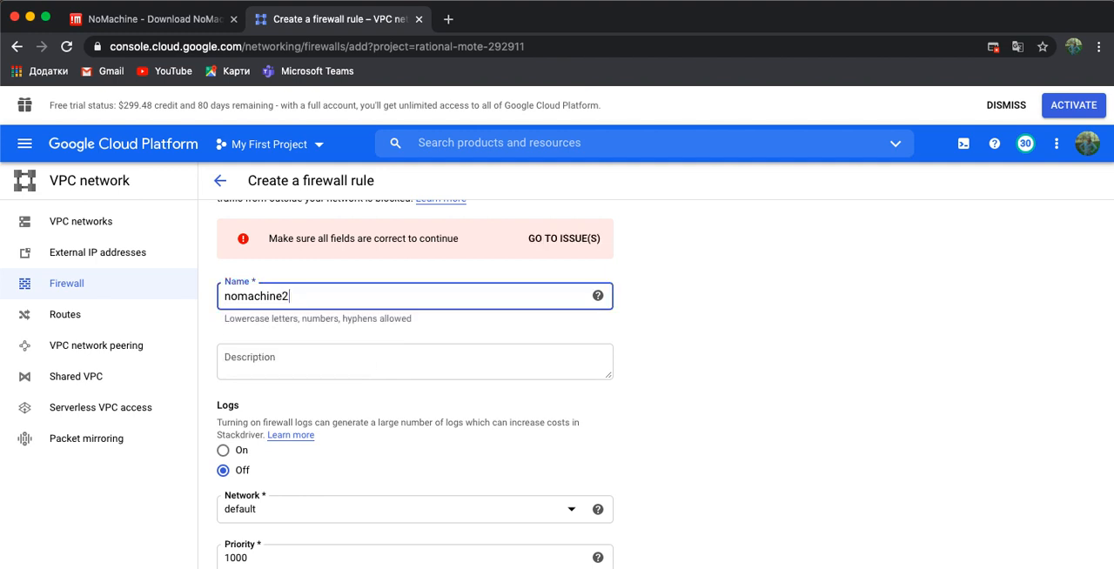
Replace the target tag with nomachine2 and create the firewall rule.
{"action": "scroll", "scroll_direction": "down", "scroll_amount": 3}
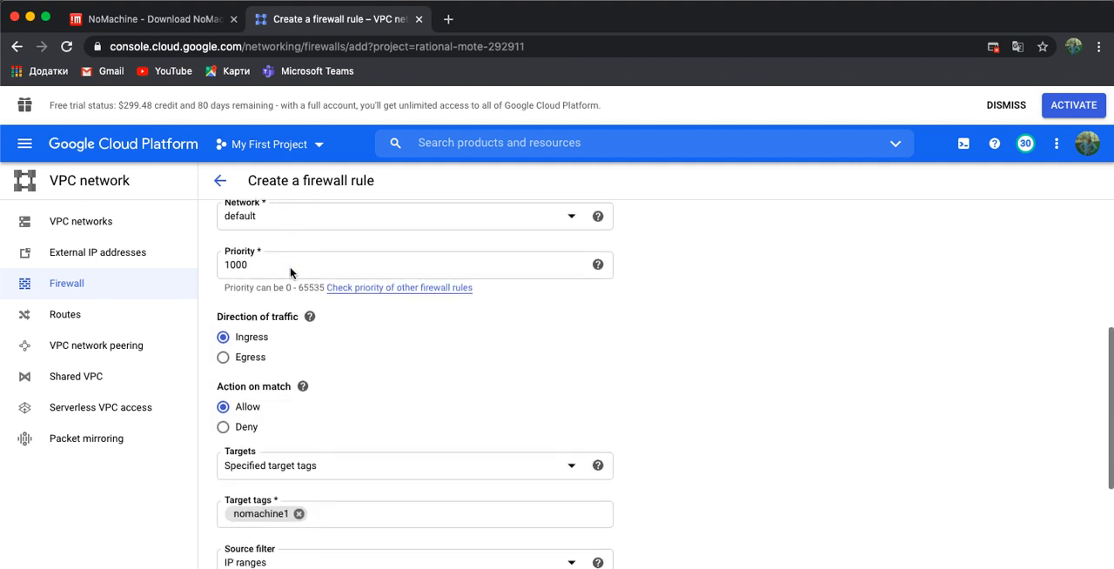
{"action": "scroll", "scroll_direction": "down", "scroll_amount": 3}
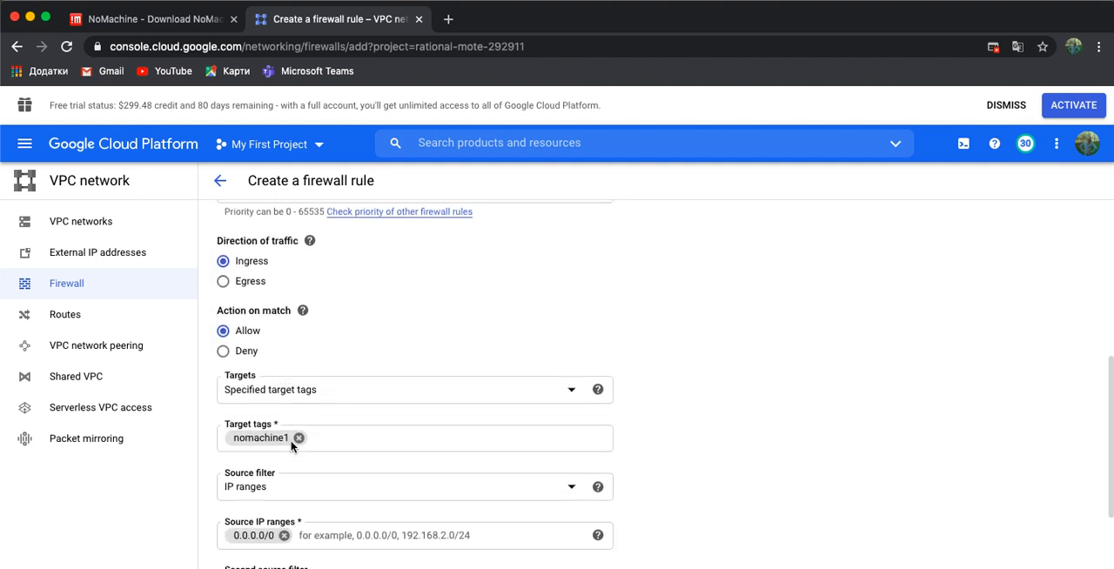
{"action": "left_click", "coordinate": [299, 439]}
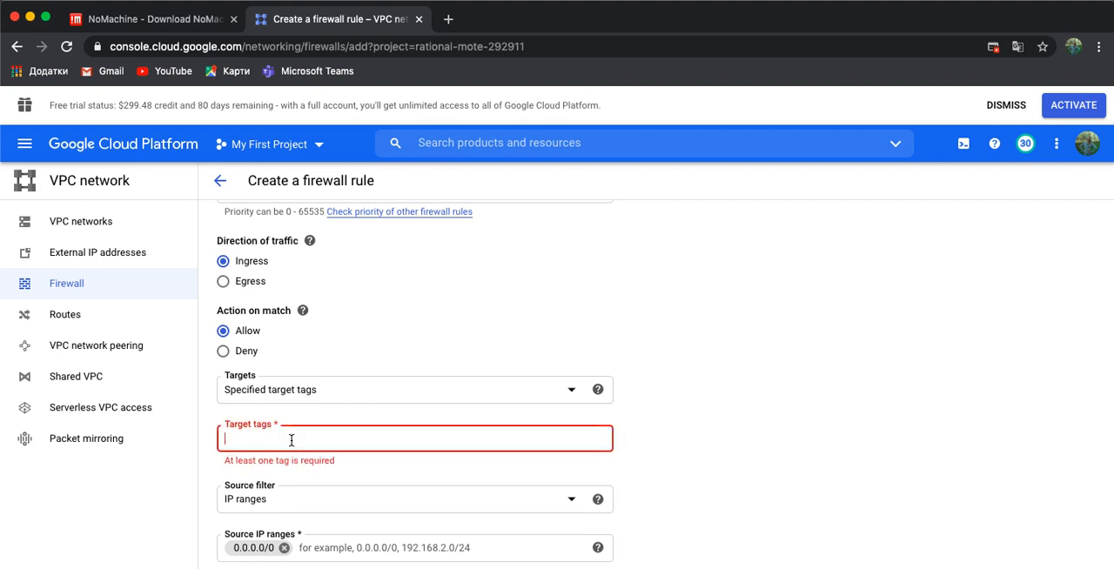
{"action": "type", "text": "nomachine"}
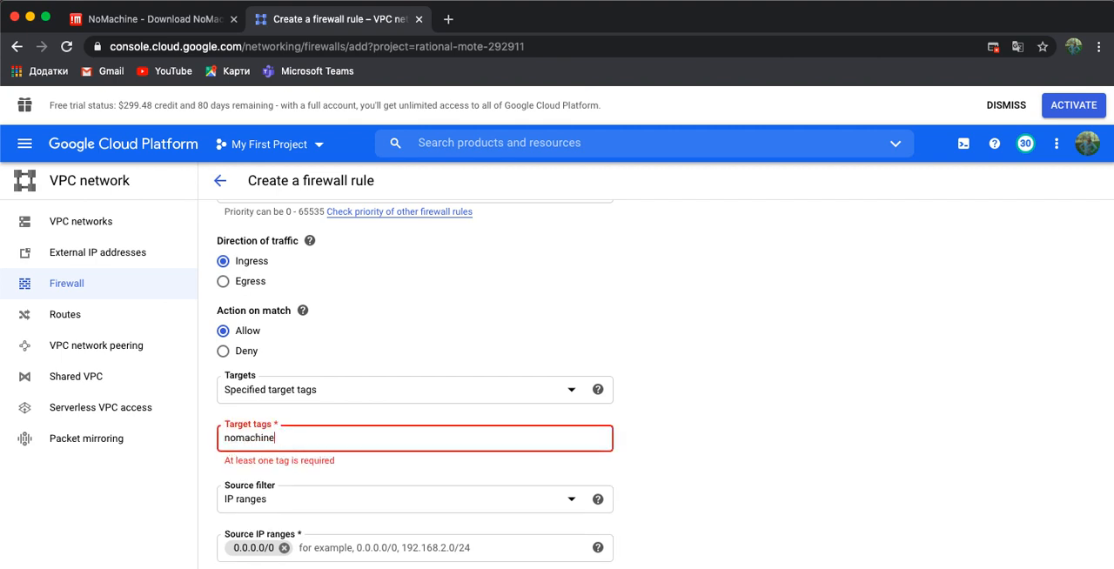
{"action": "scroll", "scroll_direction": "down", "scroll_amount": 3}
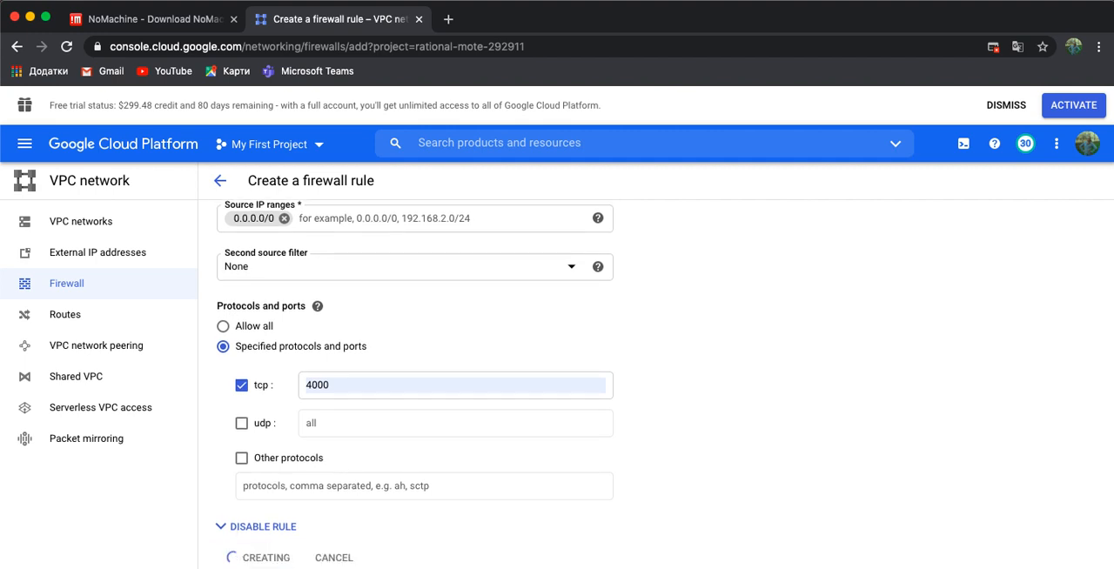
{"action": "left_click", "coordinate": [264, 557]}
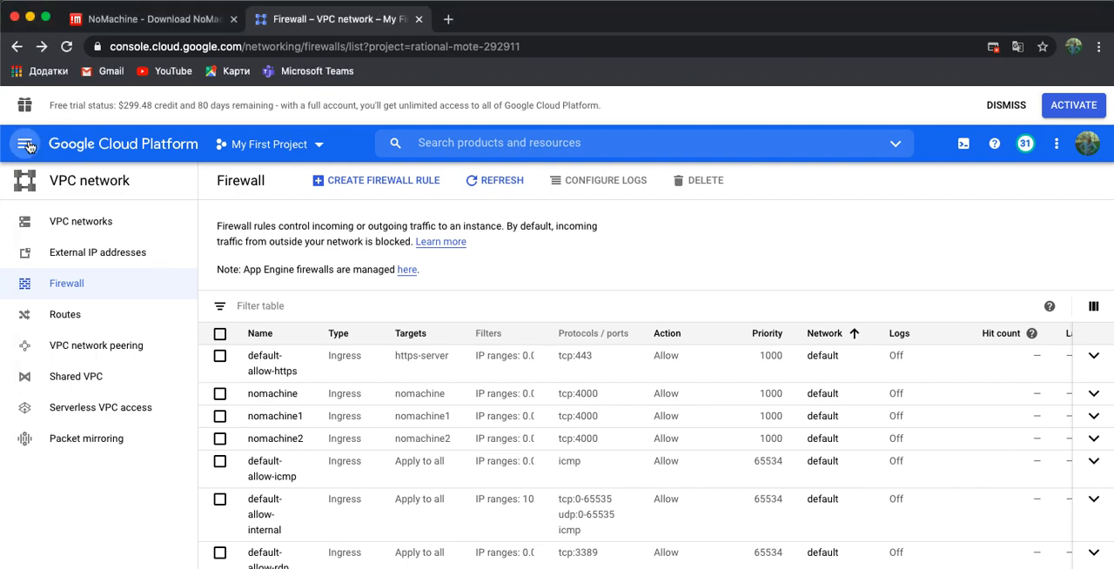
Open instance-1 from Compute Engine VM instances and start editing it.
{"action": "left_click", "coordinate": [25, 142]}
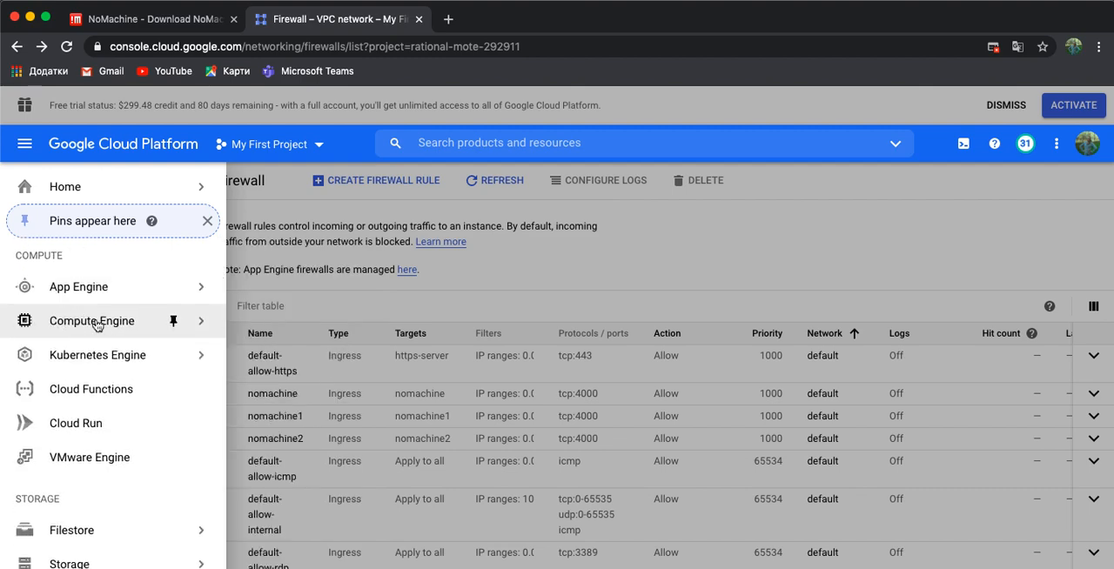
{"action": "left_click", "coordinate": [90, 320]}
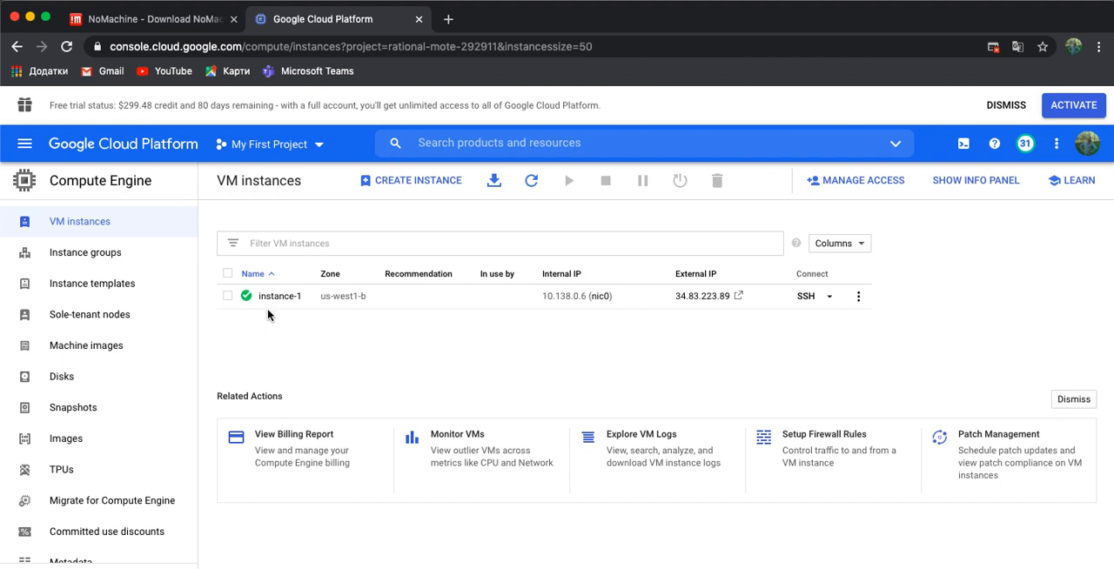
{"action": "left_click", "coordinate": [278, 296]}
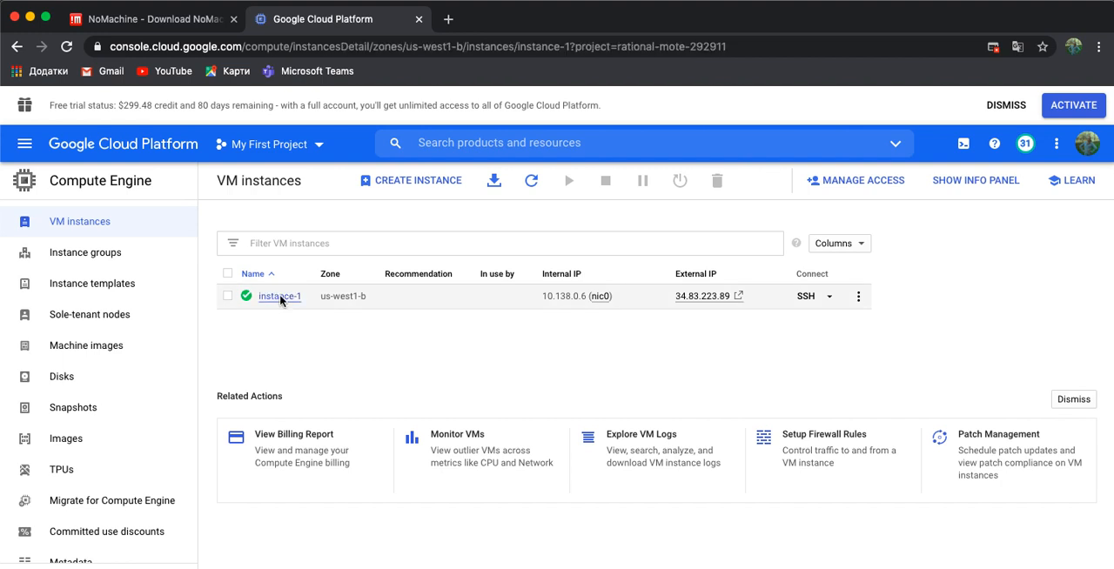
{"action": "left_click", "coordinate": [278, 296]}
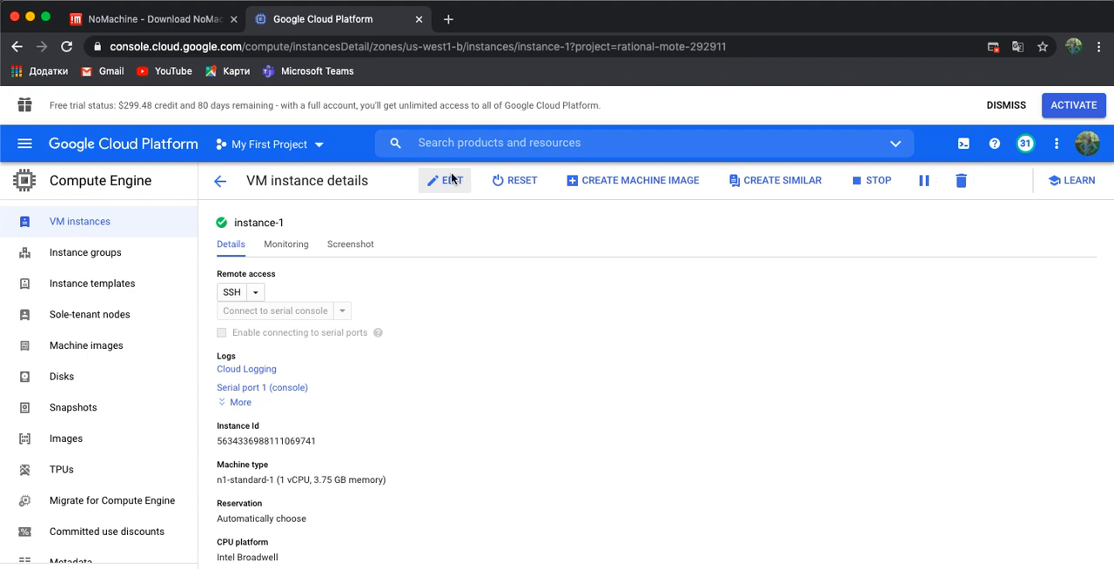
Remove the https-server network tag and enter nomachine2 instead.
{"action": "scroll", "scroll_direction": "down", "scroll_amount": 3}
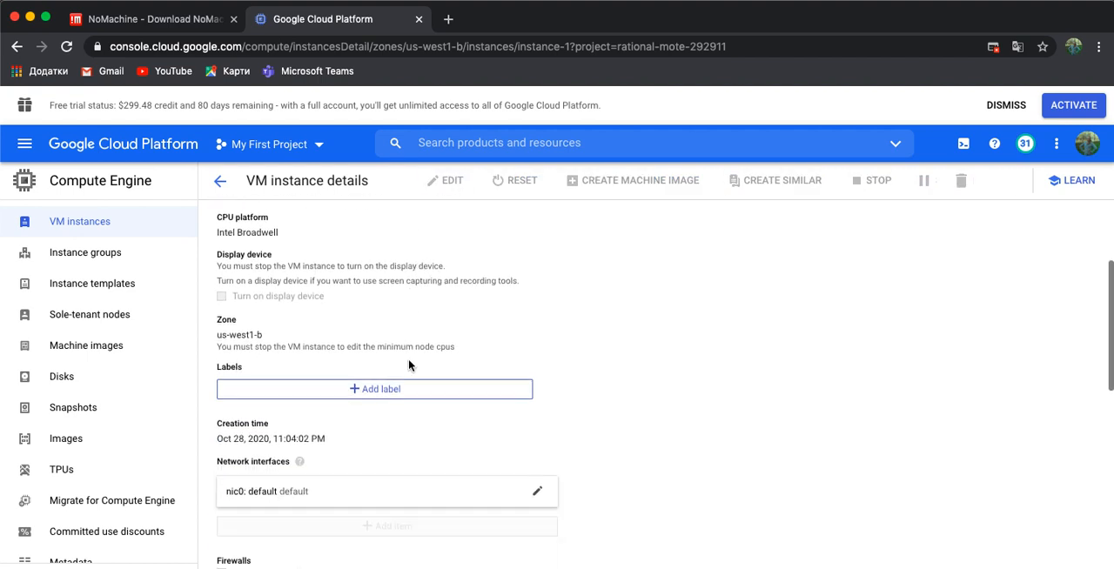
{"action": "scroll", "scroll_direction": "down", "scroll_amount": 3}
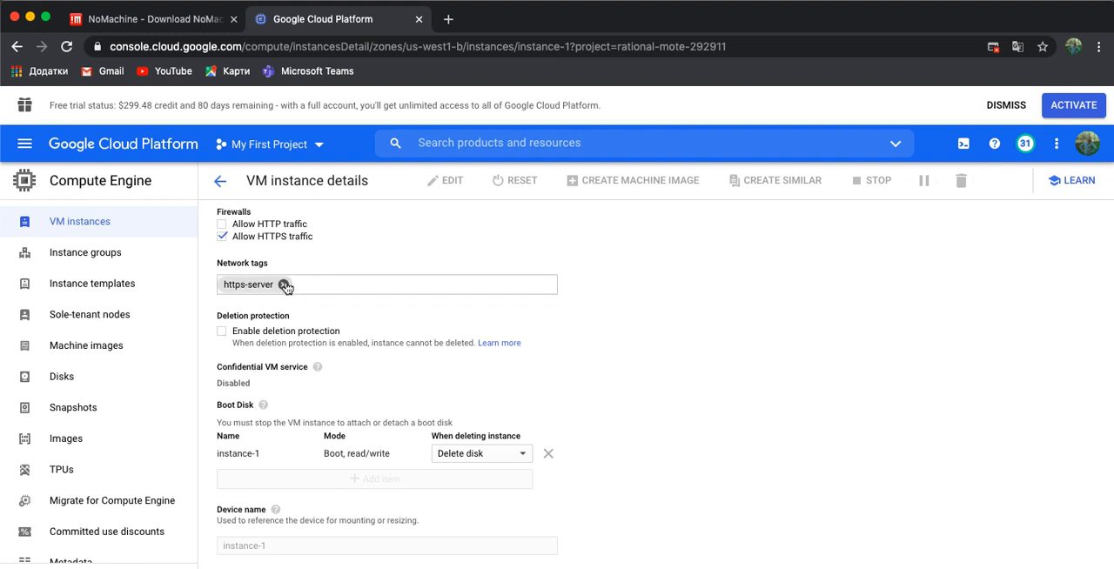
{"action": "left_click", "coordinate": [286, 285]}
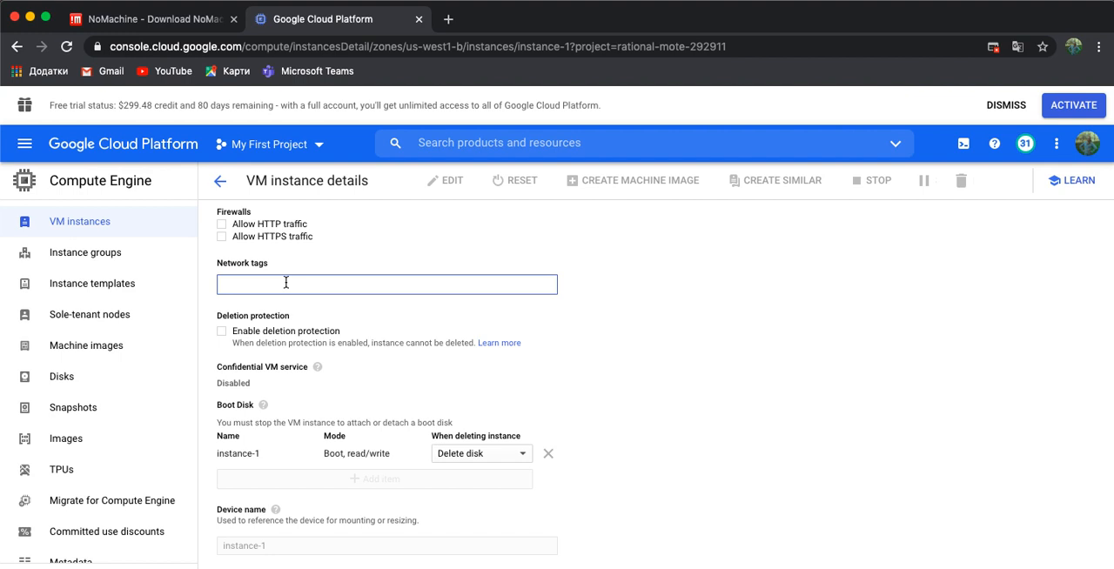
{"action": "type", "text": "nomachine2"}
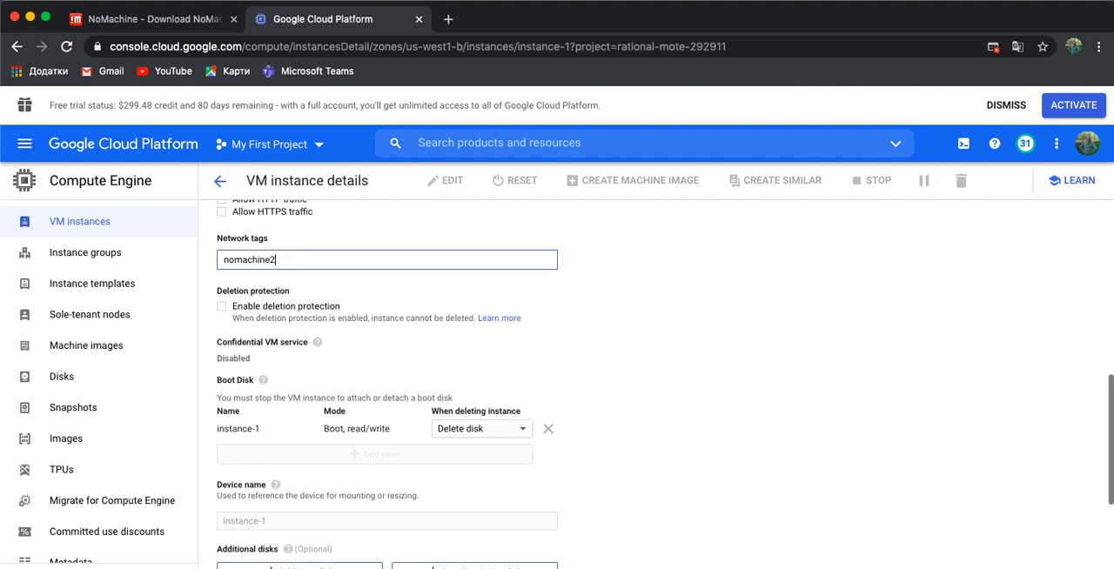
{"action": "scroll", "scroll_direction": "down", "scroll_amount": 3}
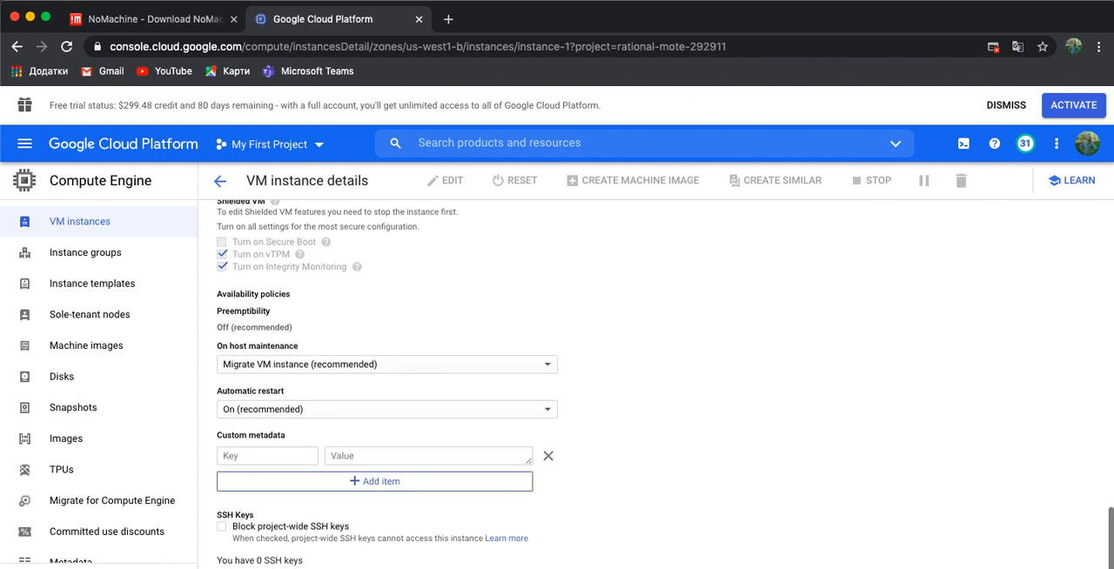
{"action": "mouse_move", "coordinate": [196, 376]}
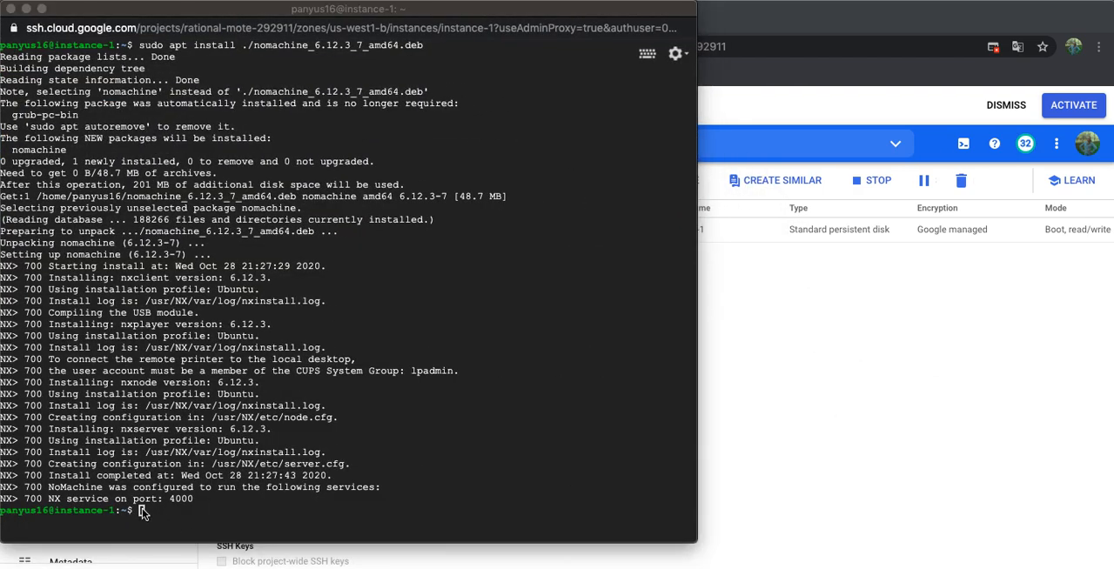
Run sudo -s and passwd to set a new root password, then launch nano on /etc/ssh/sshd_config.
{"action": "type", "text": "sudo -s"}
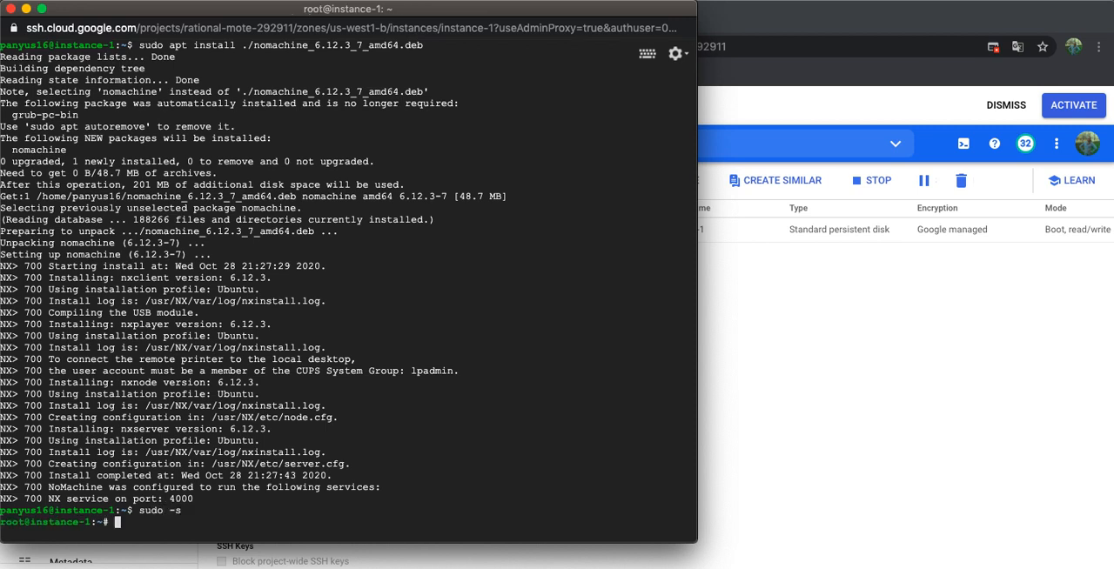
{"action": "type", "text": "passwd"}
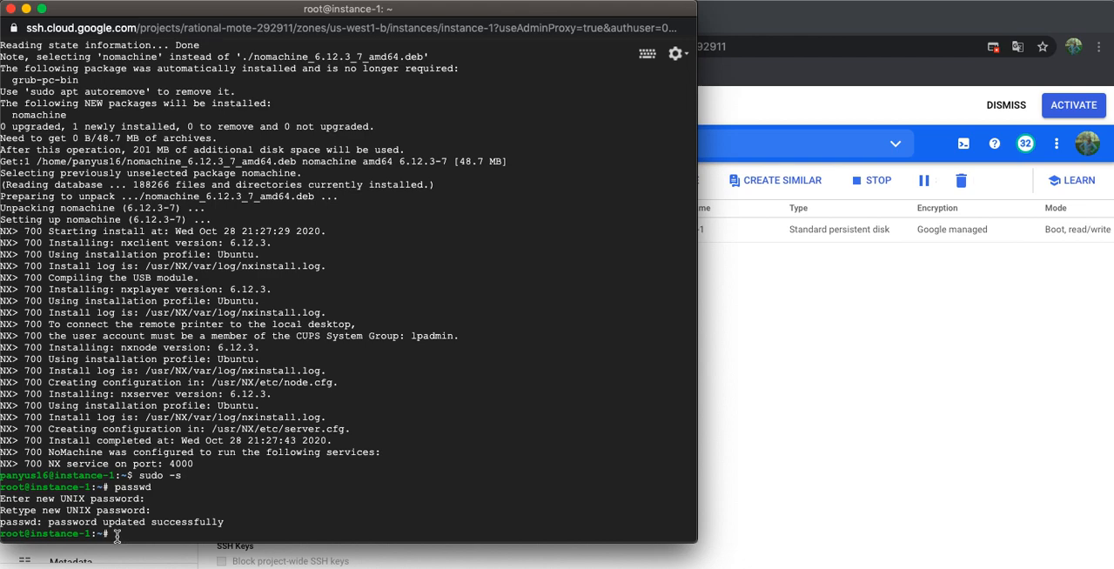
{"action": "type", "text": "nano /etc/ssh/sshd_config"}
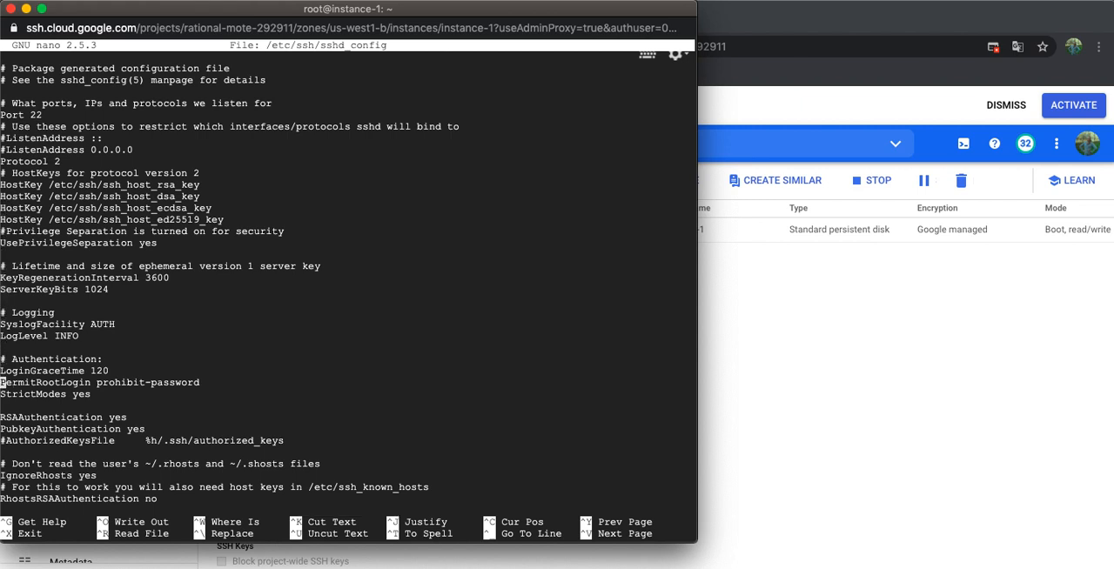
Change PasswordAuthentication to yes in sshd_config and save on exit with Ctrl+X, Y.
{"action": "scroll", "scroll_direction": "down", "scroll_amount": 3}
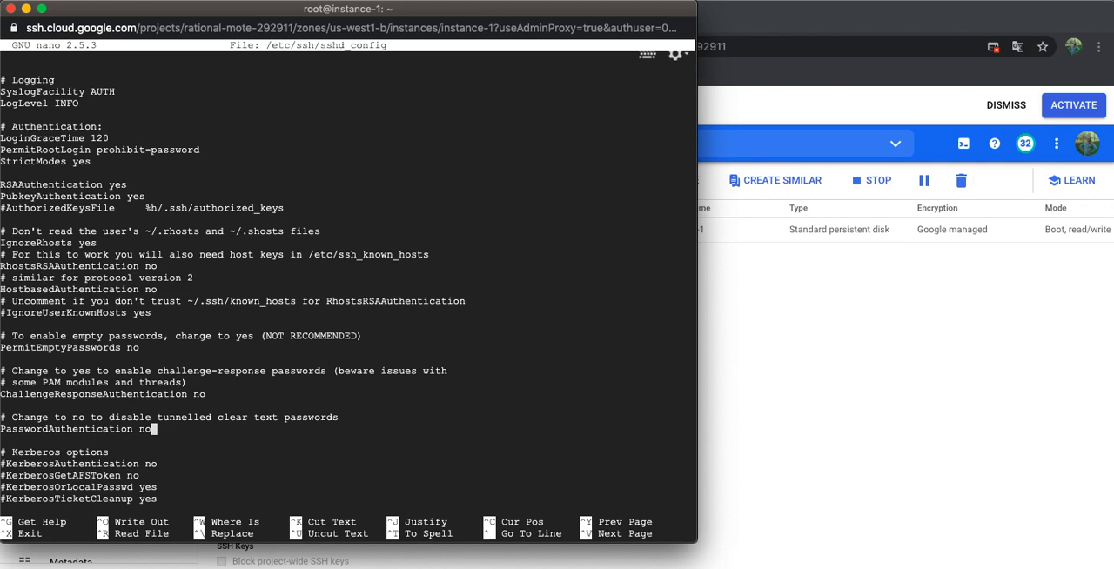
{"action": "mouse_move", "coordinate": [150, 435]}
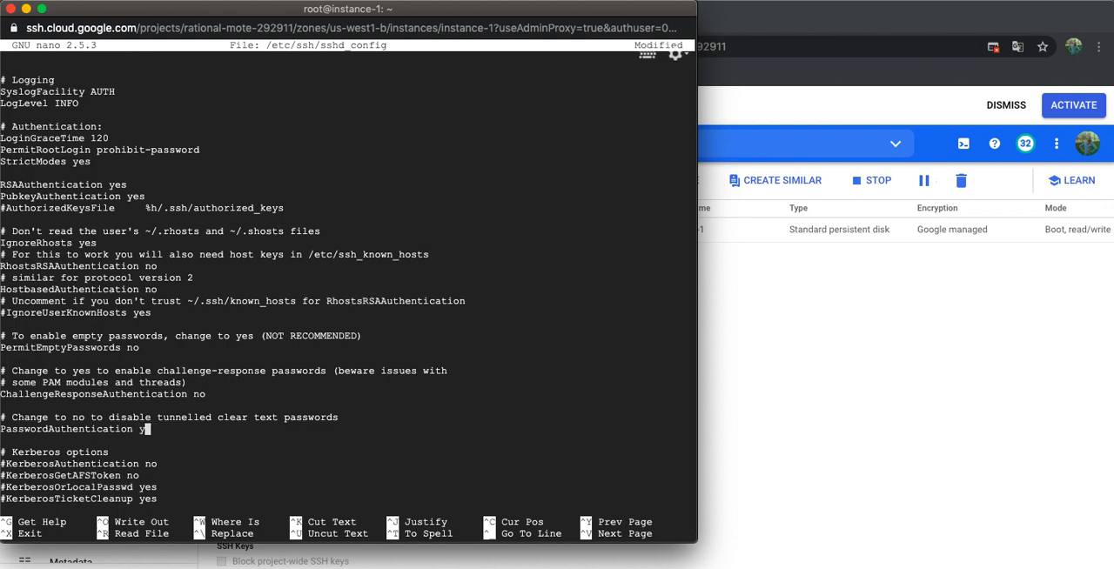
{"action": "type", "text": "es"}
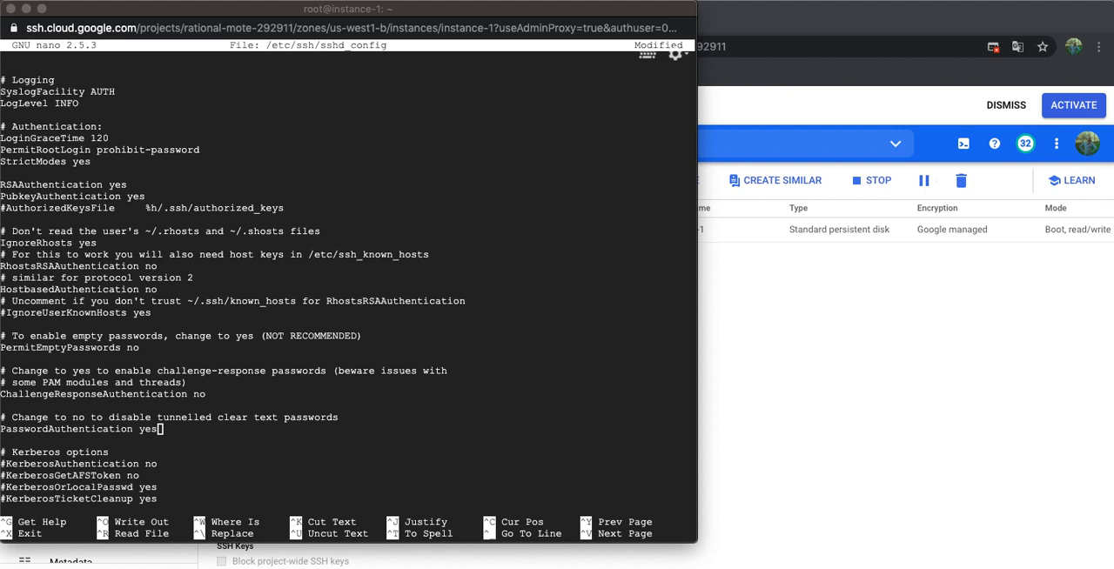
{"action": "key", "text": "ctrl+x"}
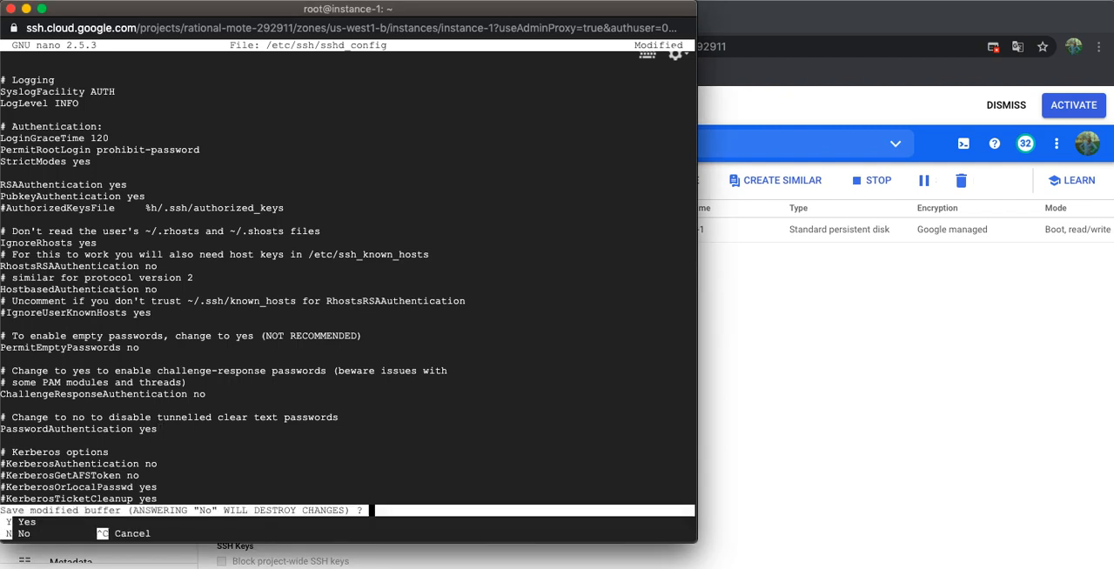
{"action": "key", "text": "y"}
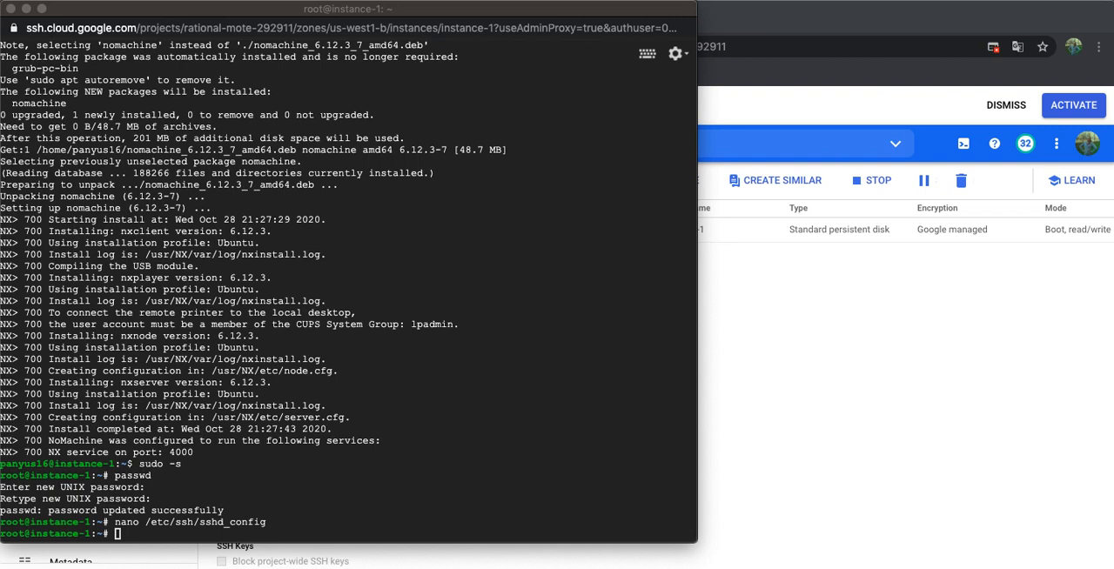
{"action": "mouse_move", "coordinate": [122, 533]}
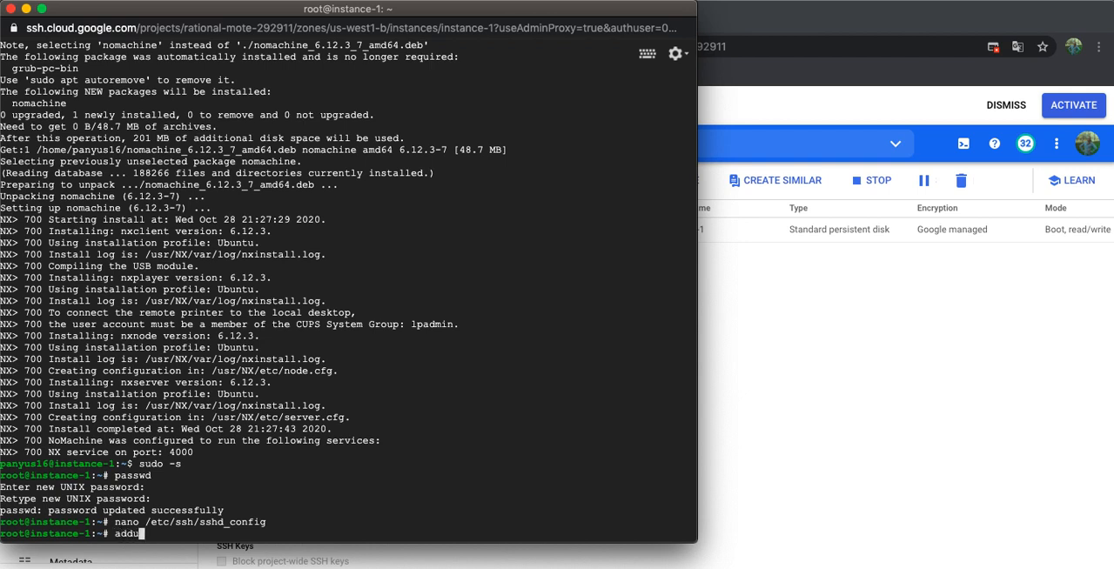
Add user nelia with default details, add it to sudo and adm groups, and reboot the VM.
{"action": "type", "text": "er"}
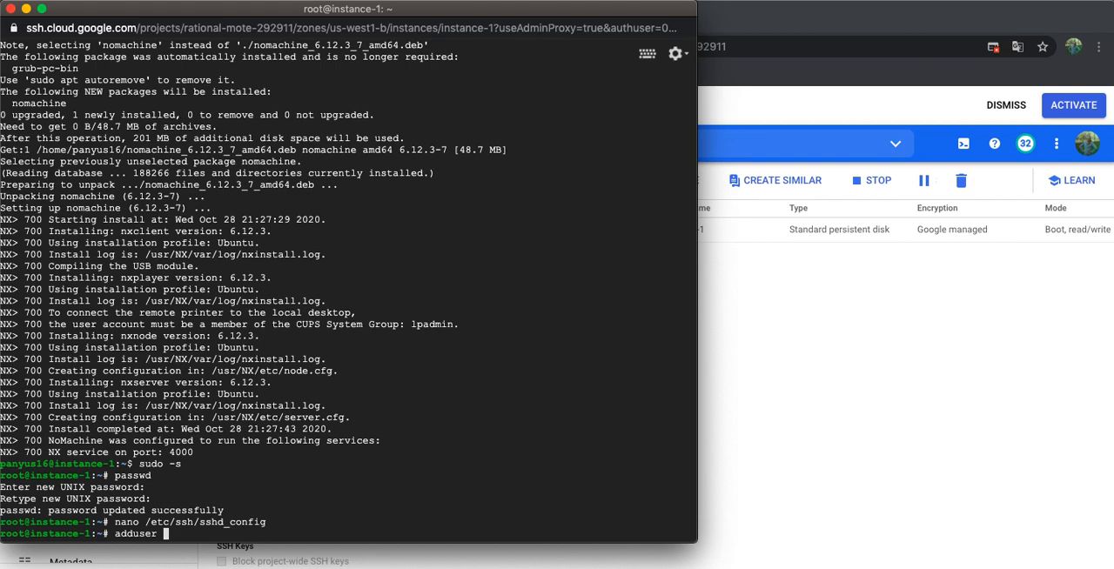
{"action": "type", "text": "nelia"}
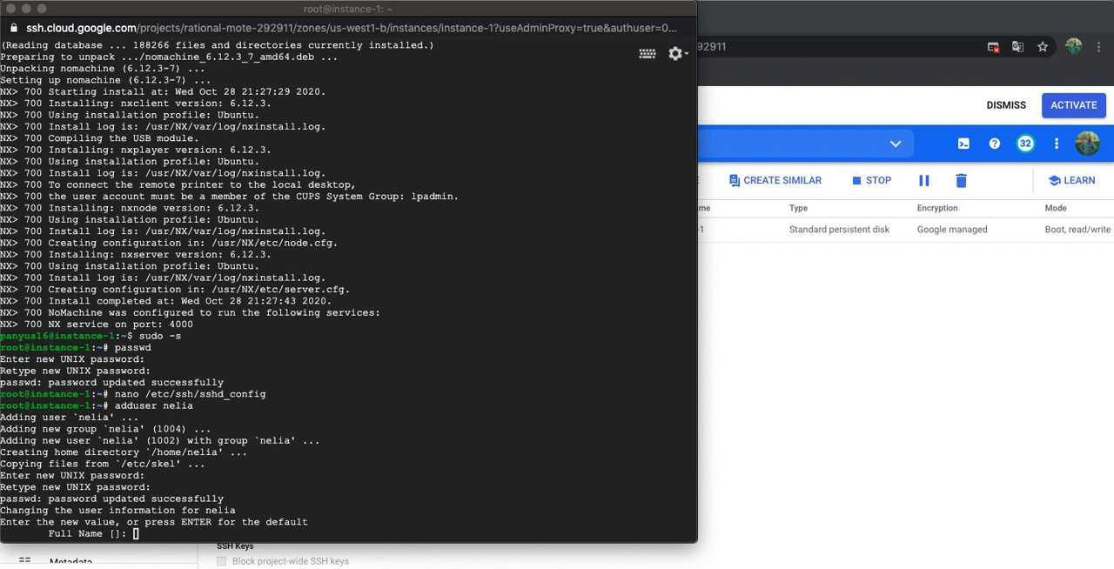
{"action": "mouse_move", "coordinate": [181, 529]}
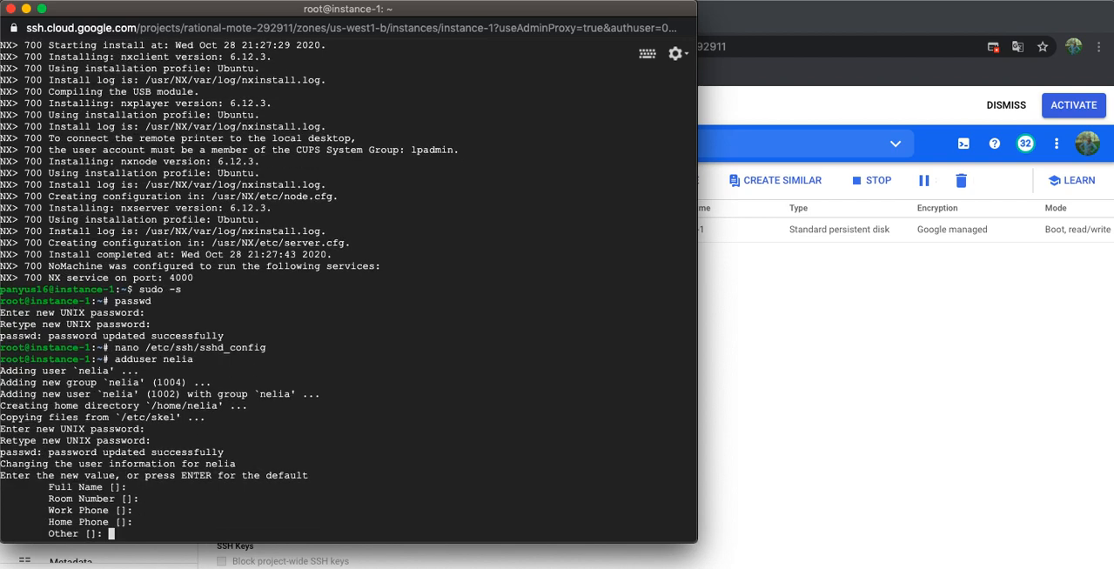
{"action": "key", "text": "enter"}
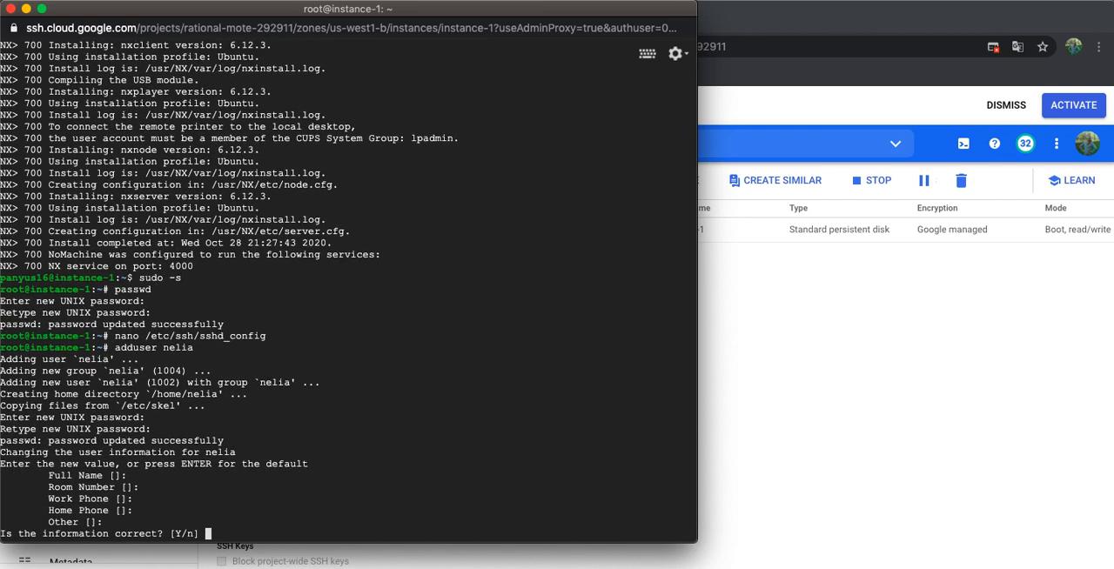
{"action": "type", "text": "y"}
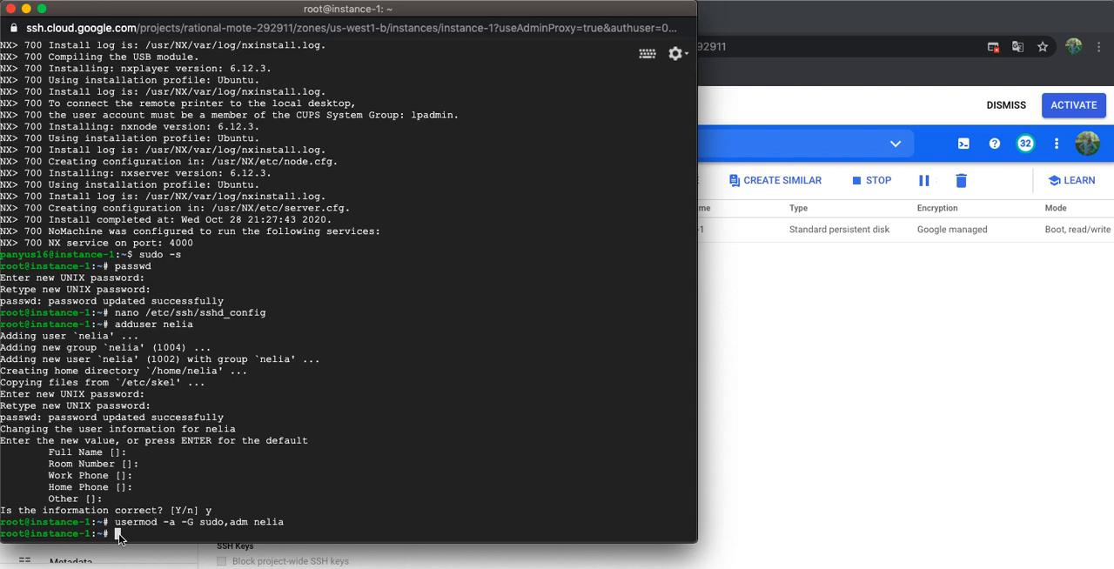
{"action": "type", "text": "reboot"}
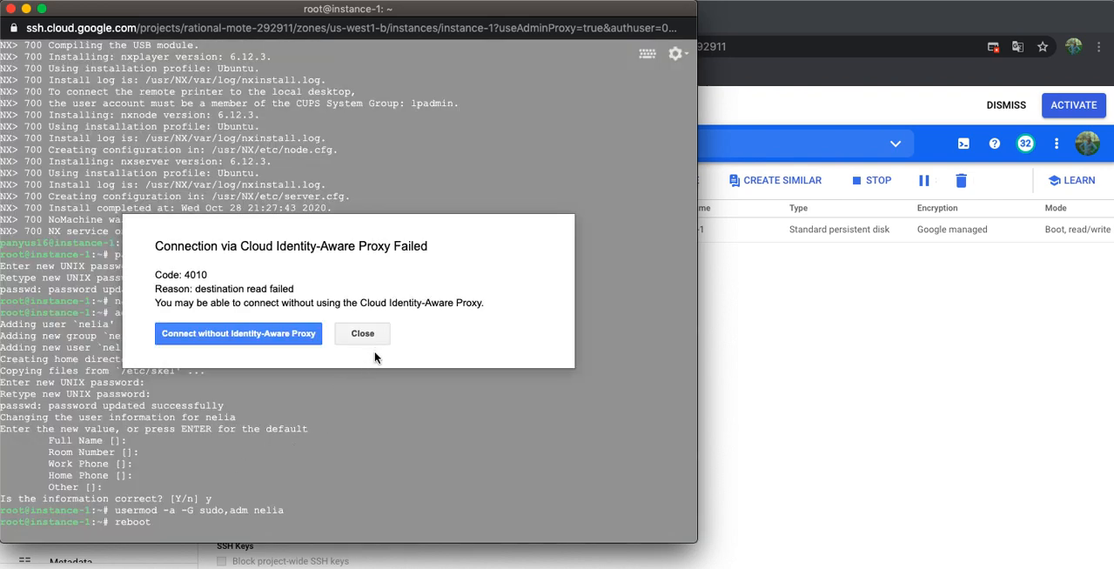
Dismiss the IAP SSH failure dialog and hide the page inspector on the NoMachine site.
{"action": "left_click", "coordinate": [362, 334]}
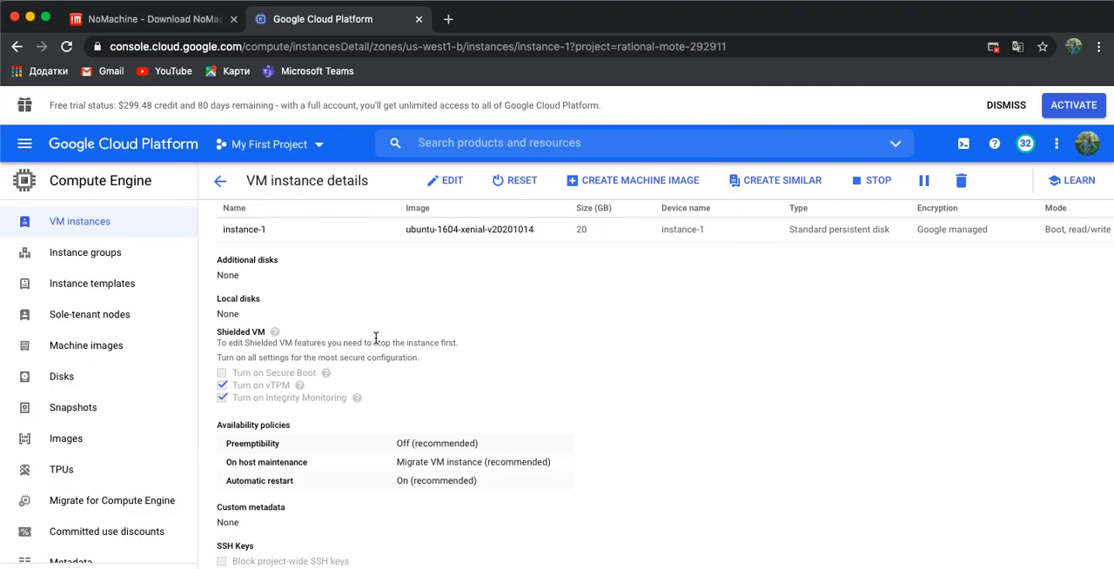
{"action": "mouse_move", "coordinate": [449, 376]}
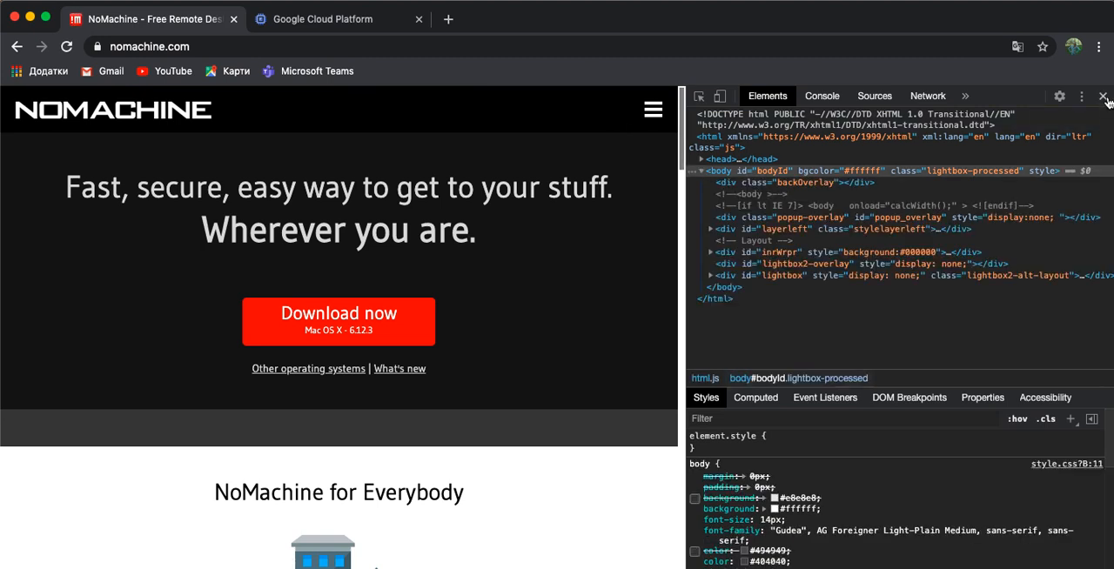
{"action": "left_click", "coordinate": [1102, 95]}
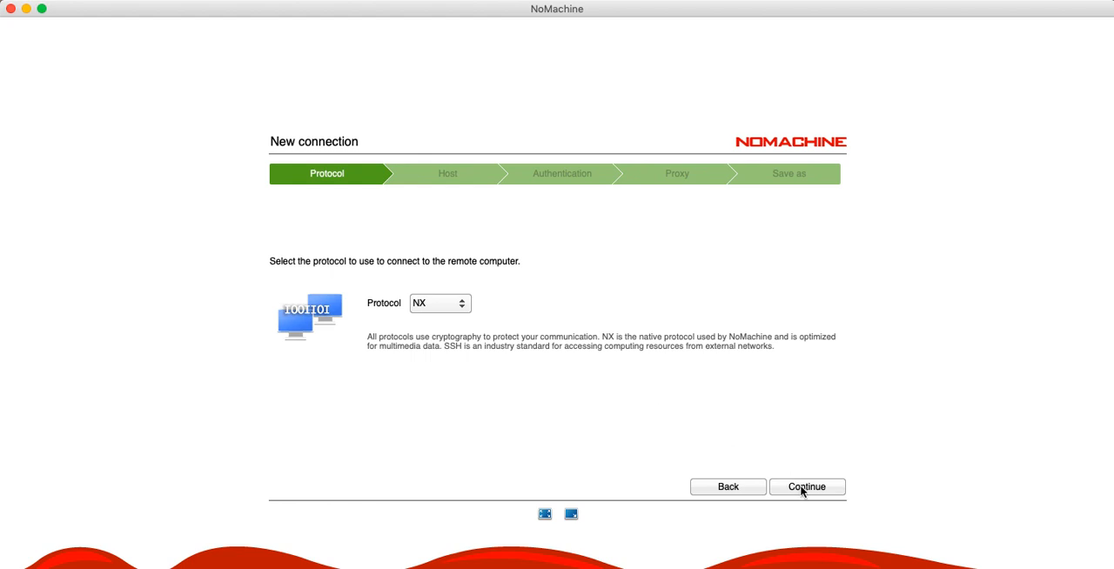
Configure an NX connection to host 34.83.223.89 with password authentication and no proxy.
{"action": "left_click", "coordinate": [804, 487]}
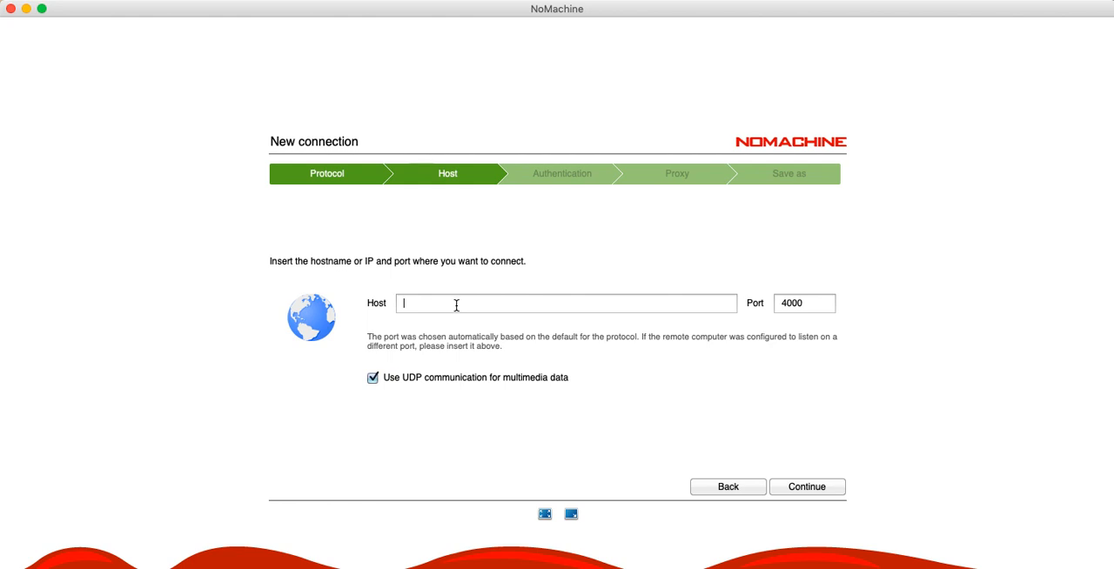
{"action": "type", "text": "34.83.223.89"}
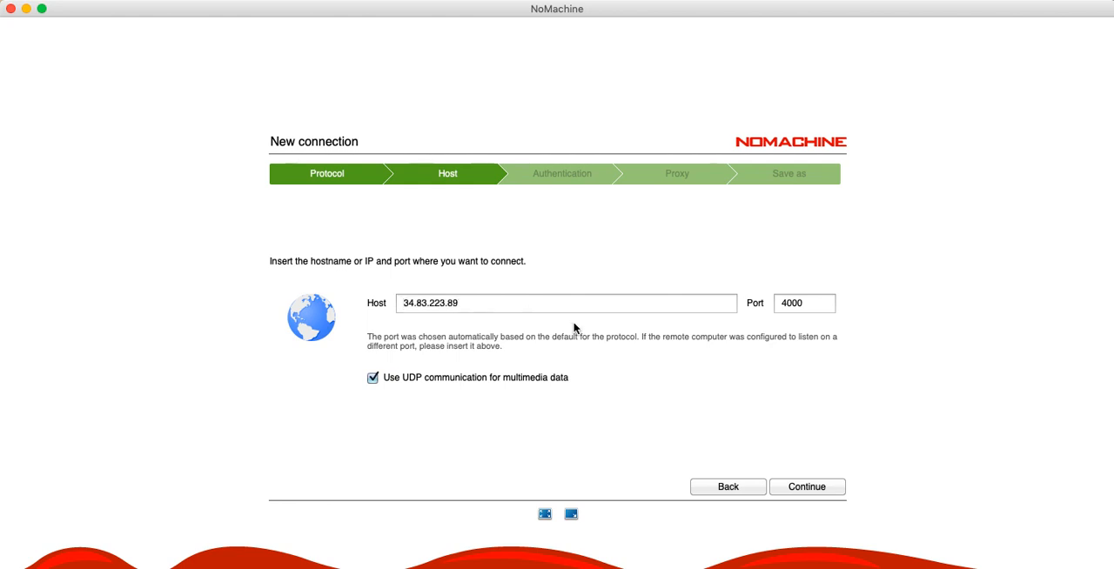
{"action": "left_click", "coordinate": [804, 487]}
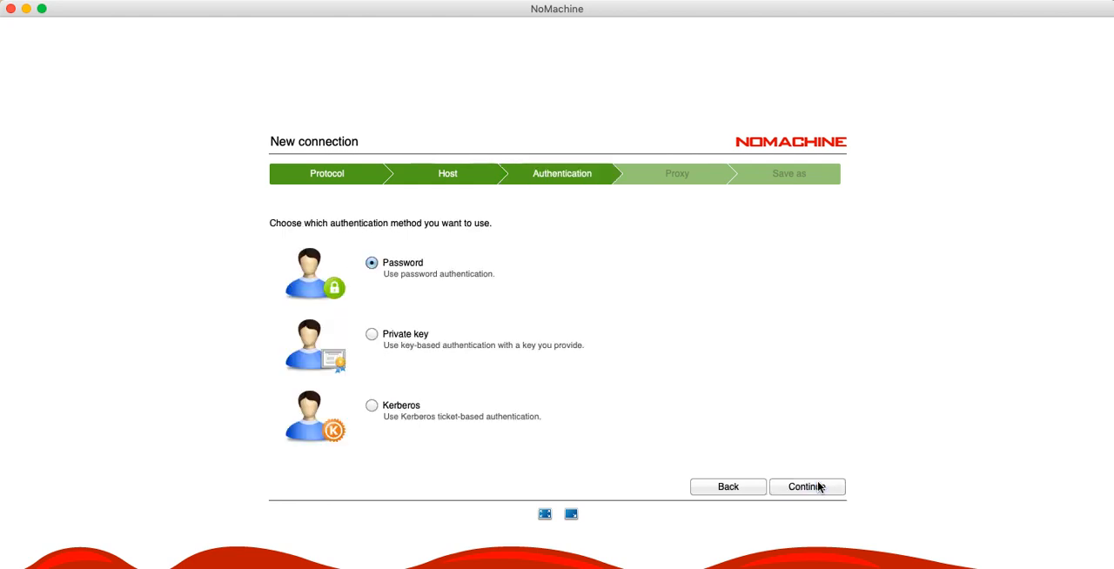
{"action": "left_click", "coordinate": [804, 488]}
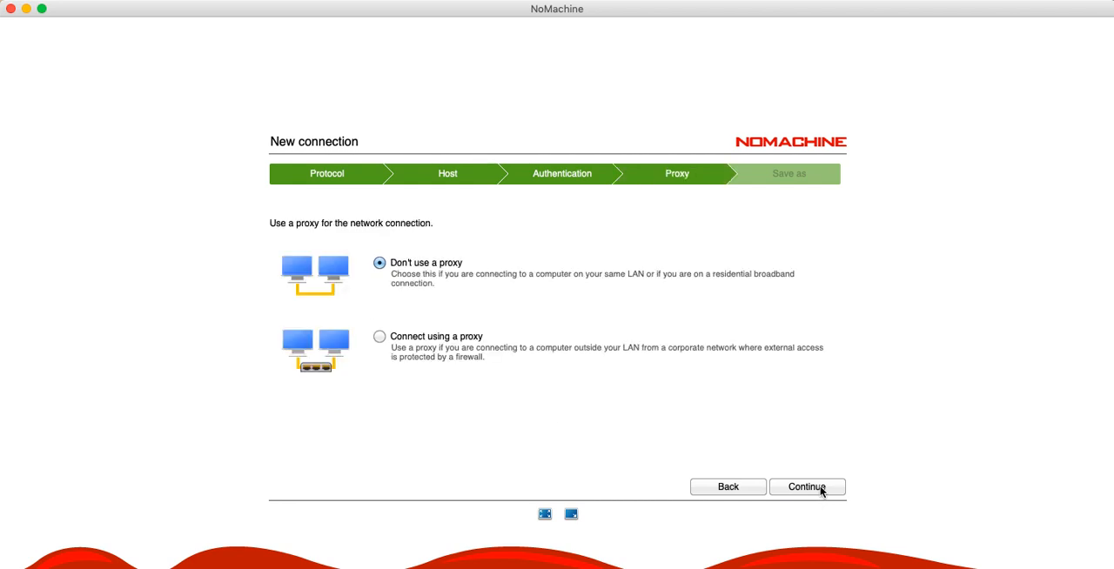
{"action": "left_click", "coordinate": [806, 487]}
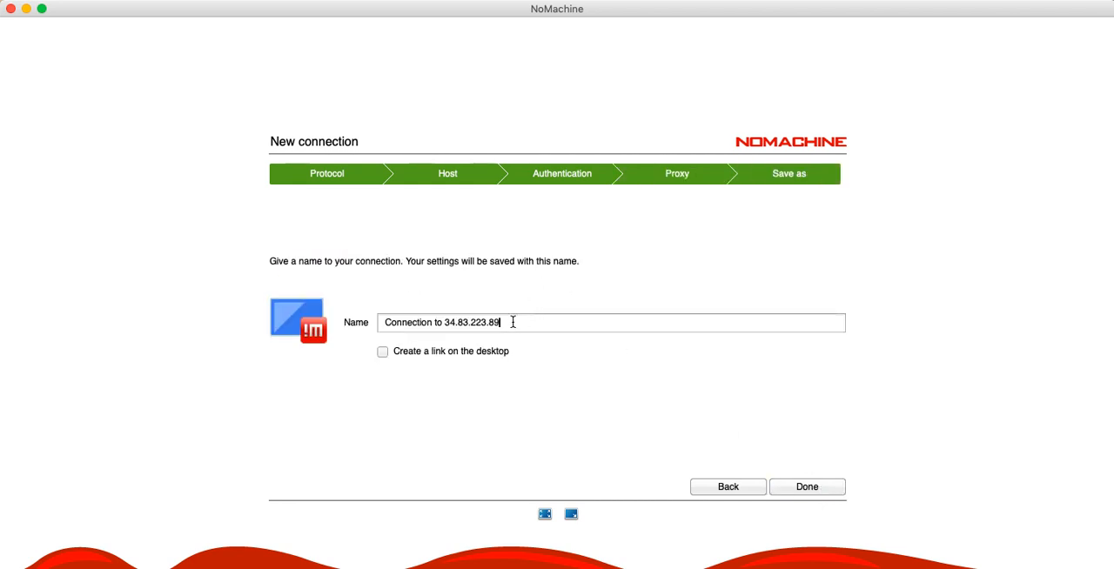
Name the connection Ubuntu2, add a desktop link and finish saving it.
{"action": "type", "text": "U"}
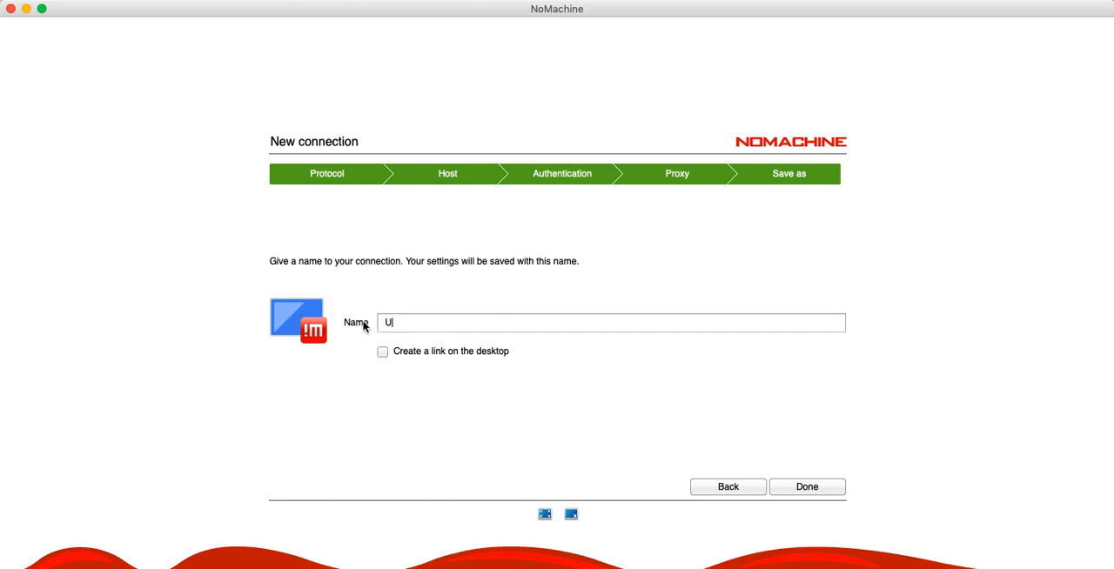
{"action": "type", "text": "buntu"}
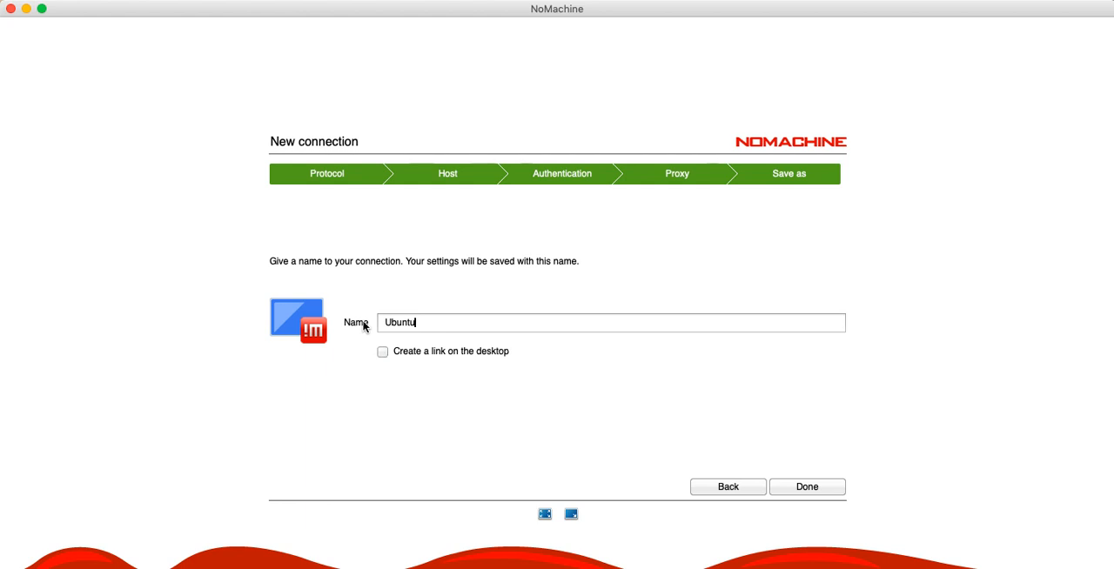
{"action": "type", "text": "2"}
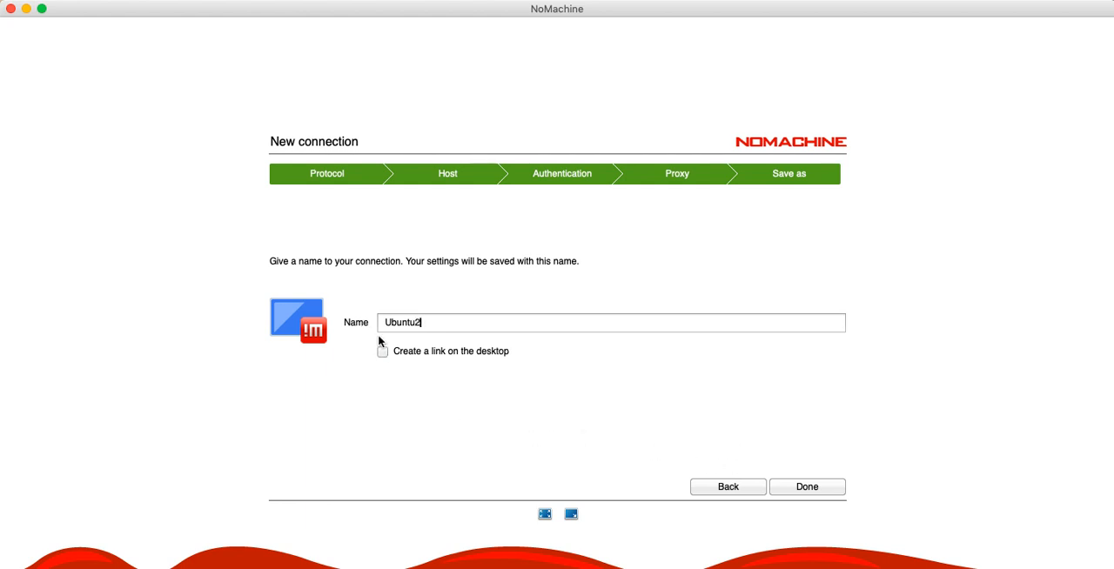
{"action": "left_click", "coordinate": [382, 352]}
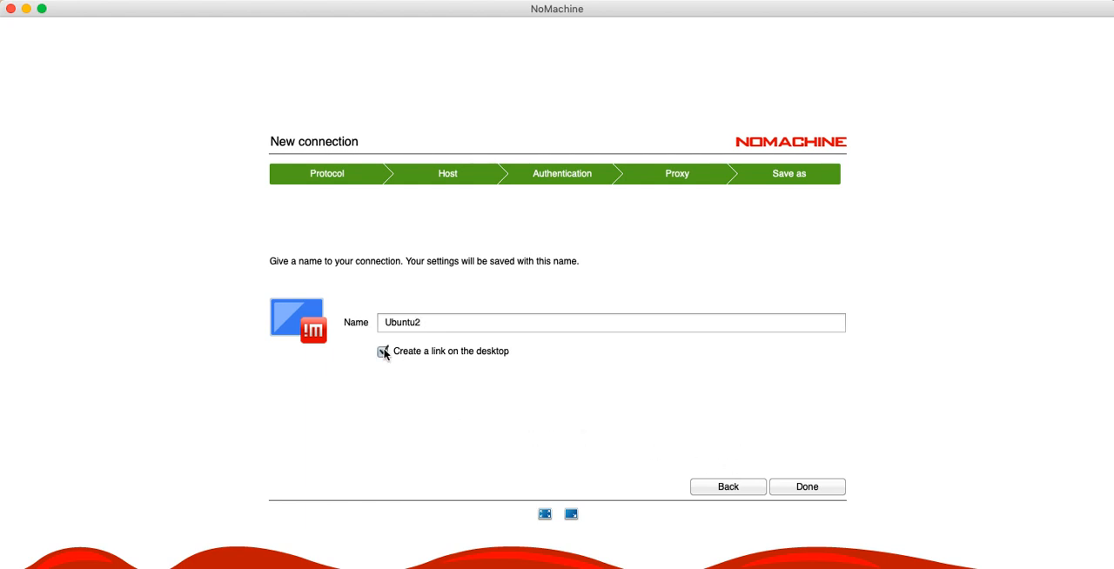
{"action": "left_click", "coordinate": [804, 488]}
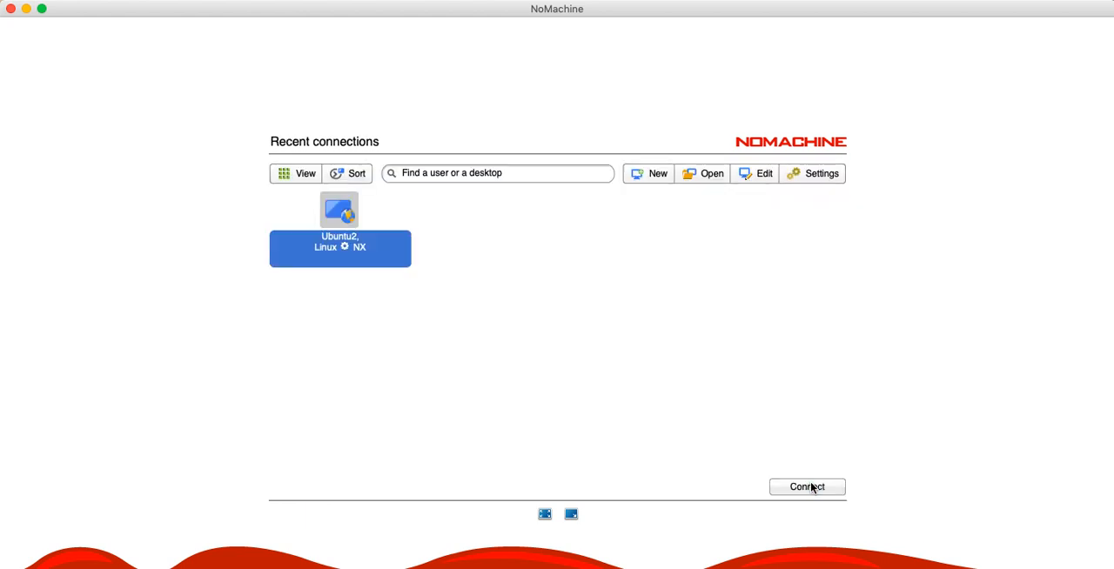
Start connecting to Ubuntu2 and accept the changed server certificate.
{"action": "left_click", "coordinate": [598, 365]}
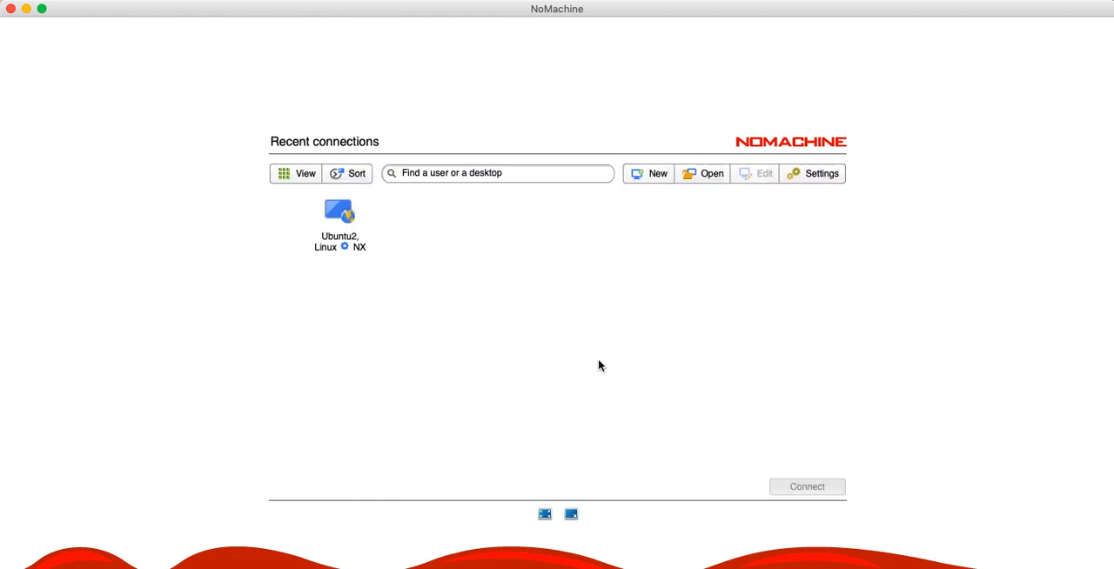
{"action": "double_click", "coordinate": [339, 212]}
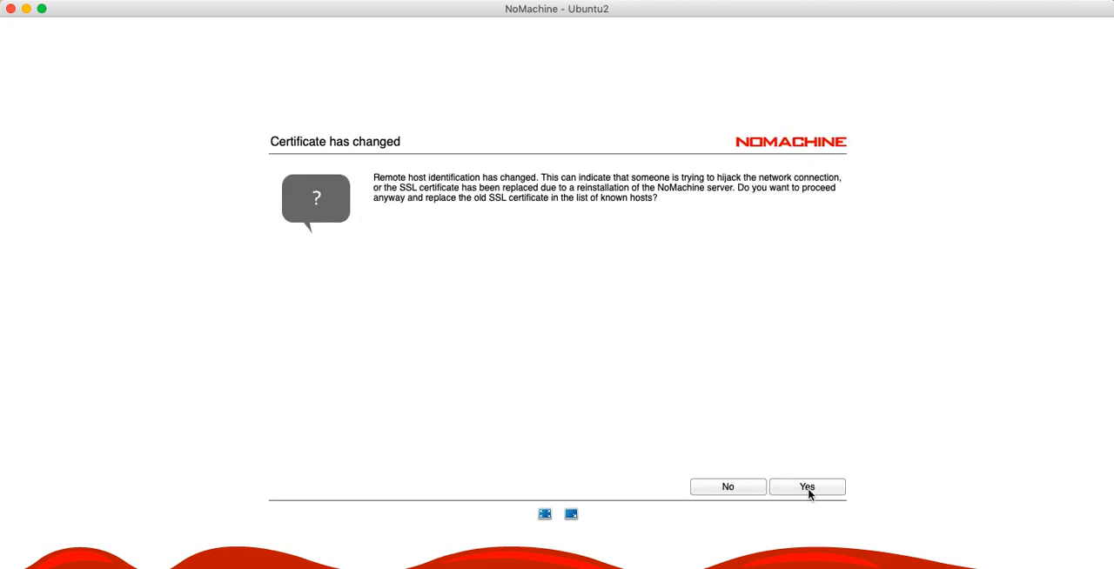
{"action": "left_click", "coordinate": [806, 487]}
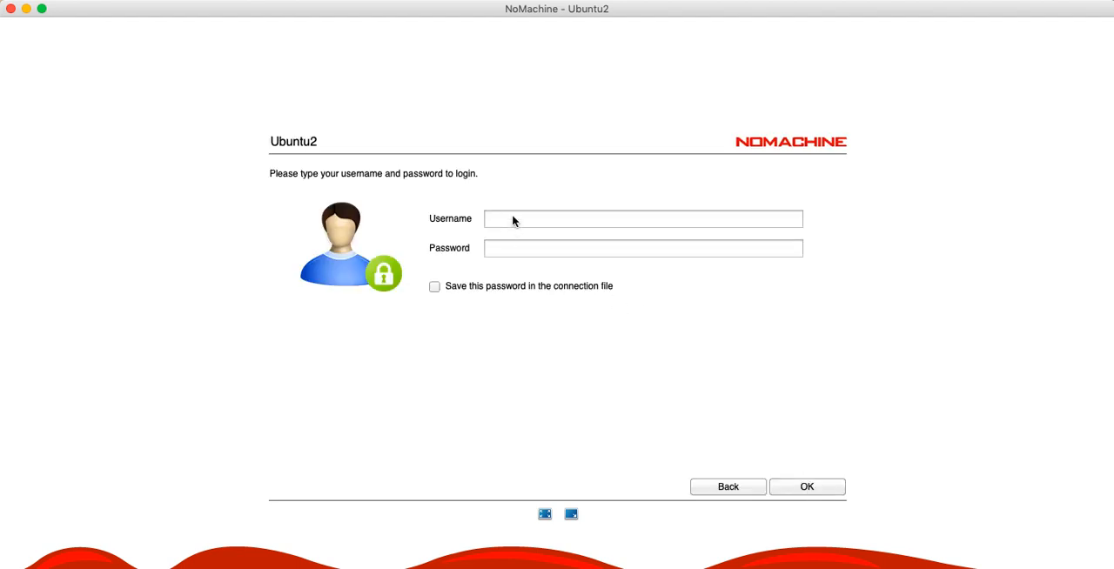
Log in with the password saved, let NoMachine create a new display and dismiss the resolution tips.
{"action": "type", "text": "nelia"}
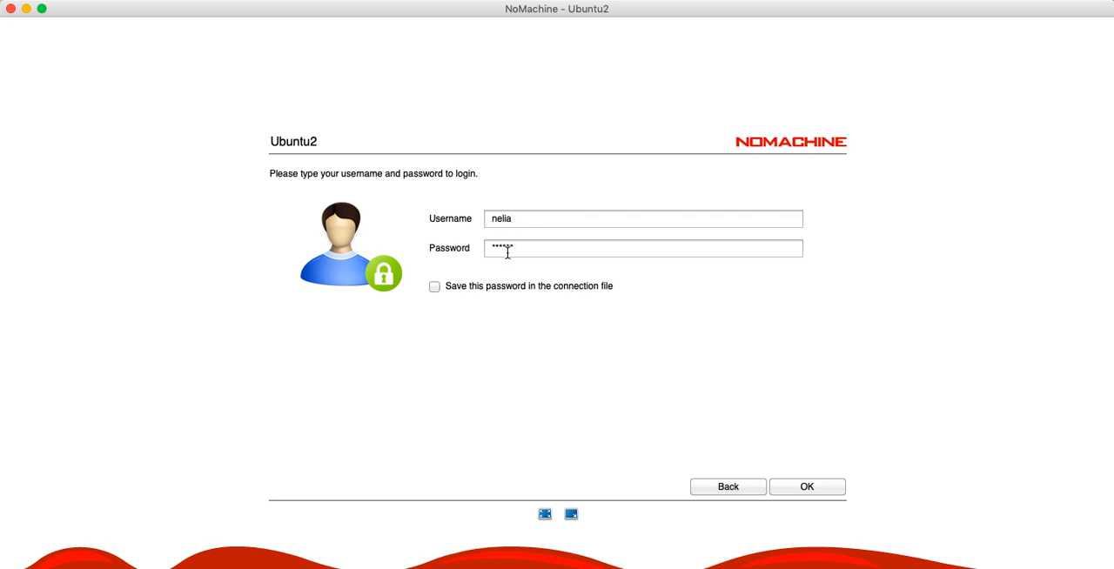
{"action": "left_click", "coordinate": [435, 285]}
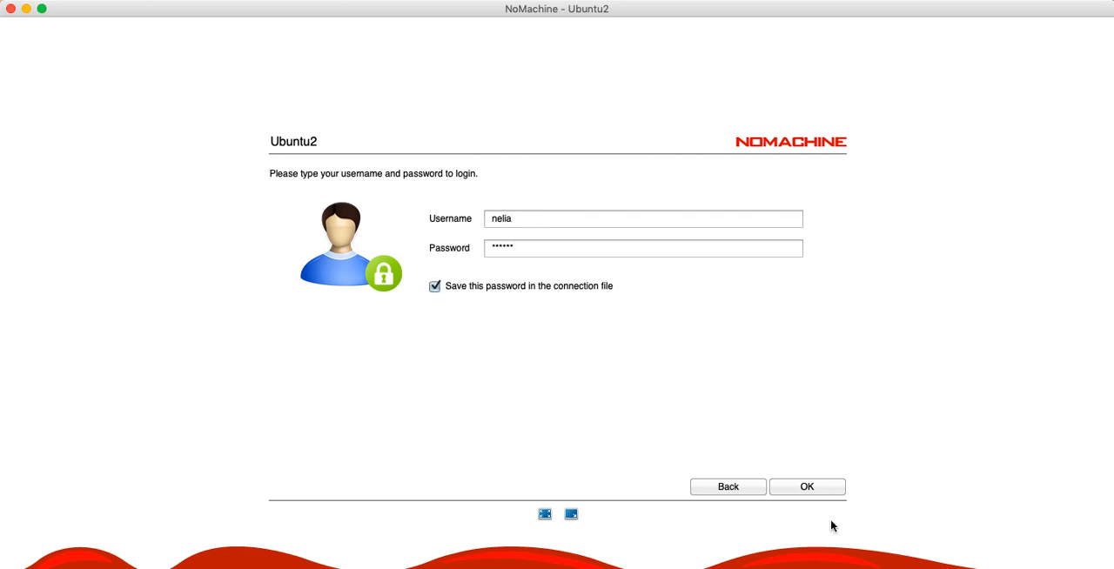
{"action": "left_click", "coordinate": [806, 488]}
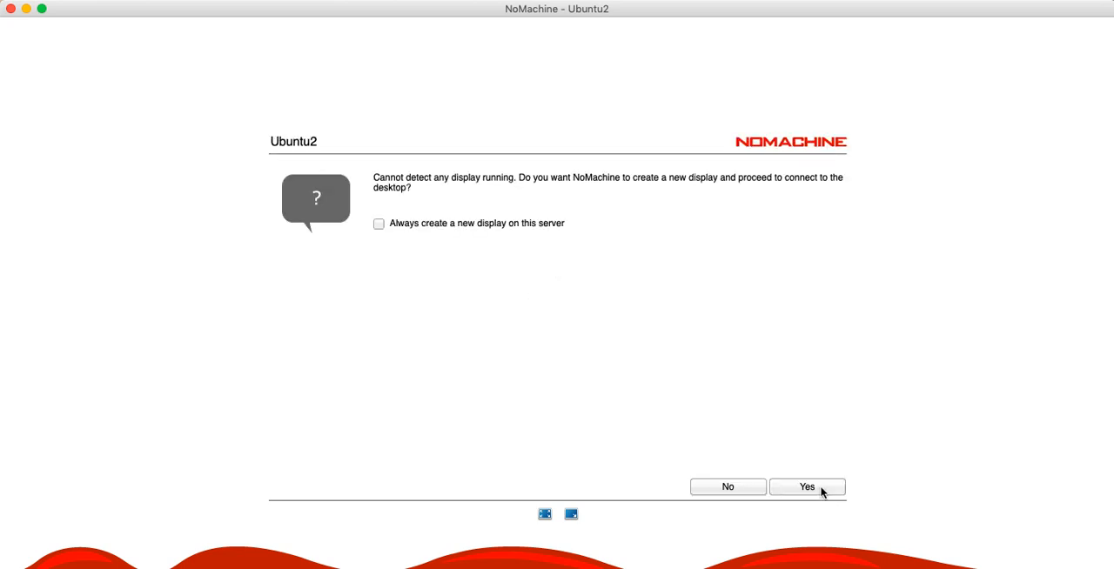
{"action": "left_click", "coordinate": [805, 487]}
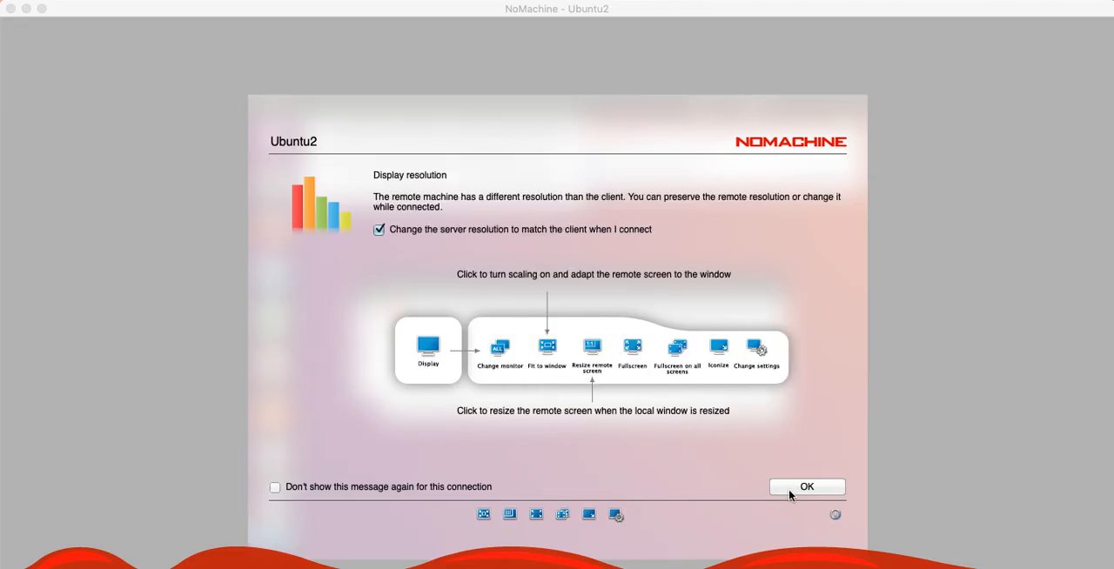
{"action": "left_click", "coordinate": [806, 487]}
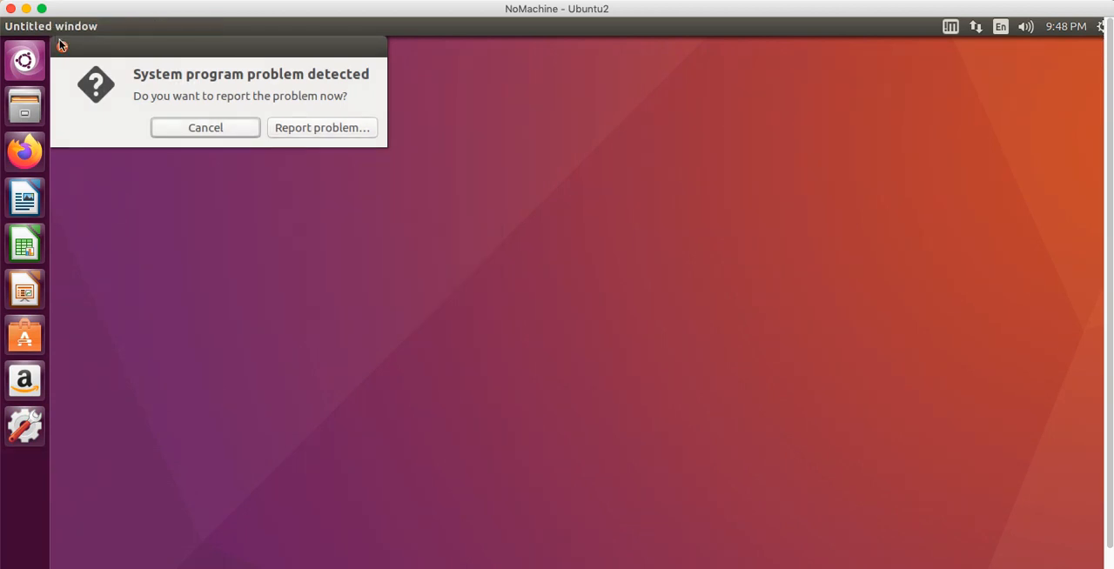
Scale the remote Ubuntu desktop to fit the window and dismiss the system problem reports.
{"action": "left_click", "coordinate": [205, 127]}
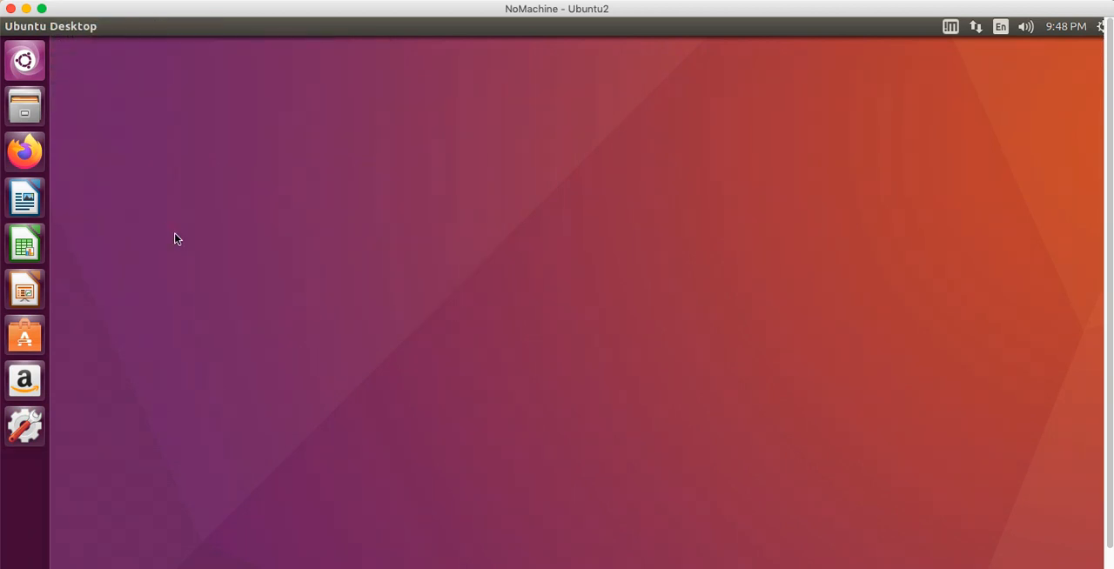
{"action": "mouse_move", "coordinate": [229, 330]}
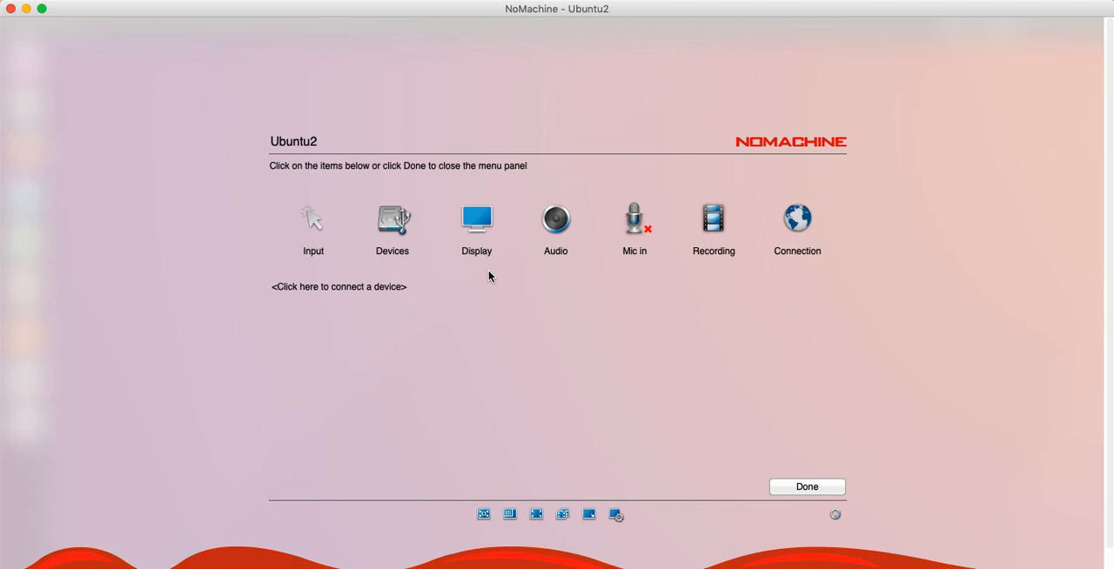
{"action": "left_click", "coordinate": [477, 219]}
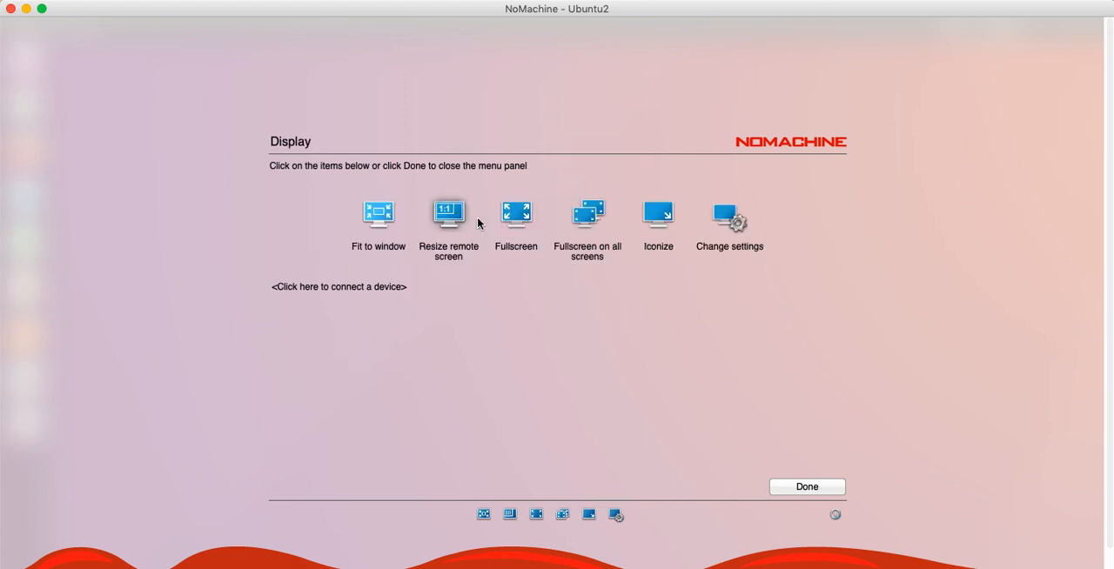
{"action": "left_click", "coordinate": [378, 212]}
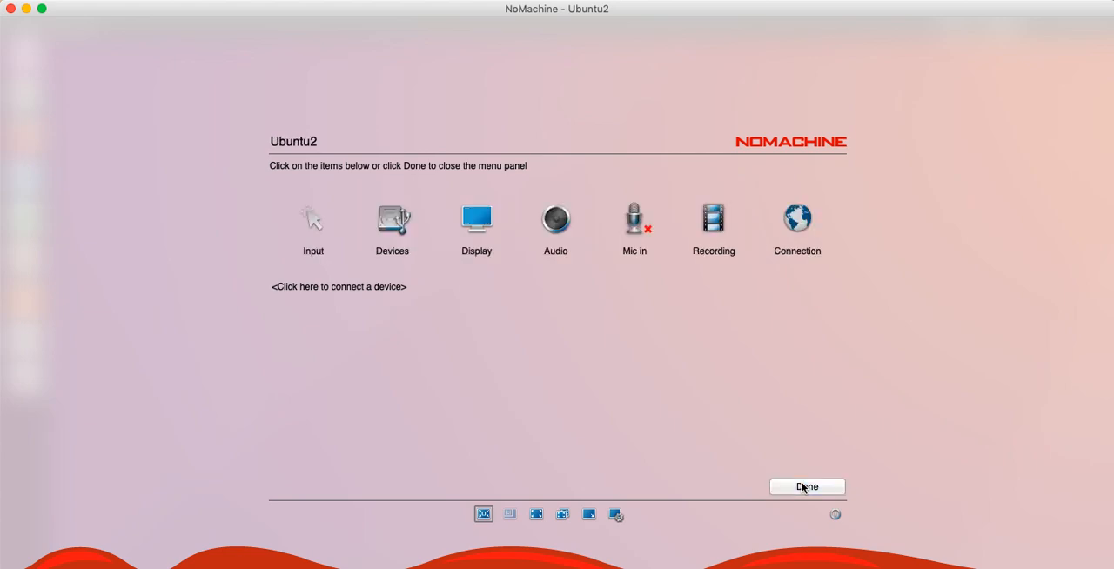
{"action": "left_click", "coordinate": [806, 487]}
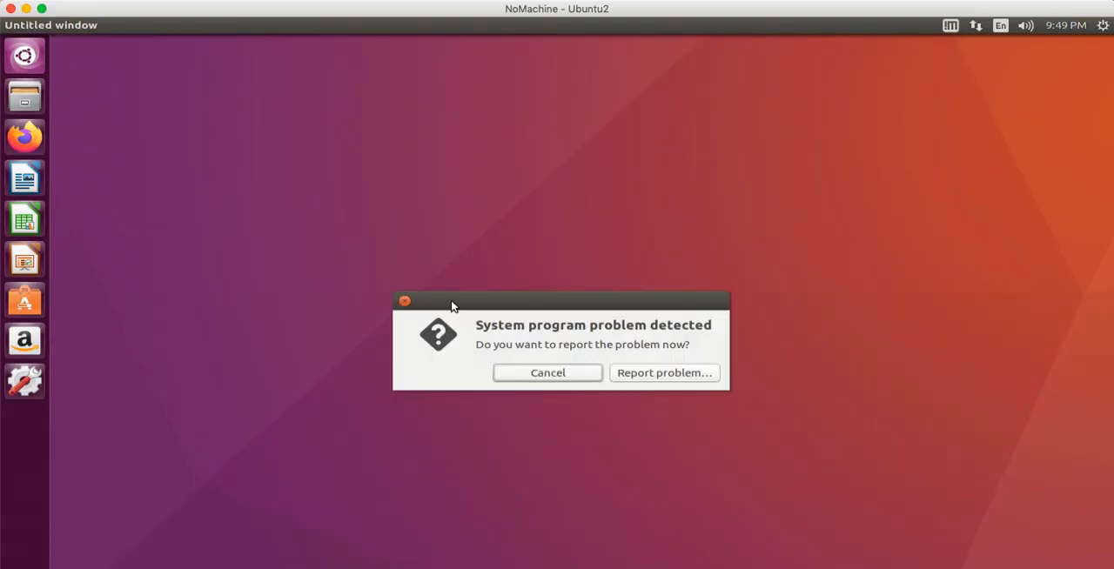
{"action": "left_click", "coordinate": [403, 301]}
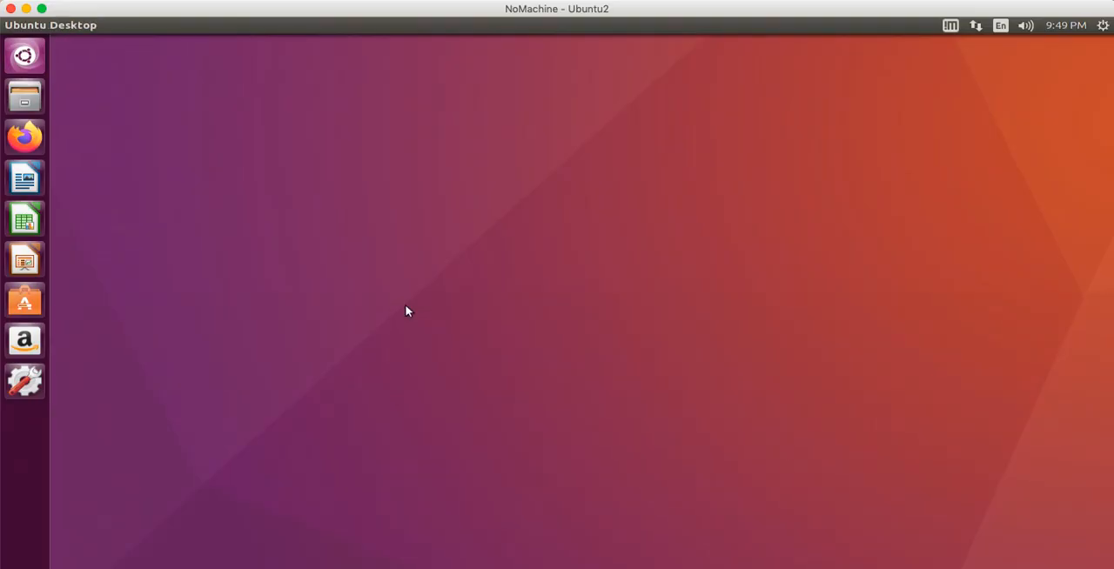